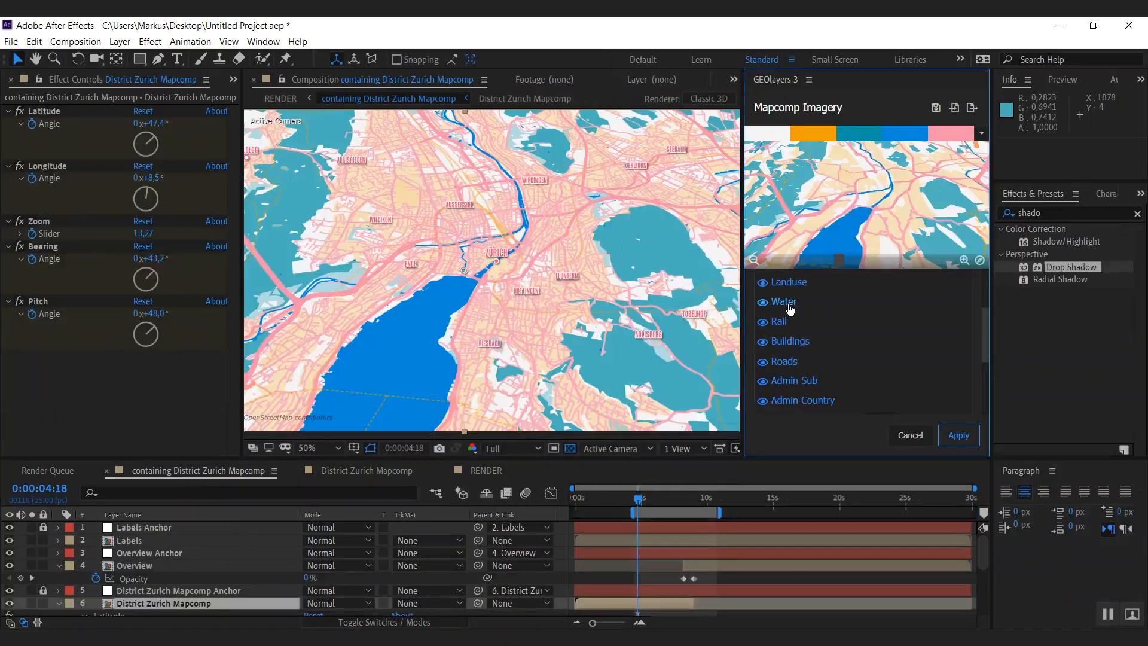
{"action": "mouse_move", "coordinate": [794, 289]}
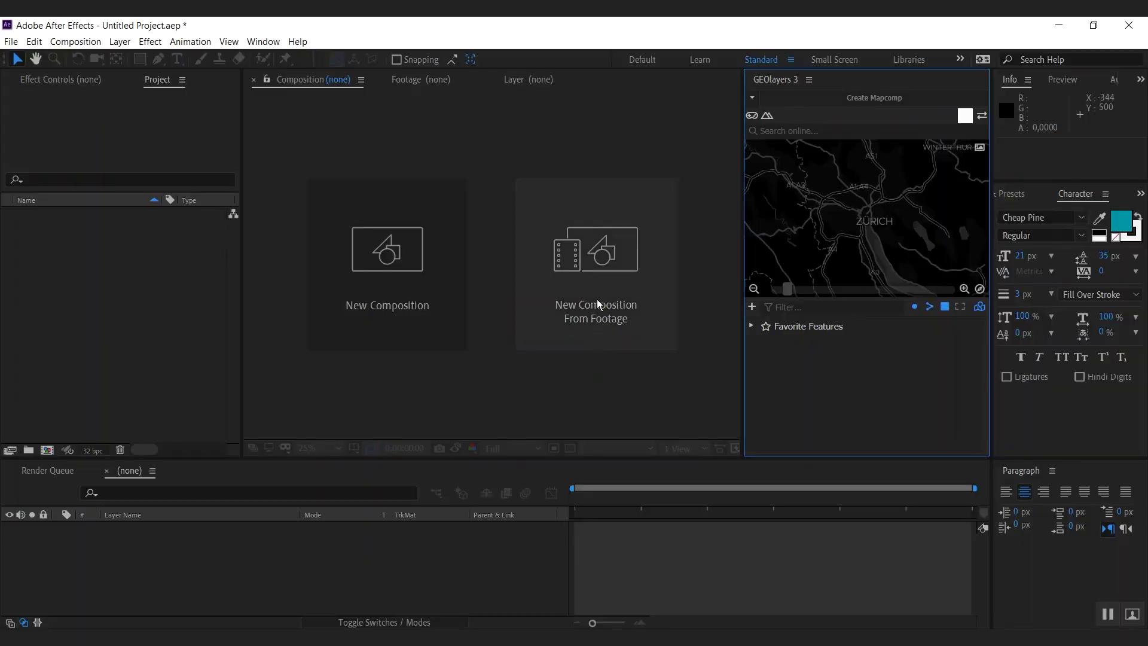
- Create a new mapcomp and import the Illustration Fancy .ase palette, then begin editing its parks-and-wood colour
{"action": "left_click", "coordinate": [875, 98]}
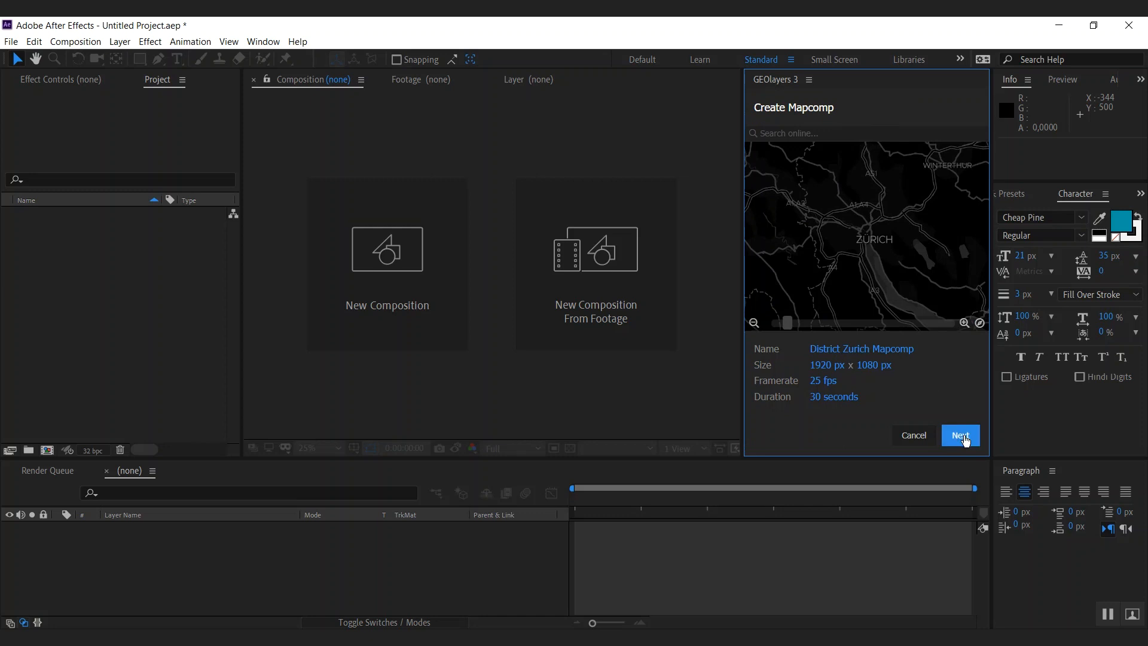
{"action": "left_click", "coordinate": [961, 435]}
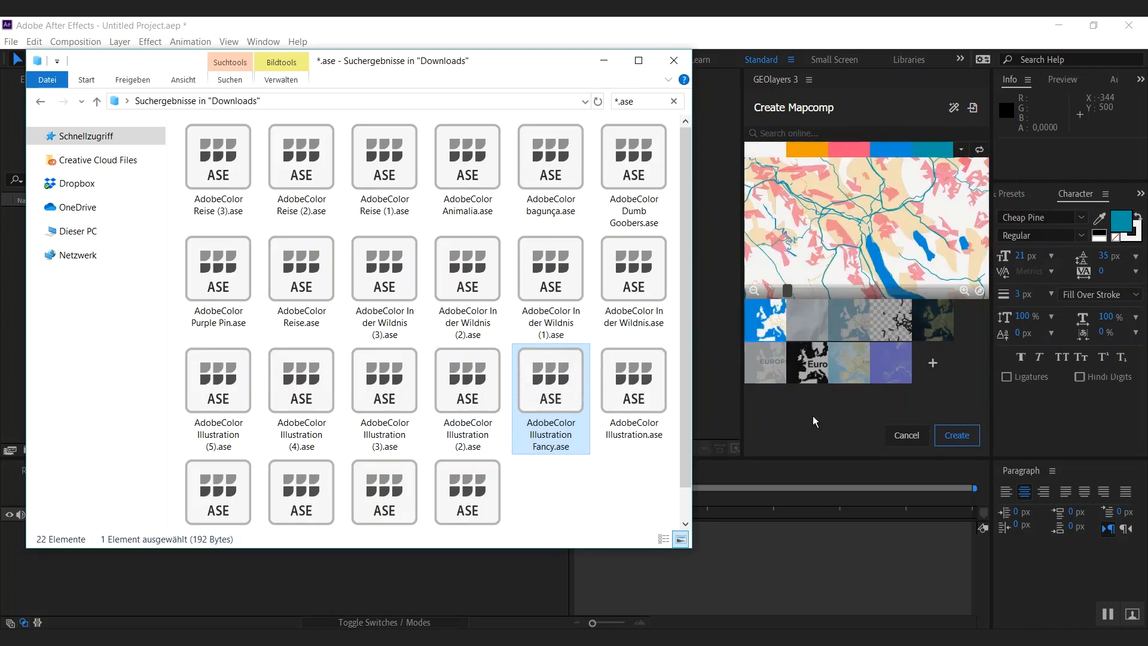
{"action": "left_click", "coordinate": [673, 60]}
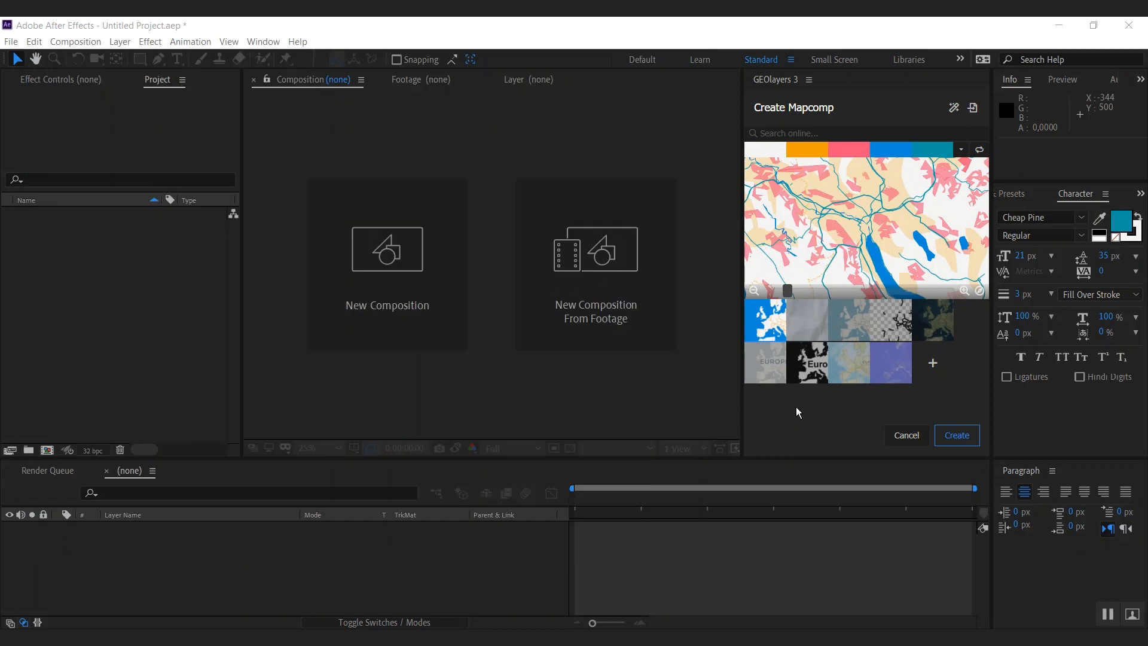
{"action": "mouse_move", "coordinate": [800, 268]}
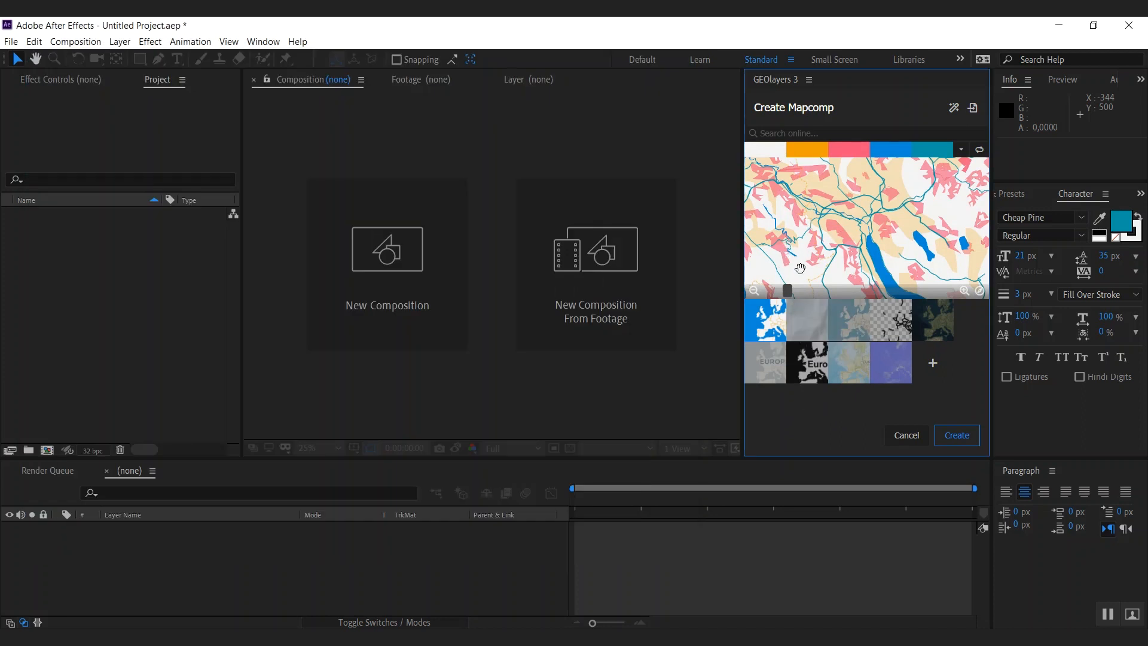
{"action": "mouse_move", "coordinate": [761, 158]}
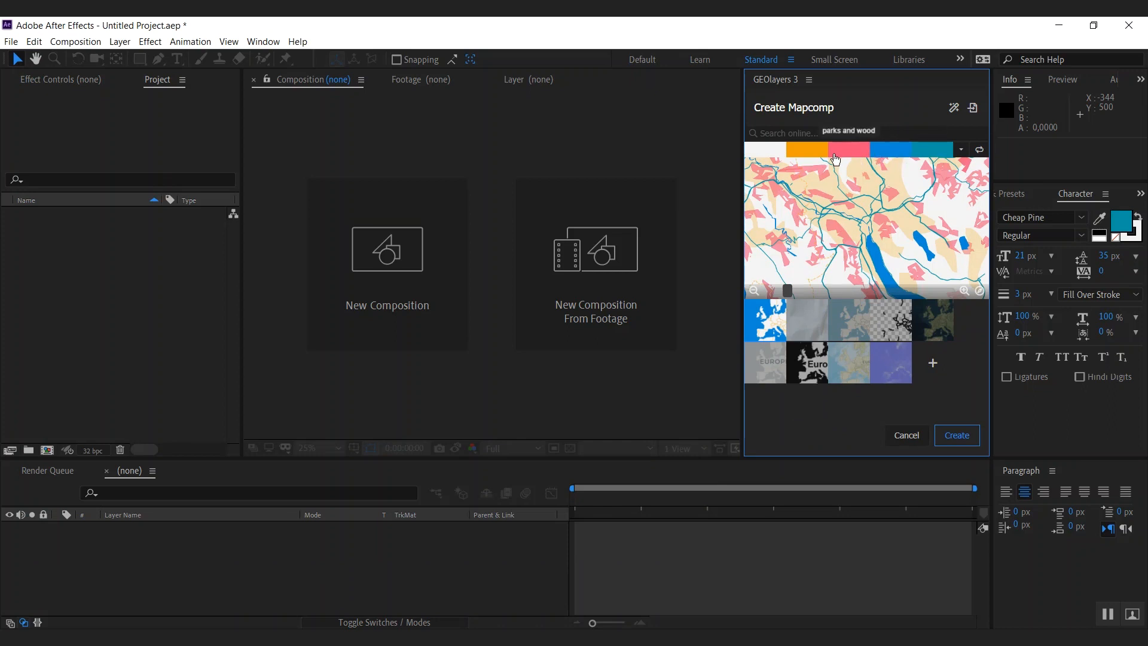
{"action": "left_click", "coordinate": [963, 291]}
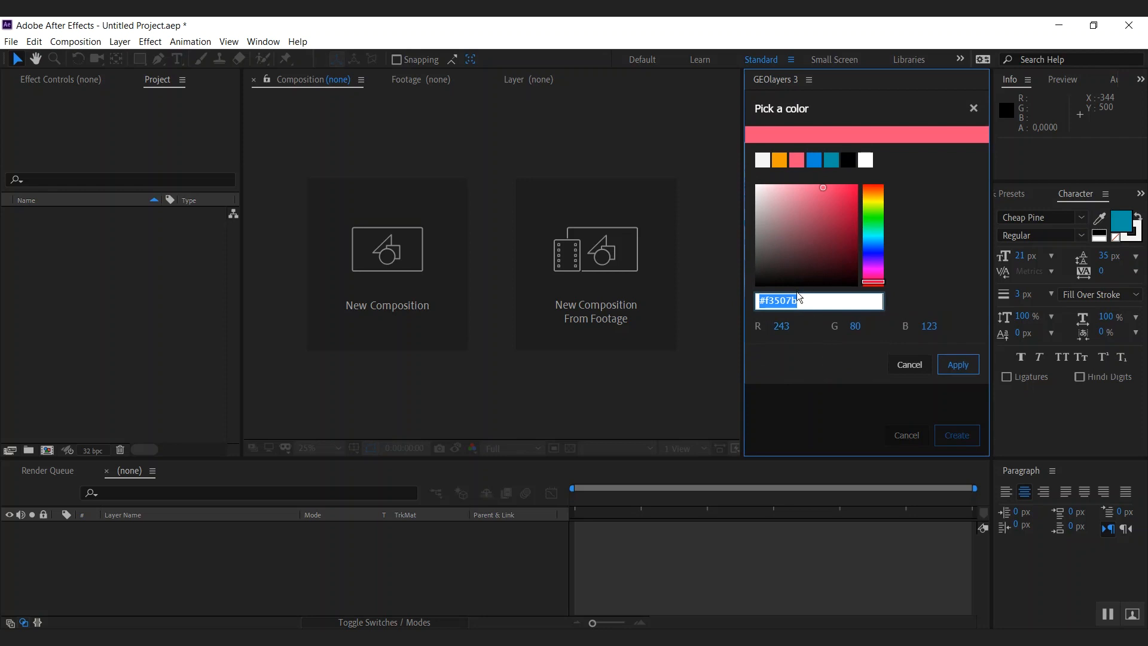
- Swap the palette so parks and wood are teal and the former teal entry becomes pink, zooming the preview out
{"action": "left_click", "coordinate": [814, 160]}
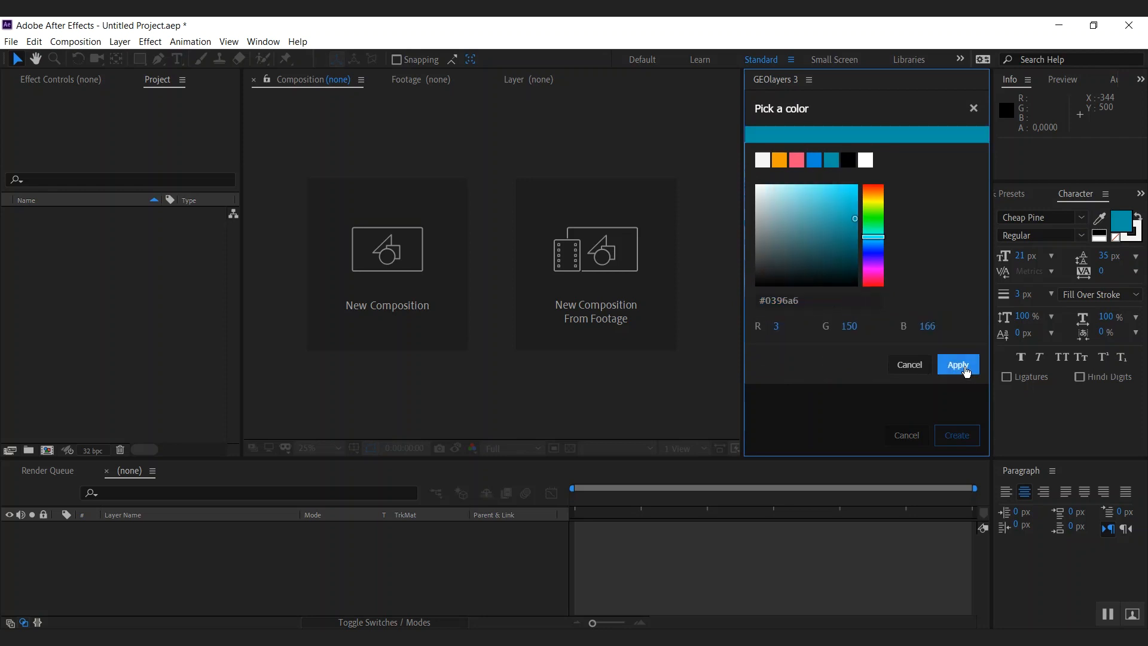
{"action": "left_click", "coordinate": [813, 301]}
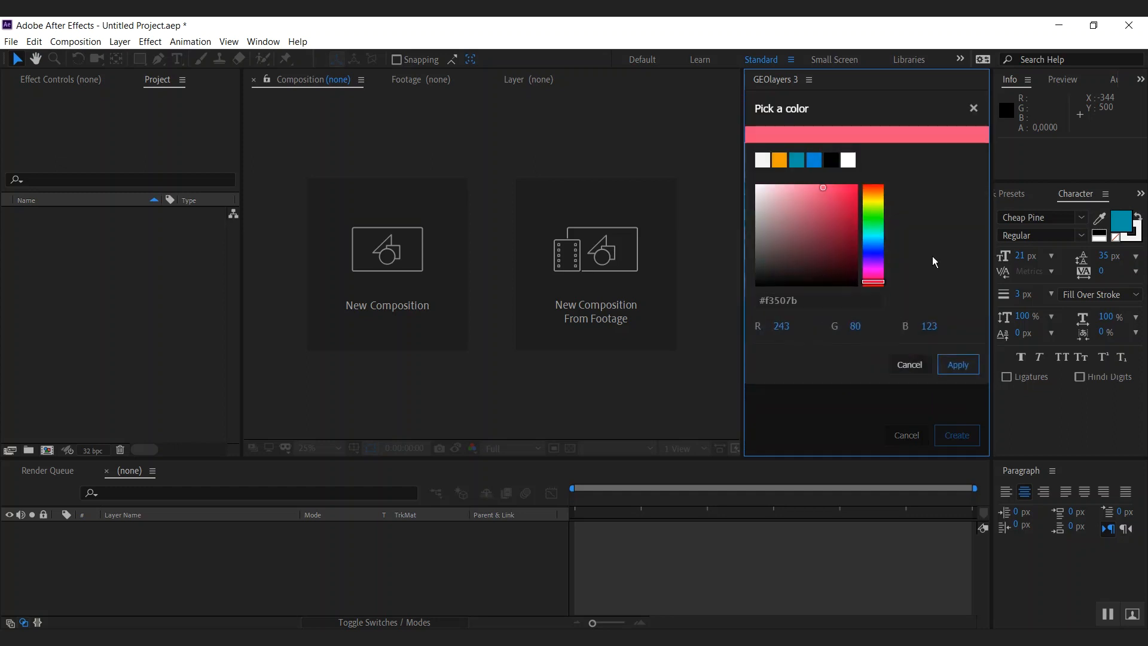
{"action": "left_click", "coordinate": [909, 364]}
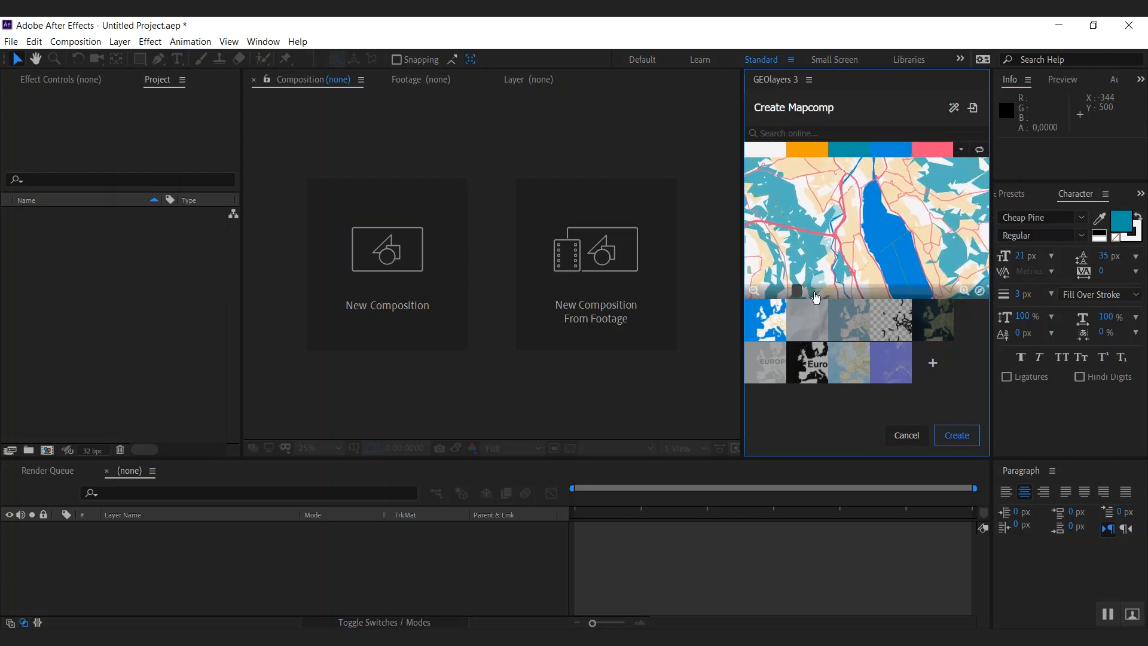
{"action": "left_click_drag", "start_coordinate": [817, 296], "coordinate": [842, 195]}
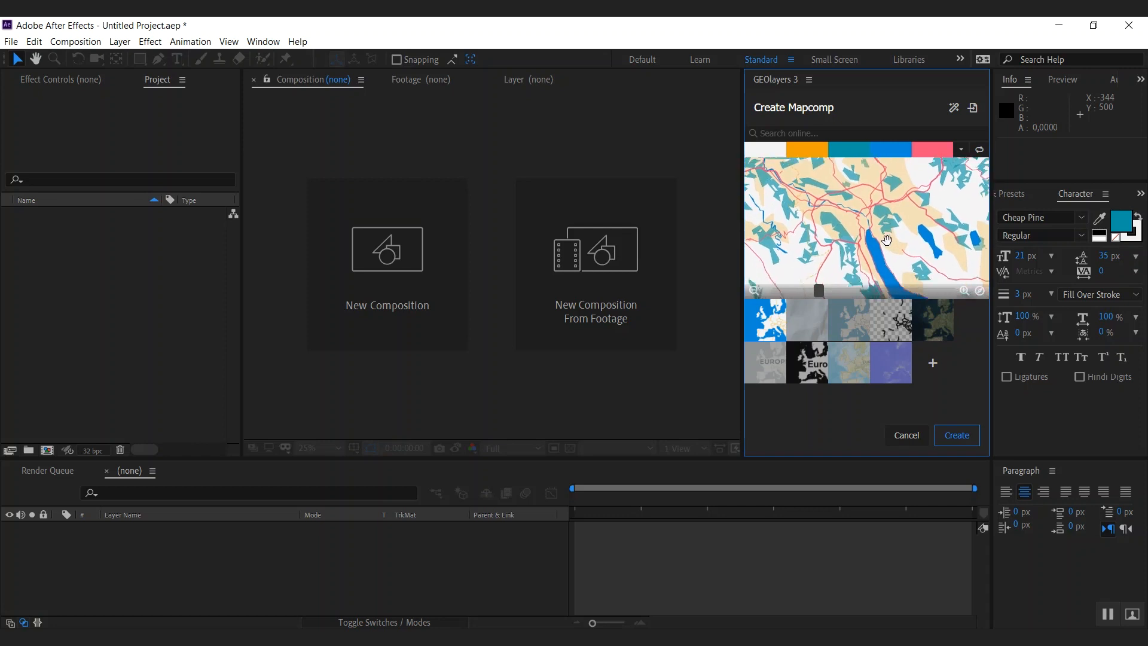
- Create the District Zurich mapcomp, zoom the map area in and load its imagery
{"action": "left_click", "coordinate": [957, 436]}
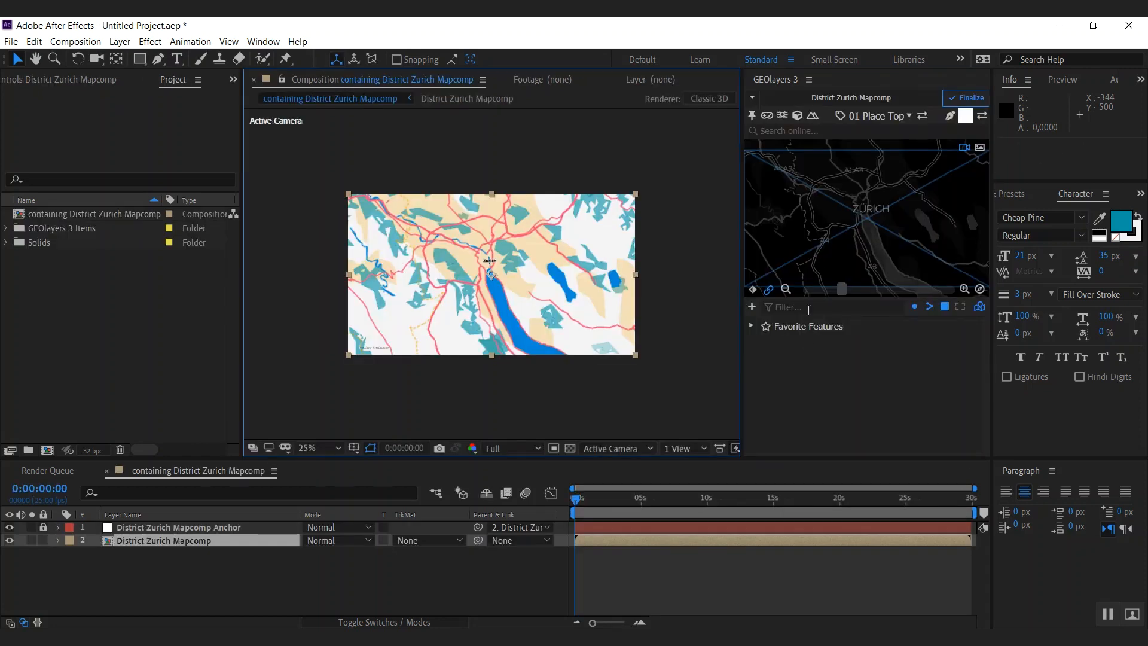
{"action": "mouse_move", "coordinate": [965, 290]}
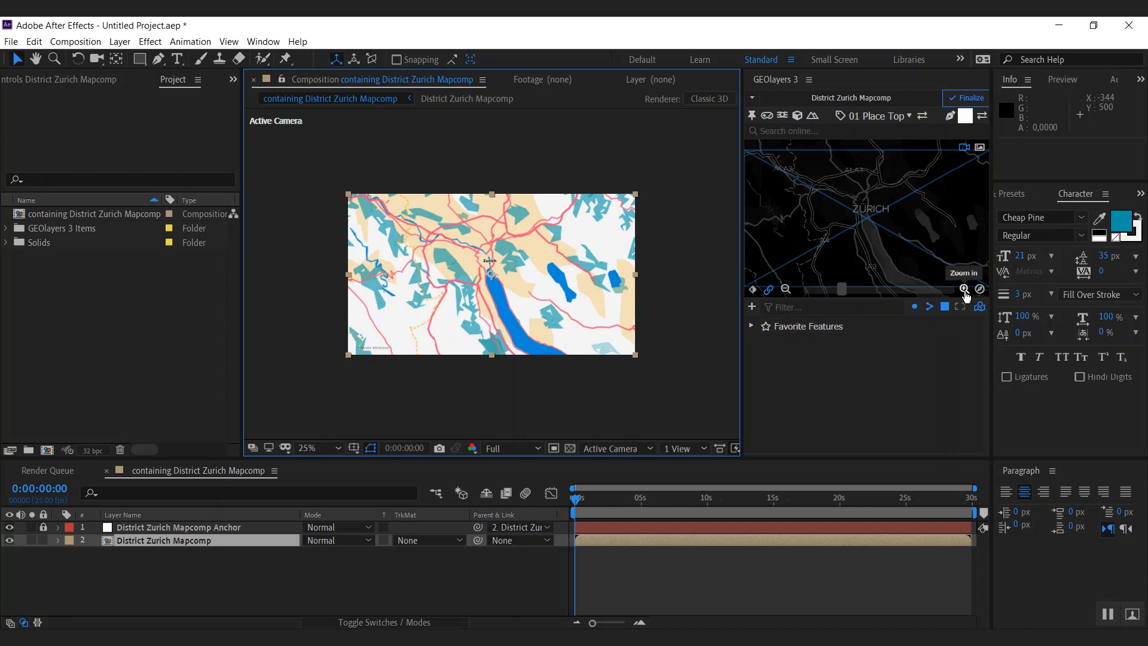
{"action": "left_click", "coordinate": [965, 288]}
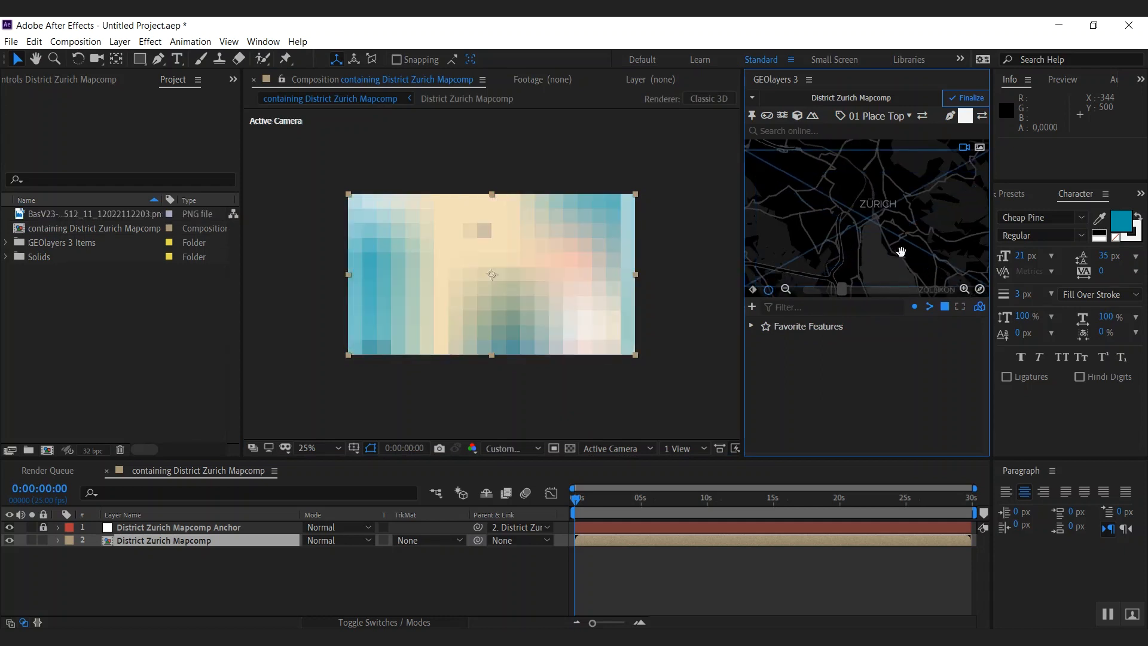
{"action": "left_click", "coordinate": [512, 448]}
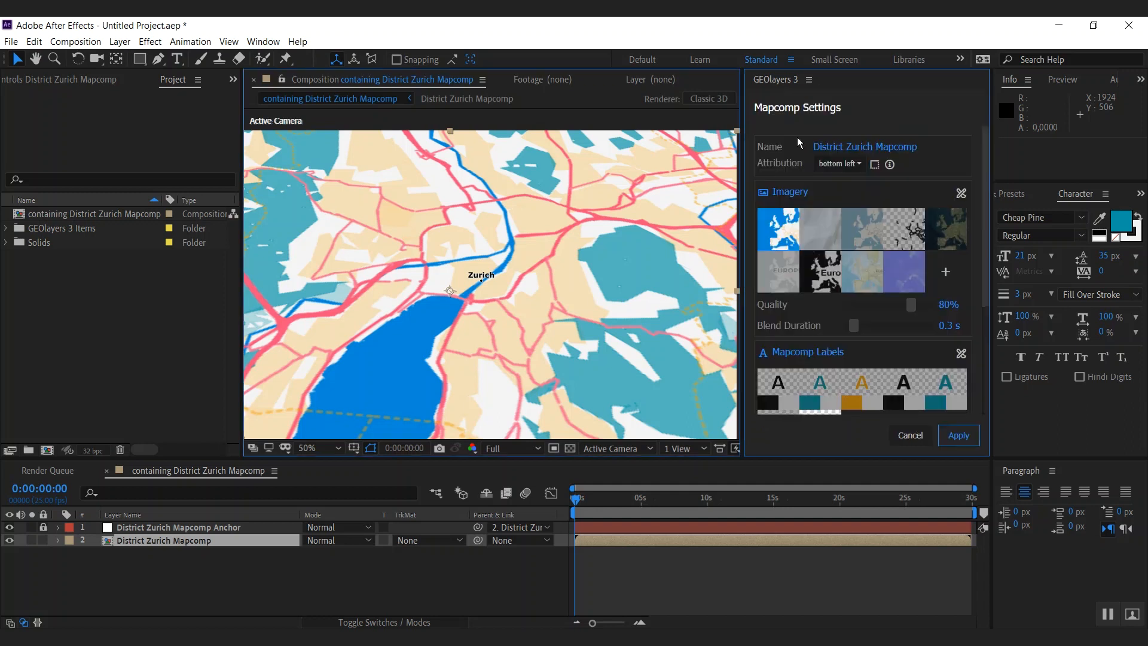
{"action": "mouse_move", "coordinate": [985, 181]}
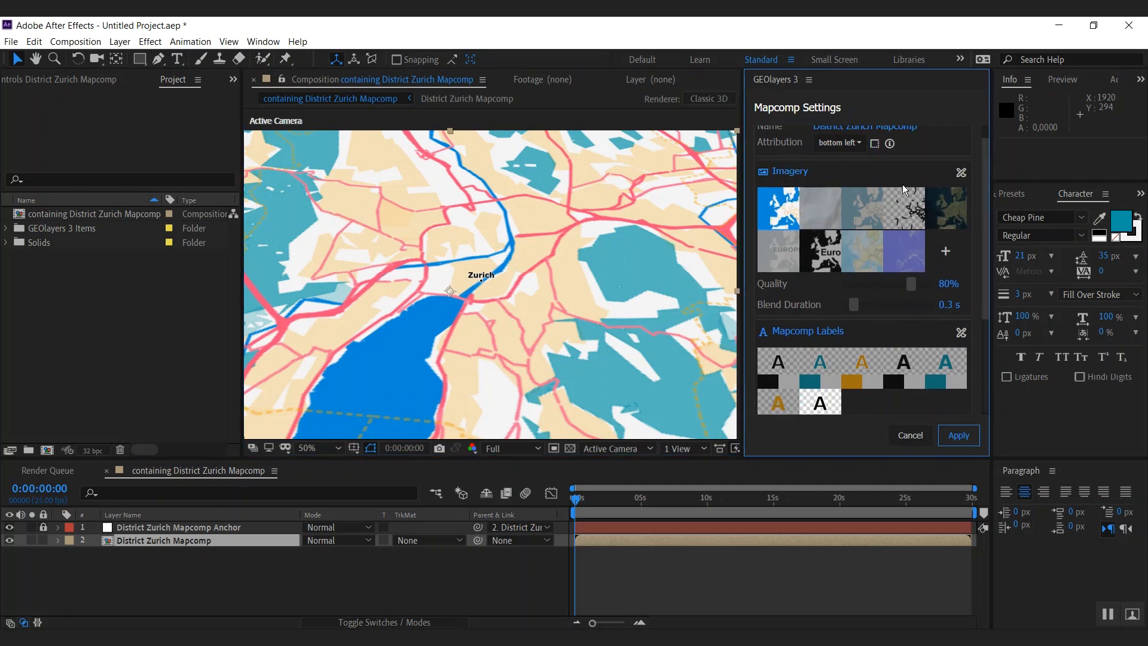
- Show the Mapcomp Settings and scroll down to the Mapcomp Labels section
{"action": "left_click", "coordinate": [946, 208]}
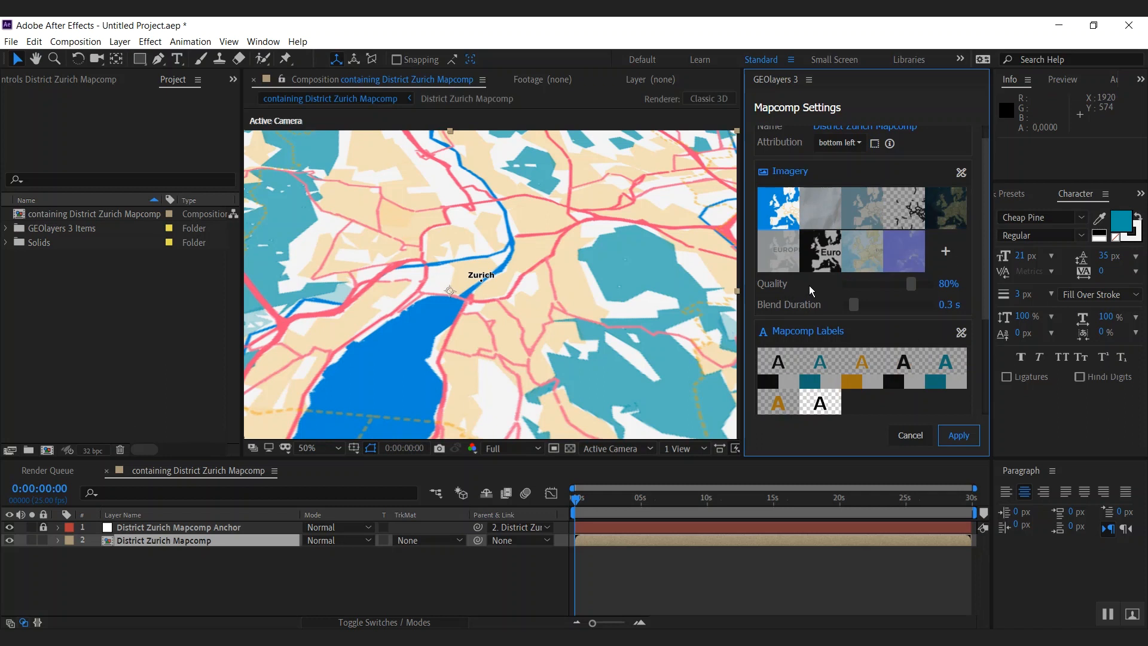
{"action": "scroll", "scroll_direction": "down", "scroll_amount": 3}
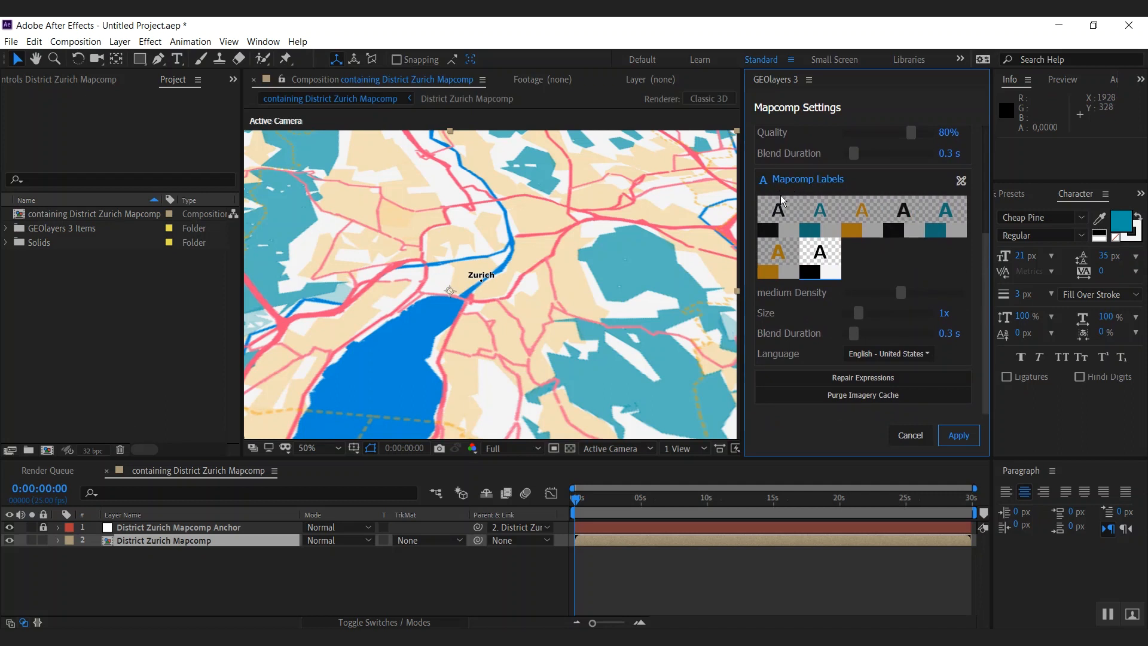
{"action": "mouse_move", "coordinate": [479, 290]}
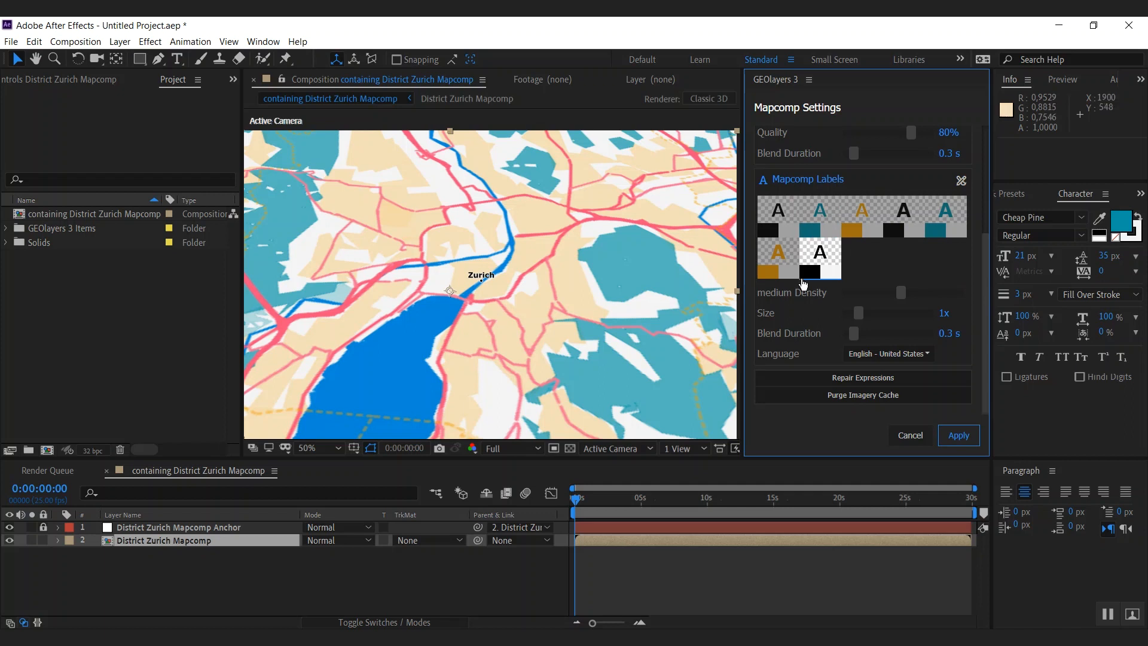
{"action": "mouse_move", "coordinate": [820, 264]}
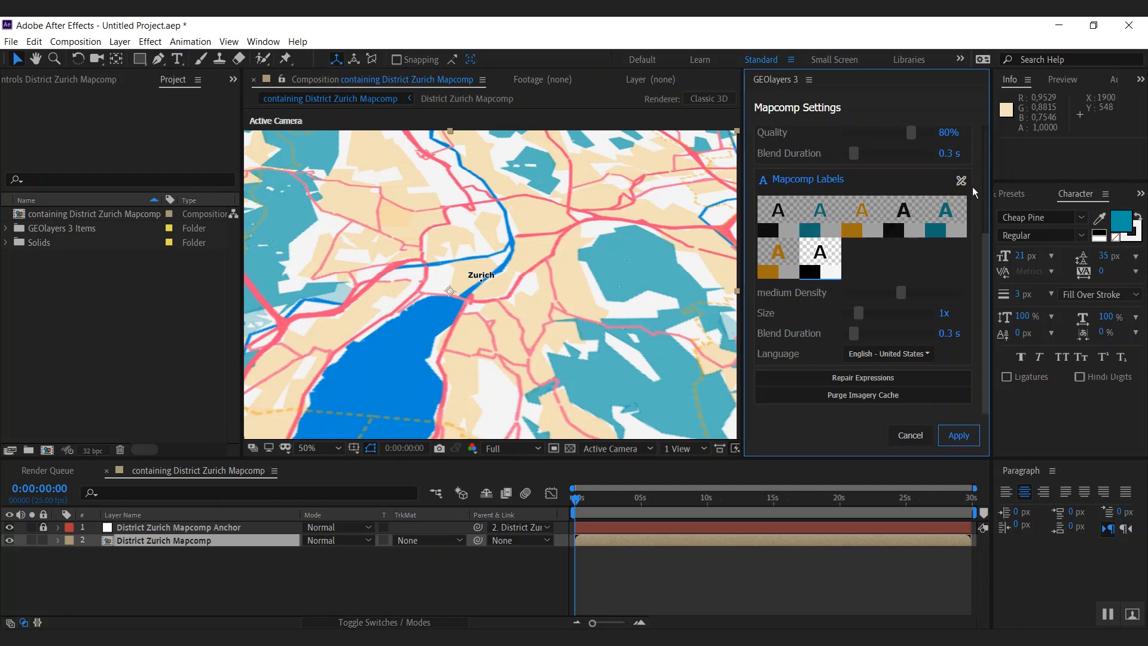
{"action": "mouse_move", "coordinate": [957, 189]}
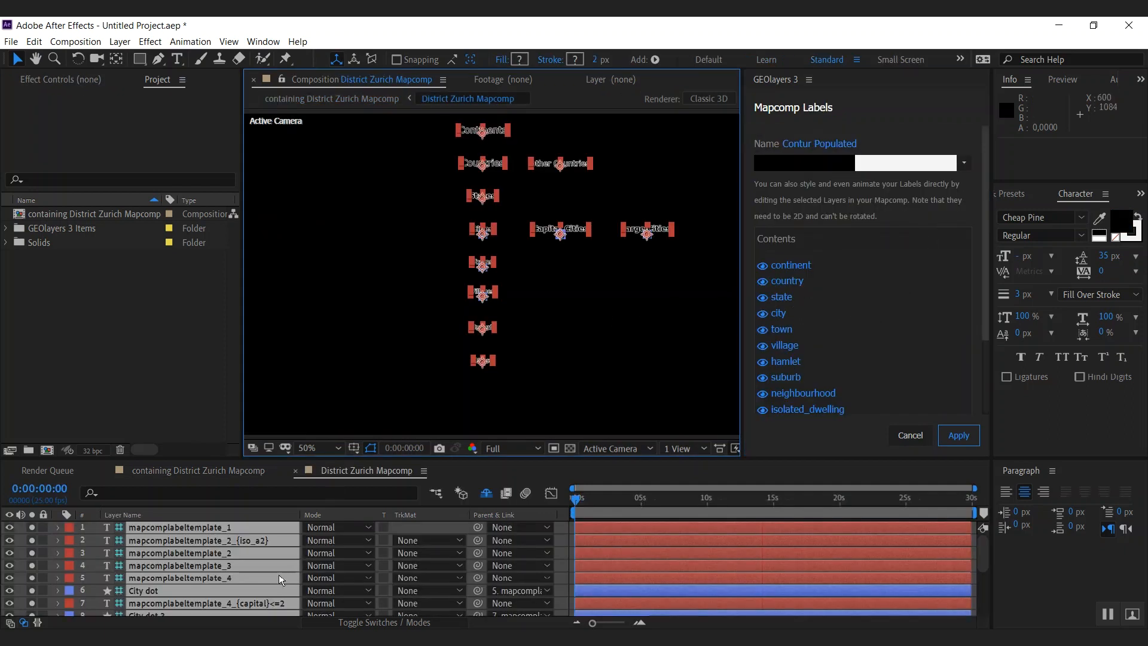
{"action": "mouse_move", "coordinate": [489, 397]}
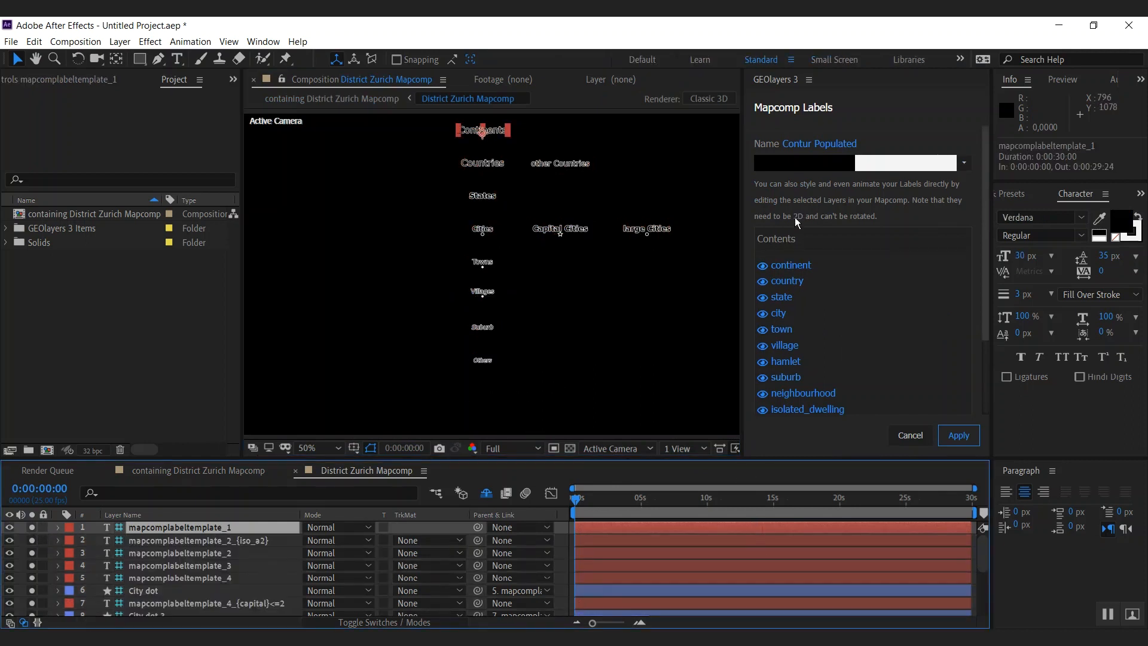
- Give the Contur Populated label template a pink Sans style and hide isolated dwelling labels
{"action": "left_click", "coordinate": [804, 163]}
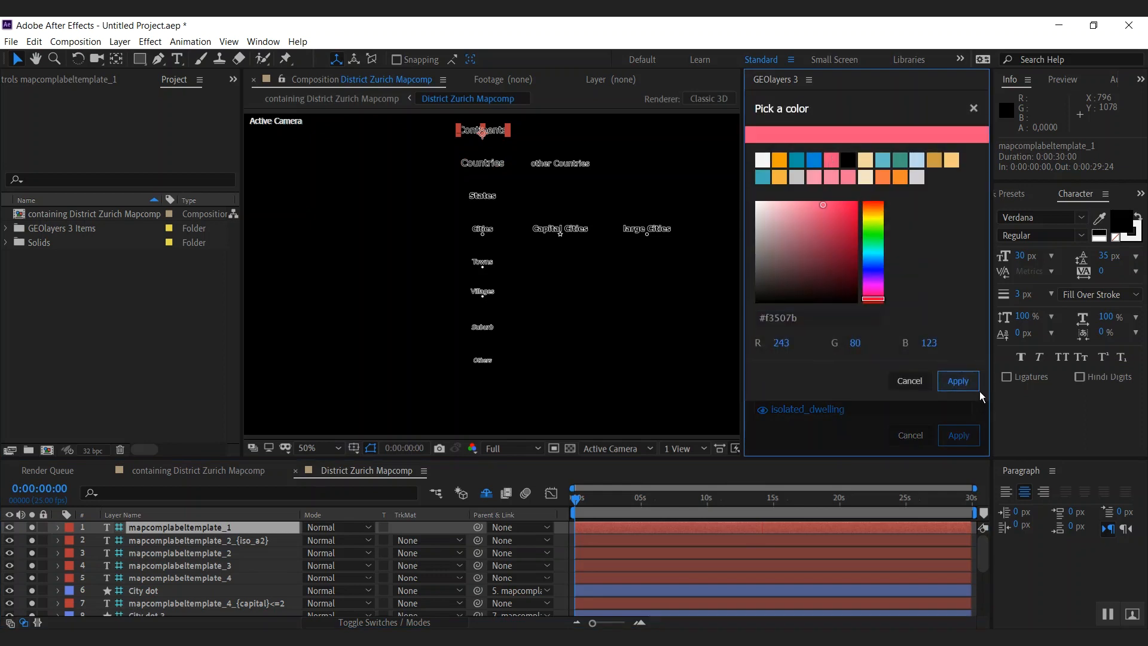
{"action": "left_click", "coordinate": [958, 382]}
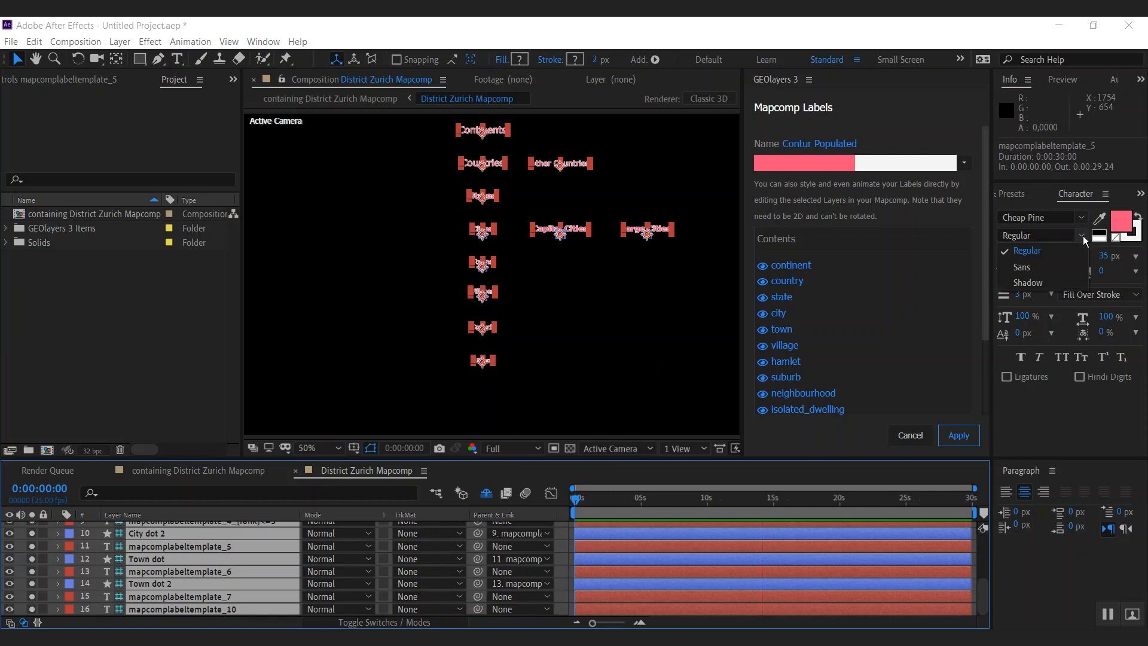
{"action": "left_click", "coordinate": [1021, 267]}
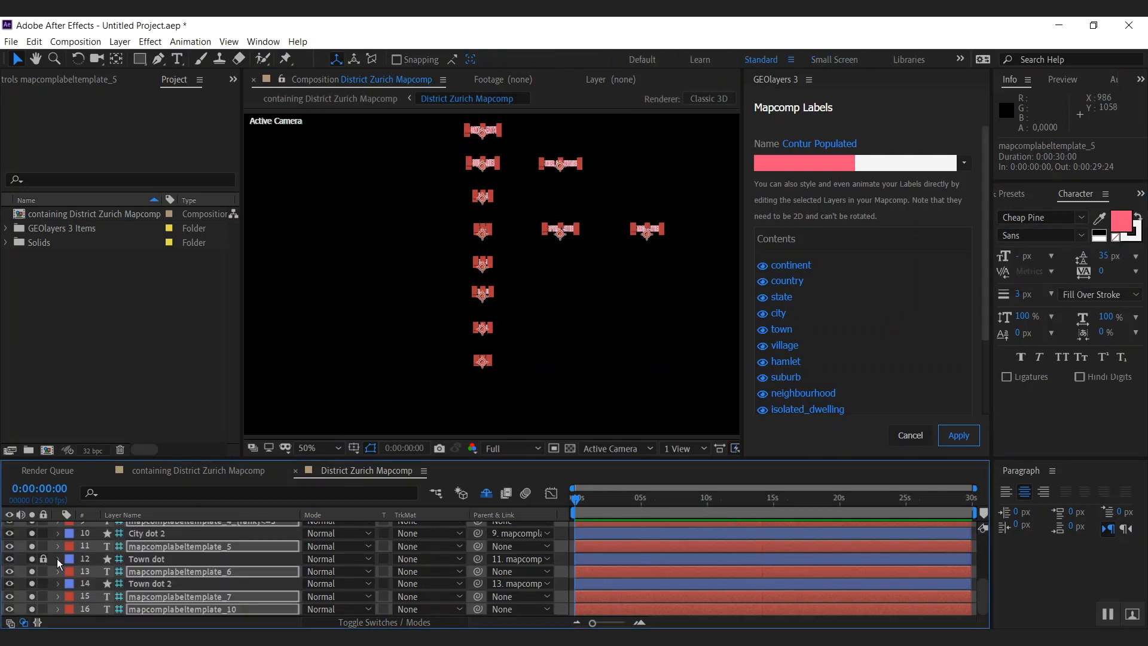
{"action": "mouse_move", "coordinate": [562, 284]}
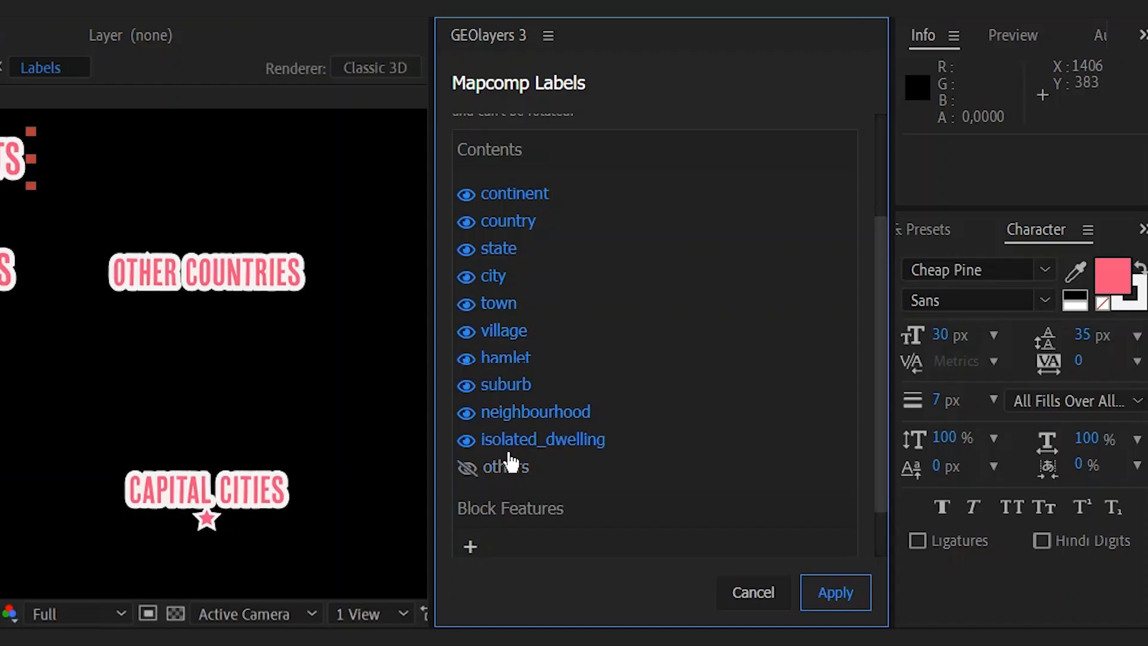
{"action": "left_click", "coordinate": [468, 411]}
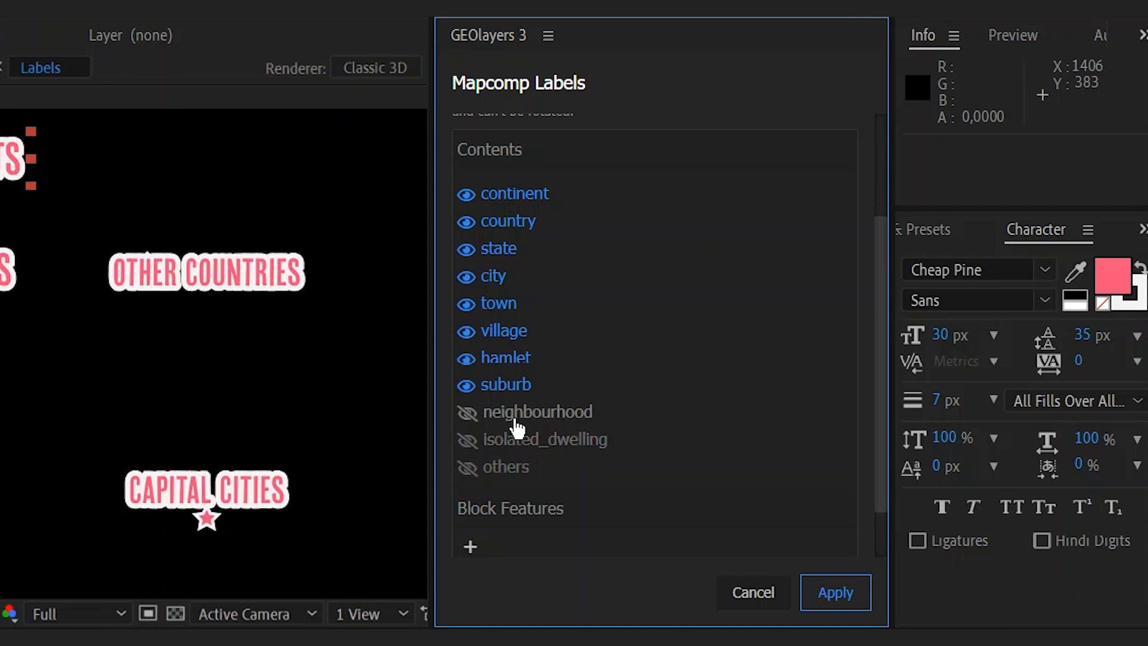
{"action": "mouse_move", "coordinate": [607, 402]}
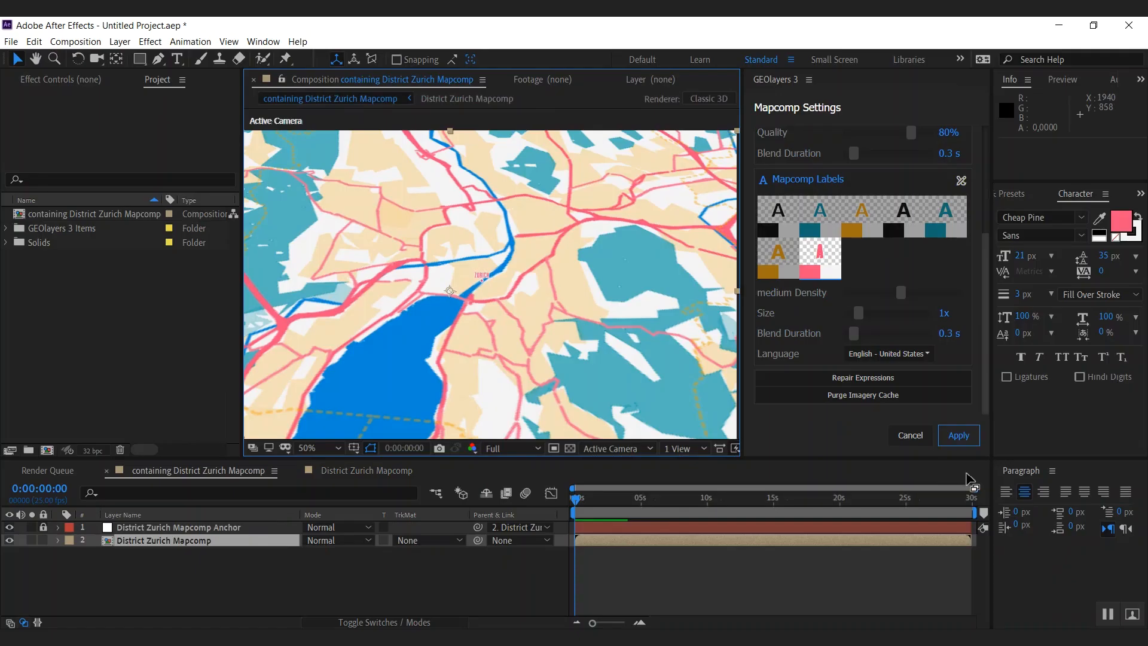
{"action": "mouse_move", "coordinate": [470, 281]}
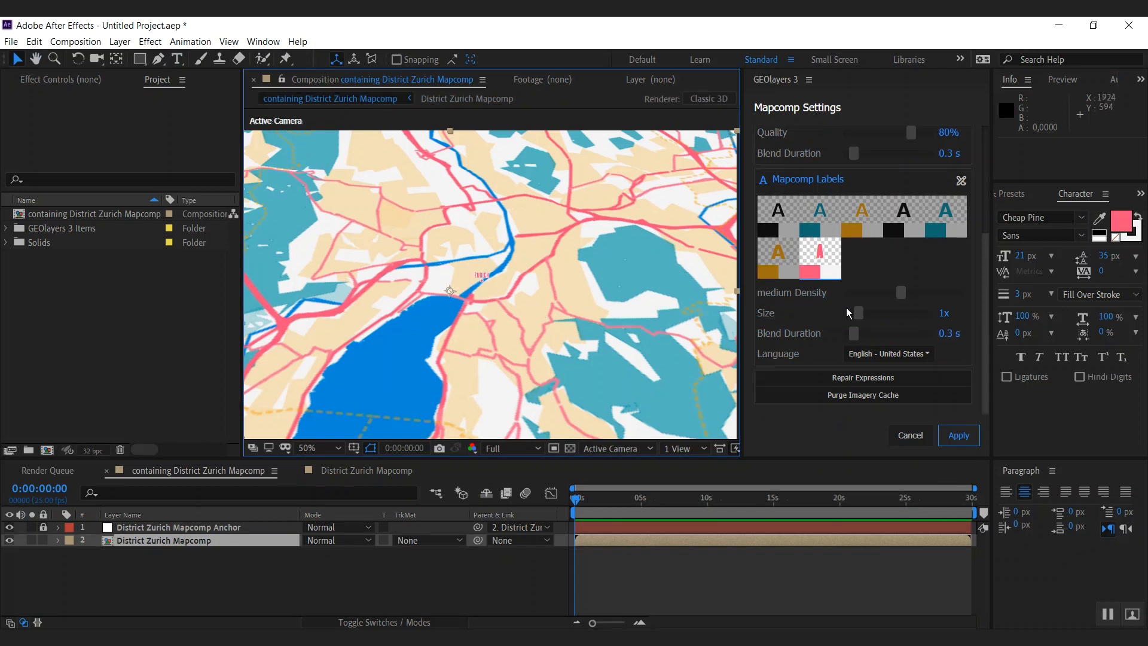
{"action": "mouse_move", "coordinate": [914, 326]}
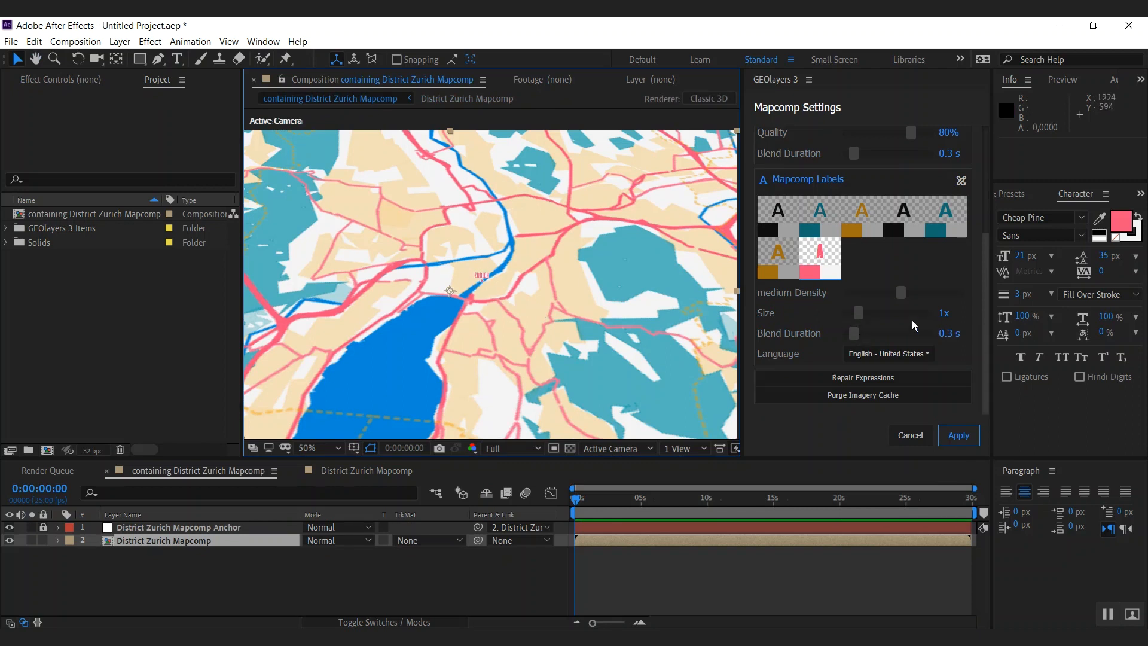
- Raise the Mapcomp Labels size to about 1.42x and apply the settings, reopening mapcomp settings
{"action": "left_click_drag", "start_coordinate": [859, 313], "coordinate": [870, 312]}
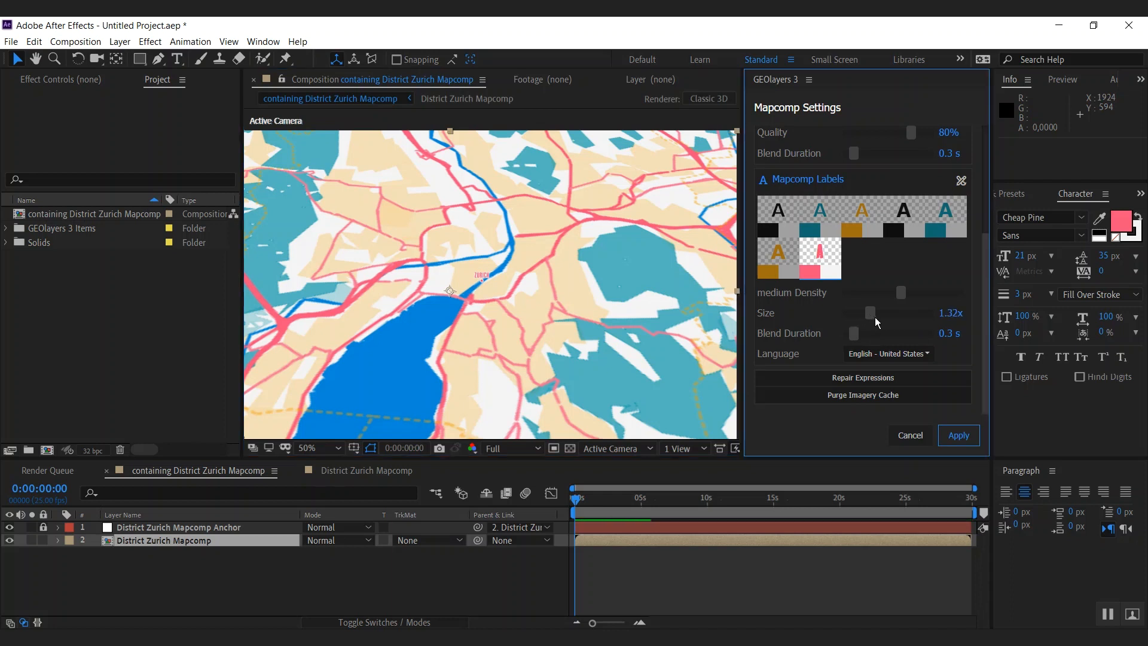
{"action": "left_click_drag", "start_coordinate": [870, 313], "coordinate": [879, 312]}
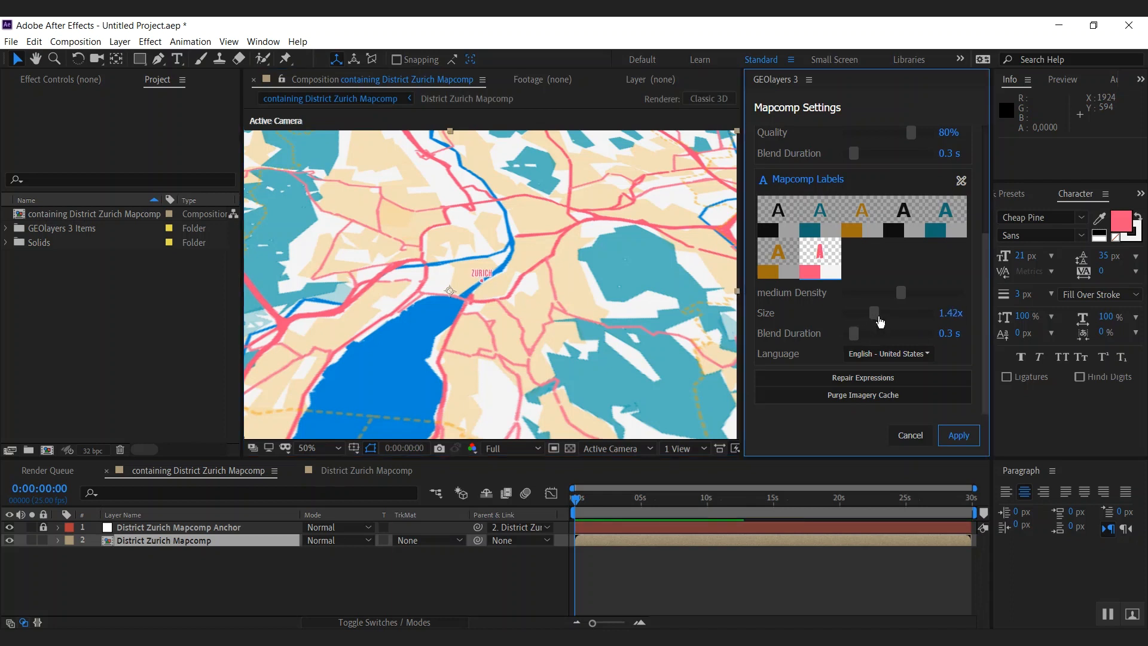
{"action": "left_click", "coordinate": [951, 313]}
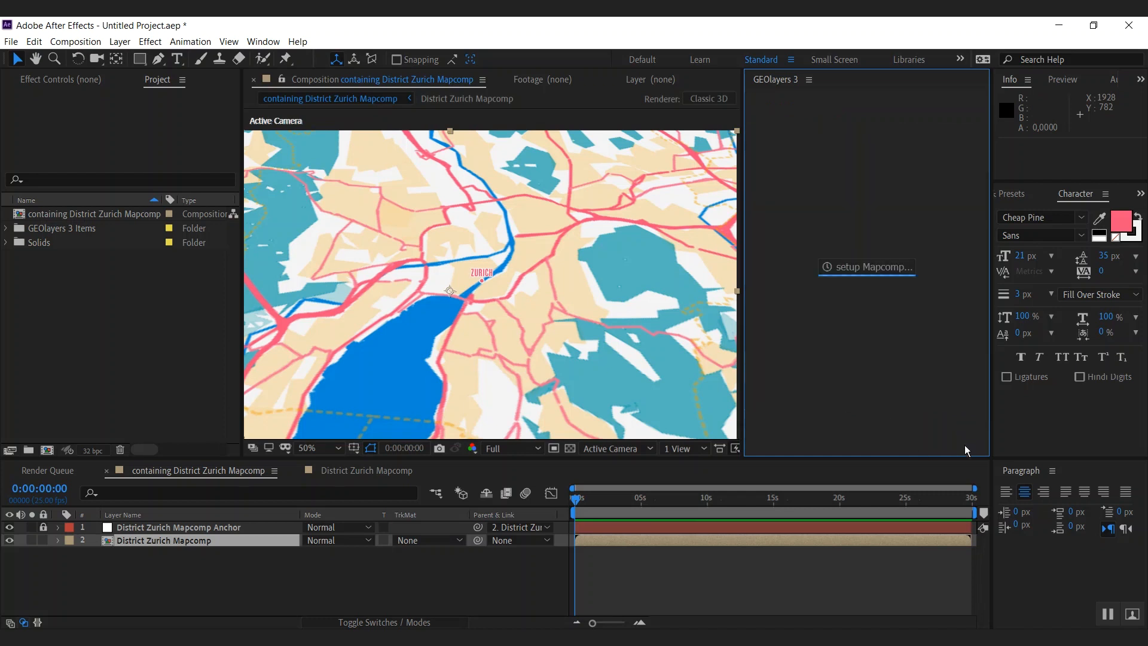
{"action": "left_click", "coordinate": [867, 267]}
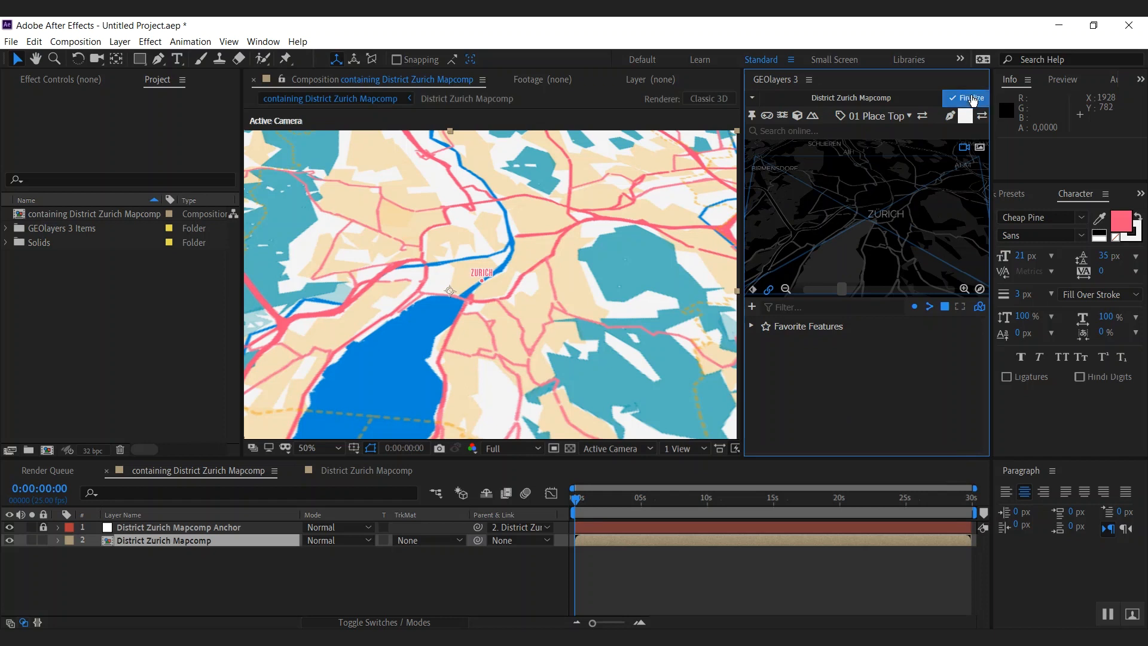
{"action": "left_click", "coordinate": [970, 98]}
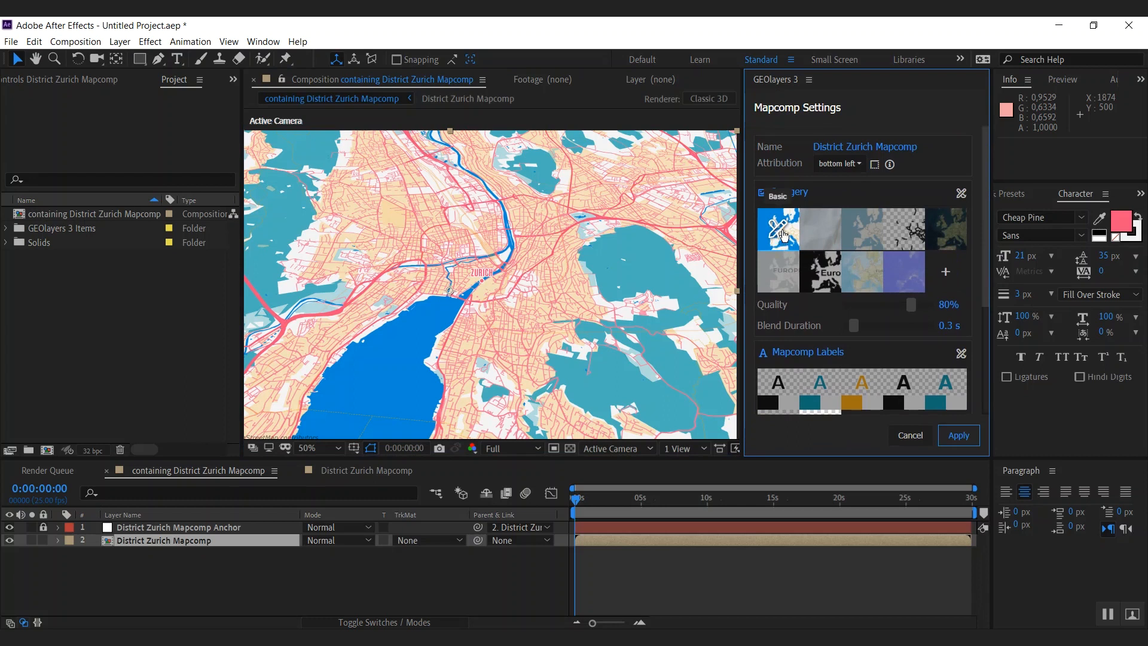
- Edit the Basic imagery style to 2x line width with a new road colour and apply it
{"action": "left_click", "coordinate": [777, 228]}
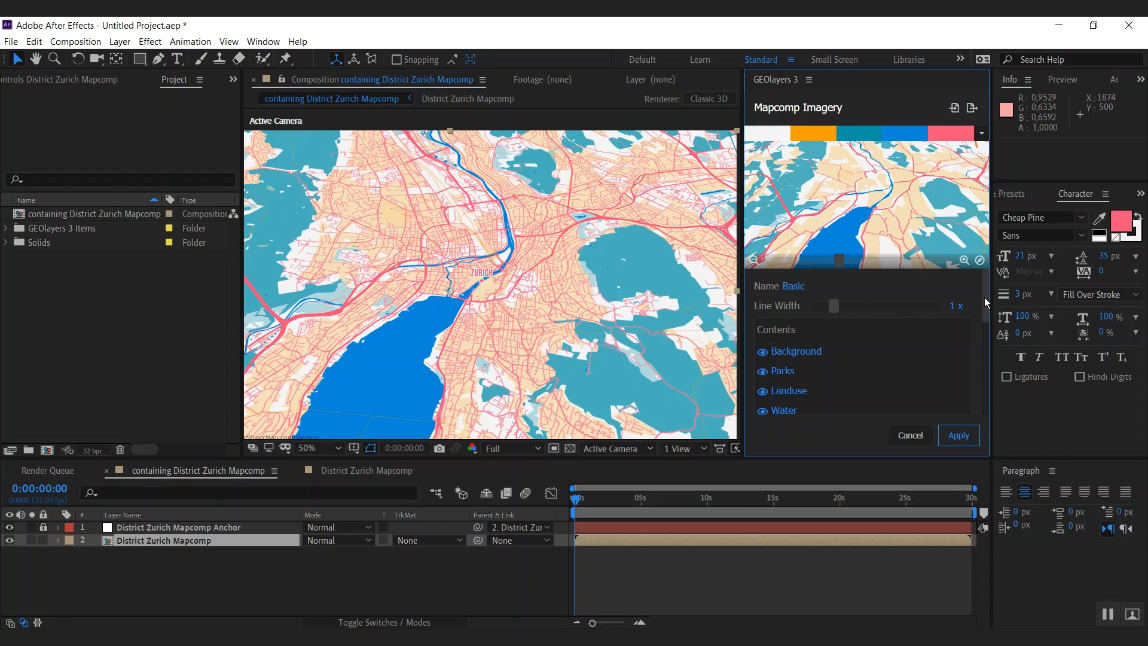
{"action": "mouse_move", "coordinate": [878, 217]}
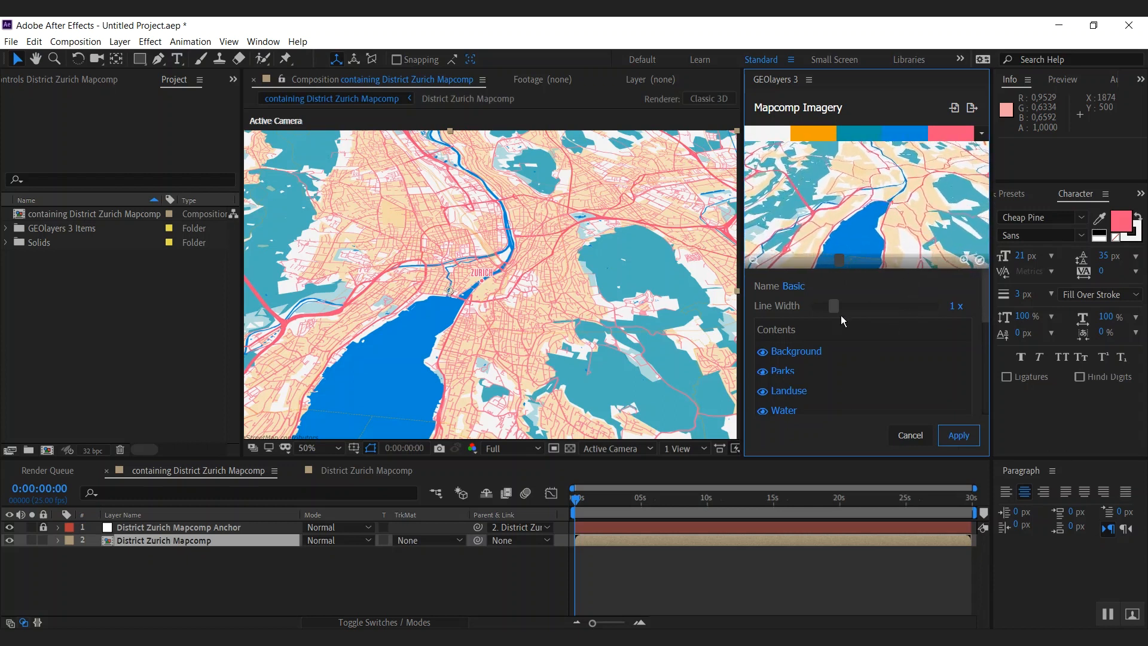
{"action": "left_click_drag", "start_coordinate": [834, 306], "coordinate": [827, 306]}
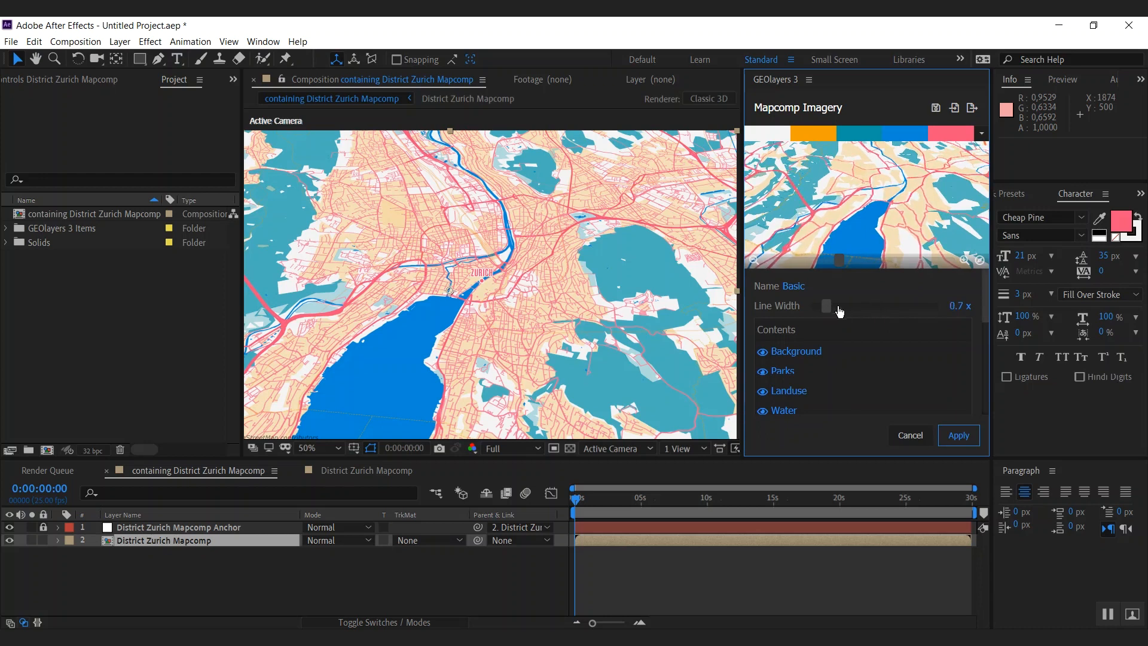
{"action": "left_click_drag", "start_coordinate": [827, 305], "coordinate": [872, 305]}
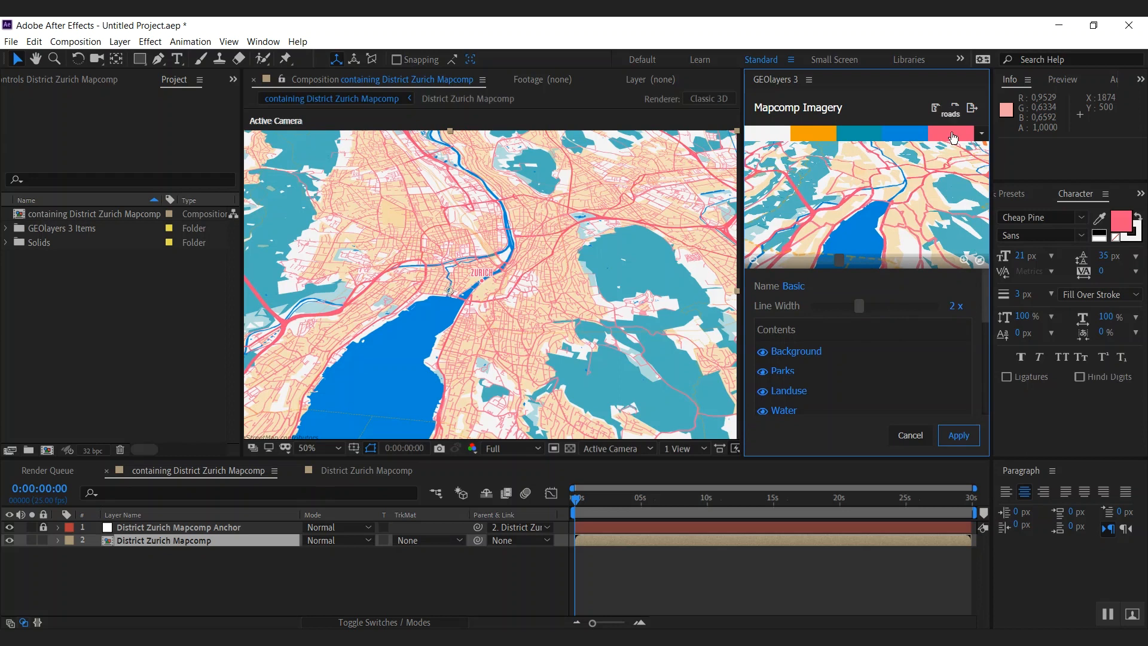
{"action": "mouse_move", "coordinate": [960, 138]}
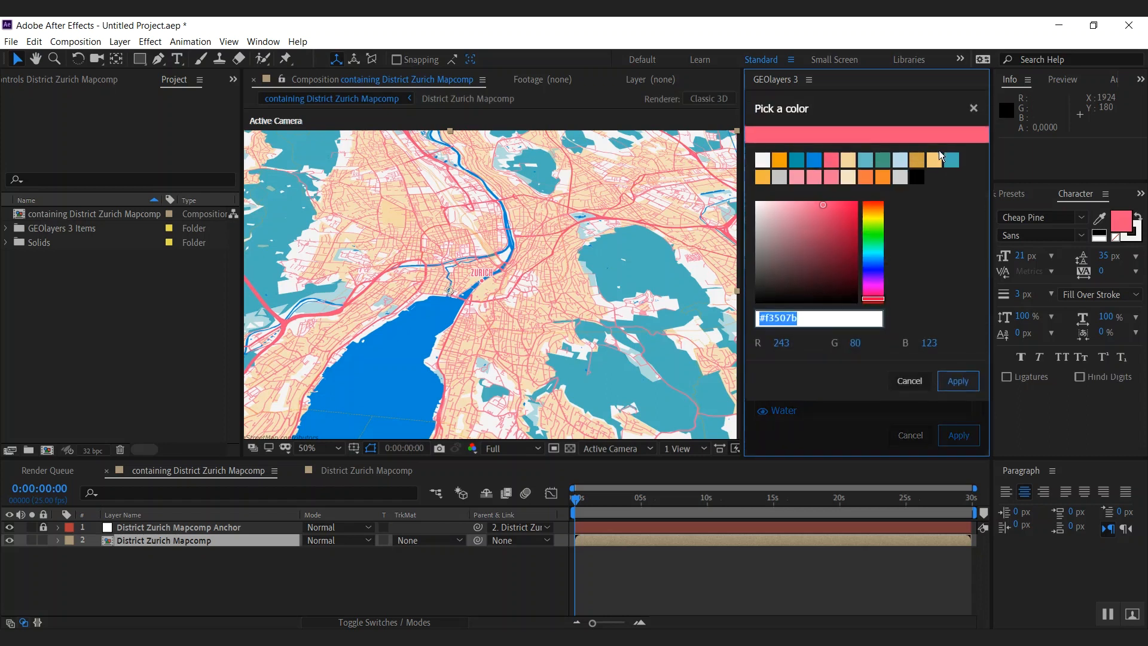
{"action": "mouse_move", "coordinate": [797, 179]}
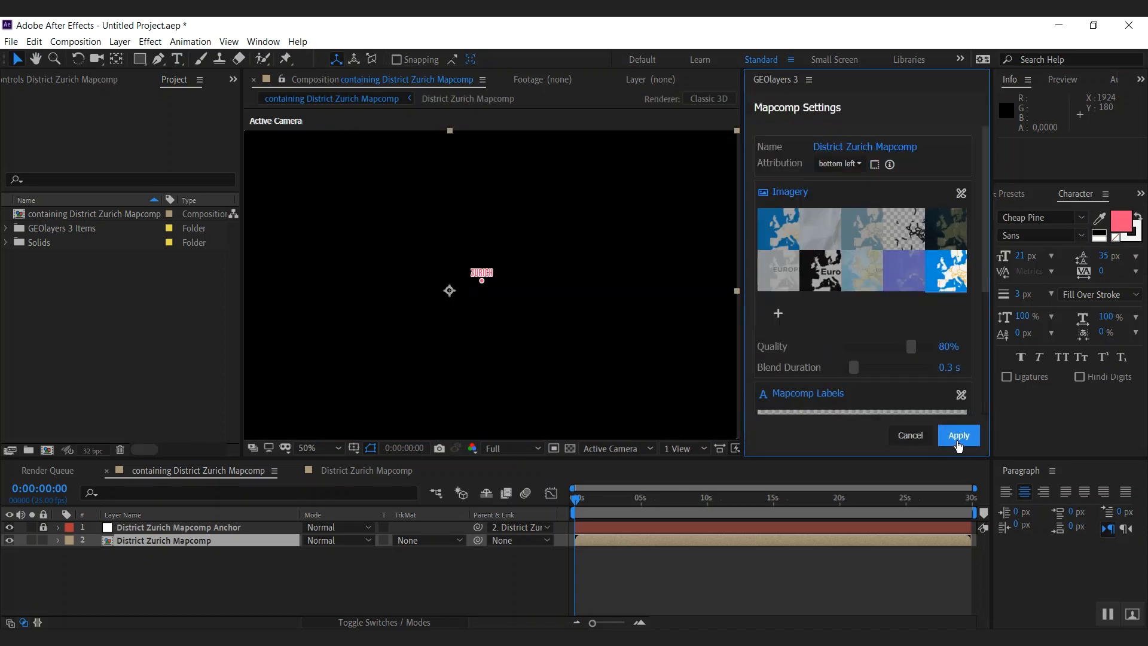
{"action": "left_click", "coordinate": [959, 436]}
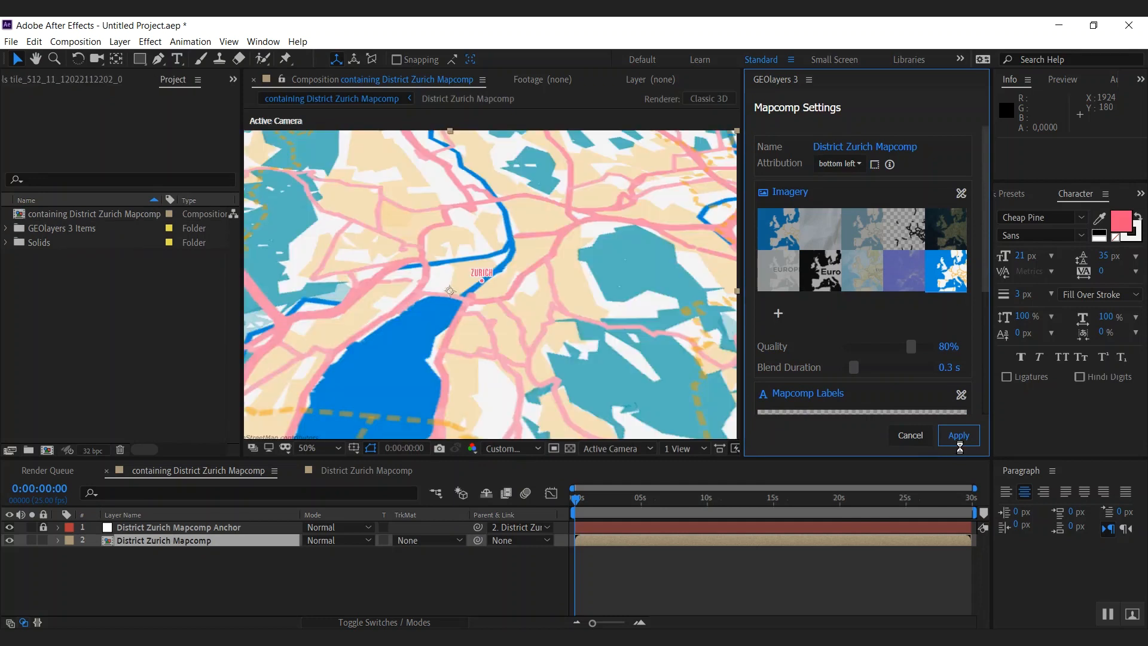
- Reveal the District Zurich Mapcomp layer's latitude, longitude and zoom keyframes in the timeline
{"action": "left_click", "coordinate": [959, 436]}
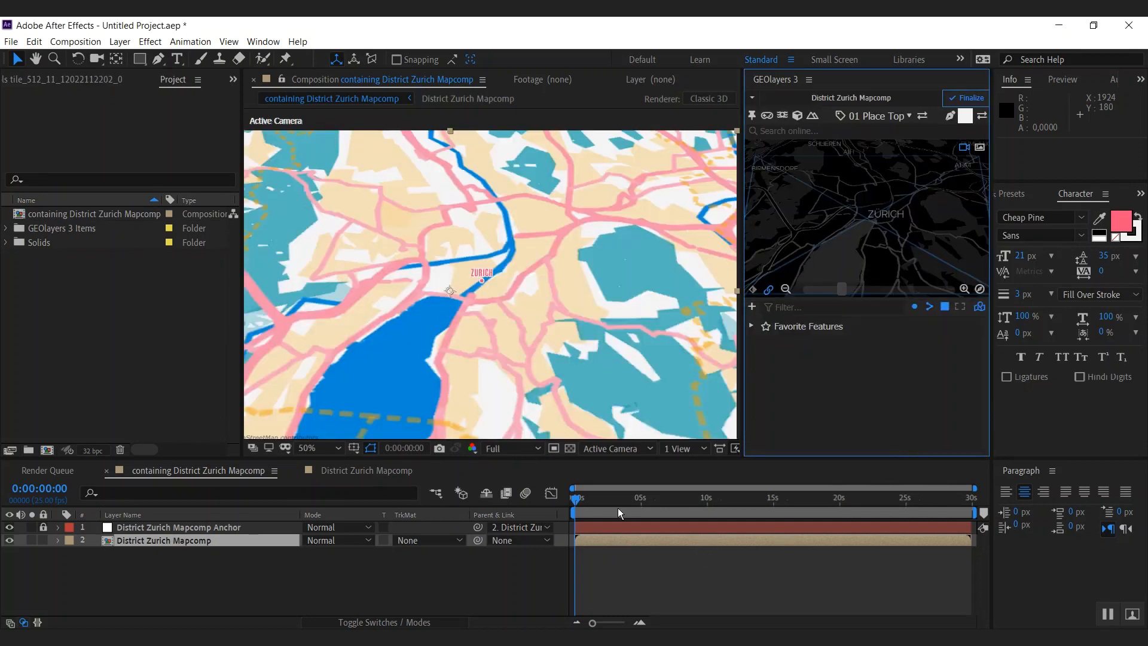
{"action": "left_click", "coordinate": [639, 497]}
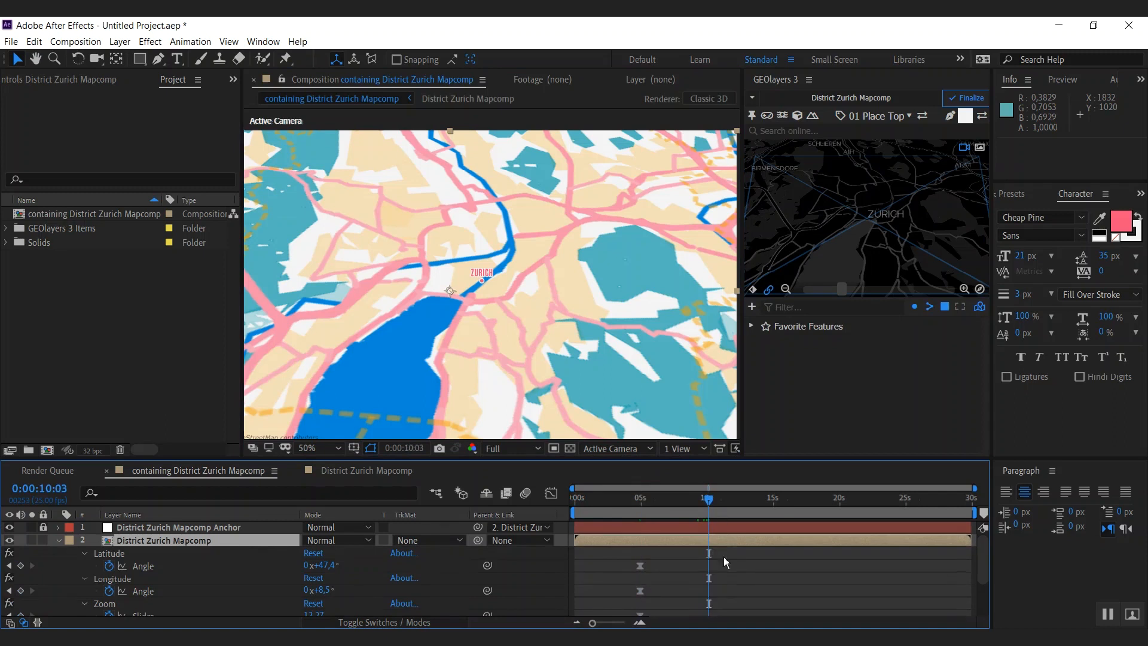
{"action": "mouse_move", "coordinate": [708, 457]}
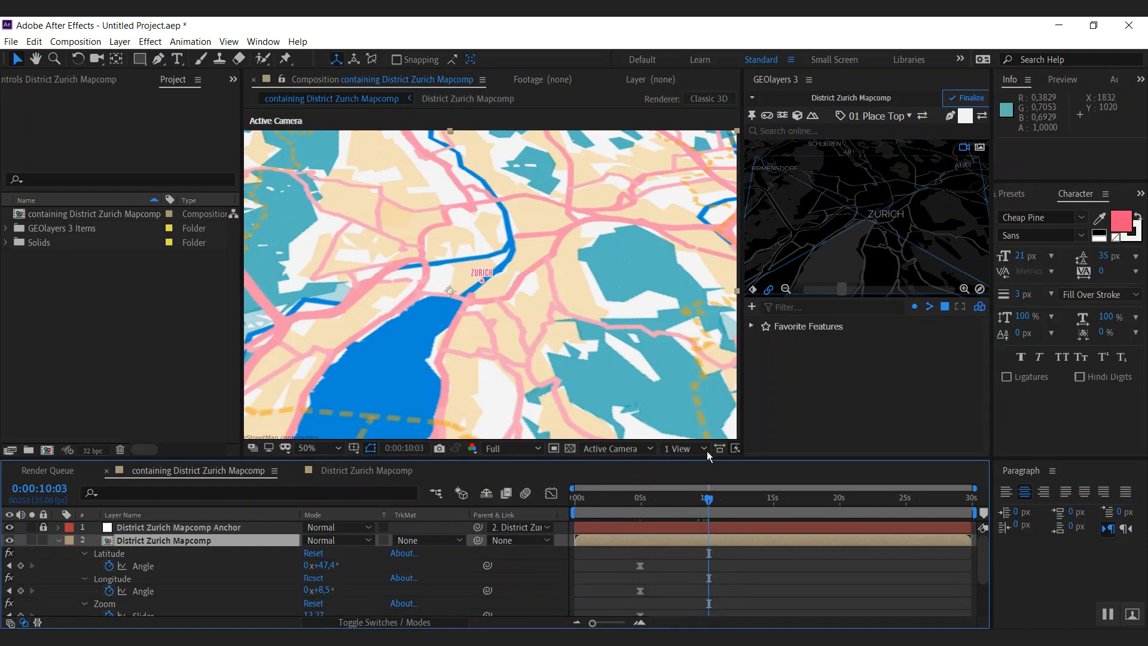
{"action": "mouse_move", "coordinate": [767, 289]}
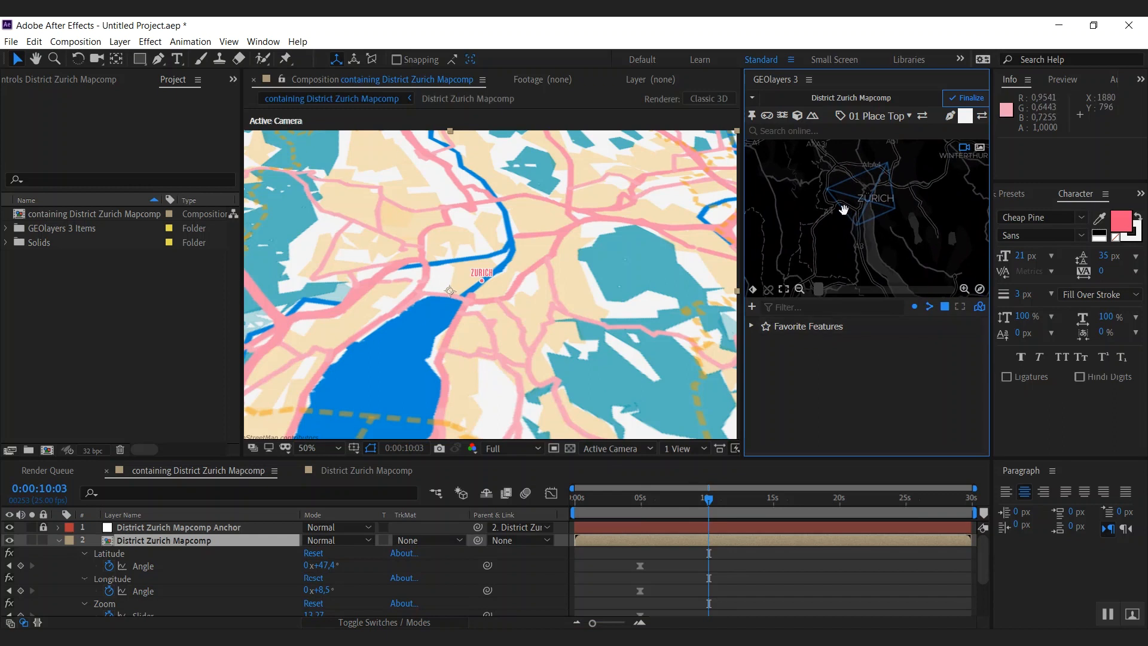
{"action": "mouse_move", "coordinate": [826, 244]}
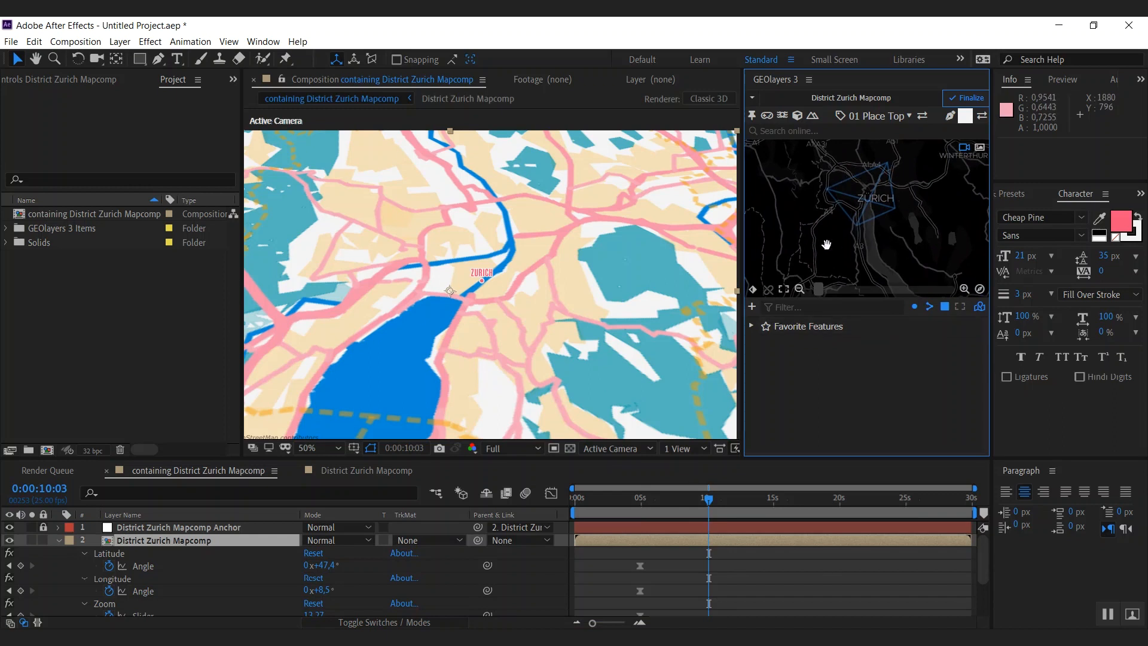
- Zoom the 10-second keyframe out to a Europe view centred on Switzerland and scrub the animation
{"action": "left_click", "coordinate": [799, 288]}
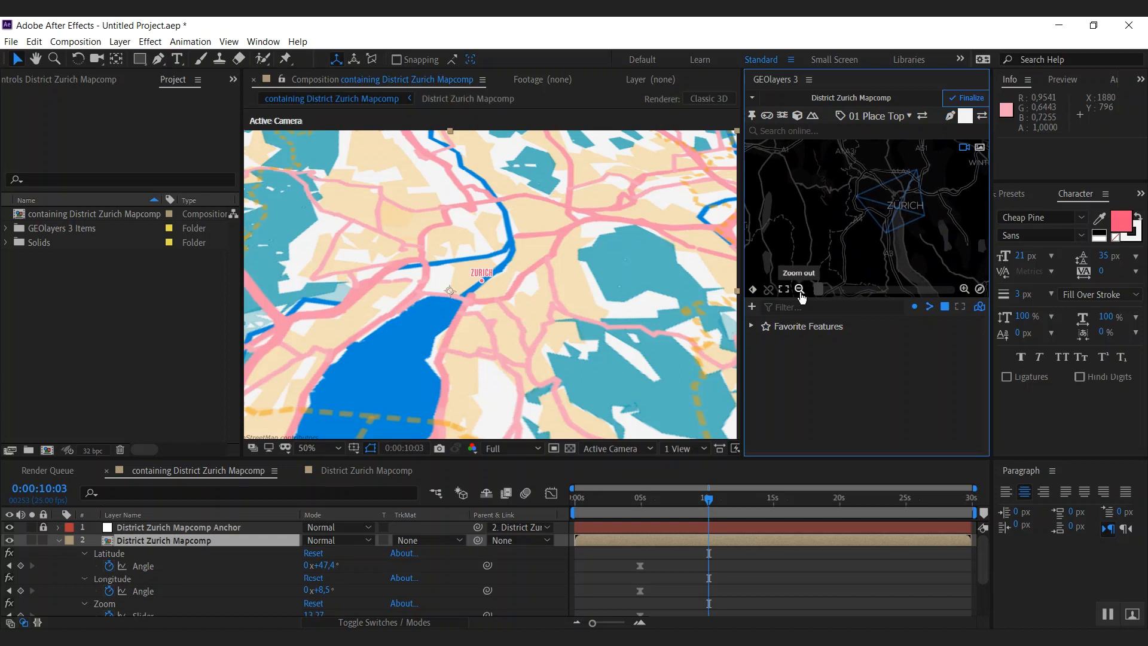
{"action": "left_click", "coordinate": [799, 290]}
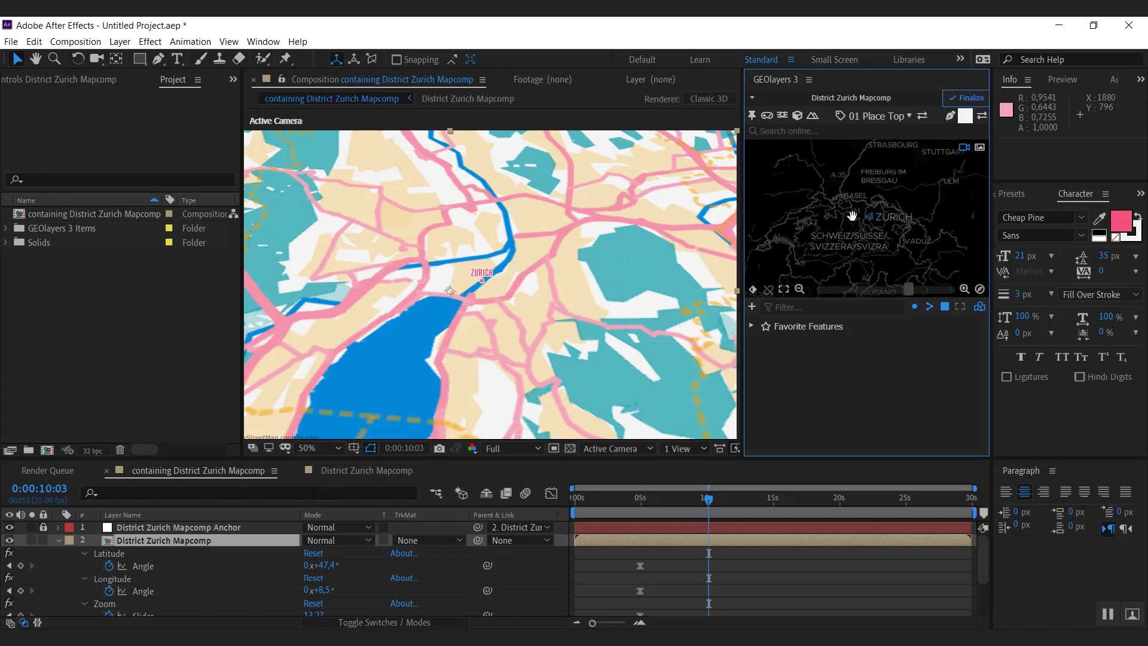
{"action": "left_click", "coordinate": [799, 289]}
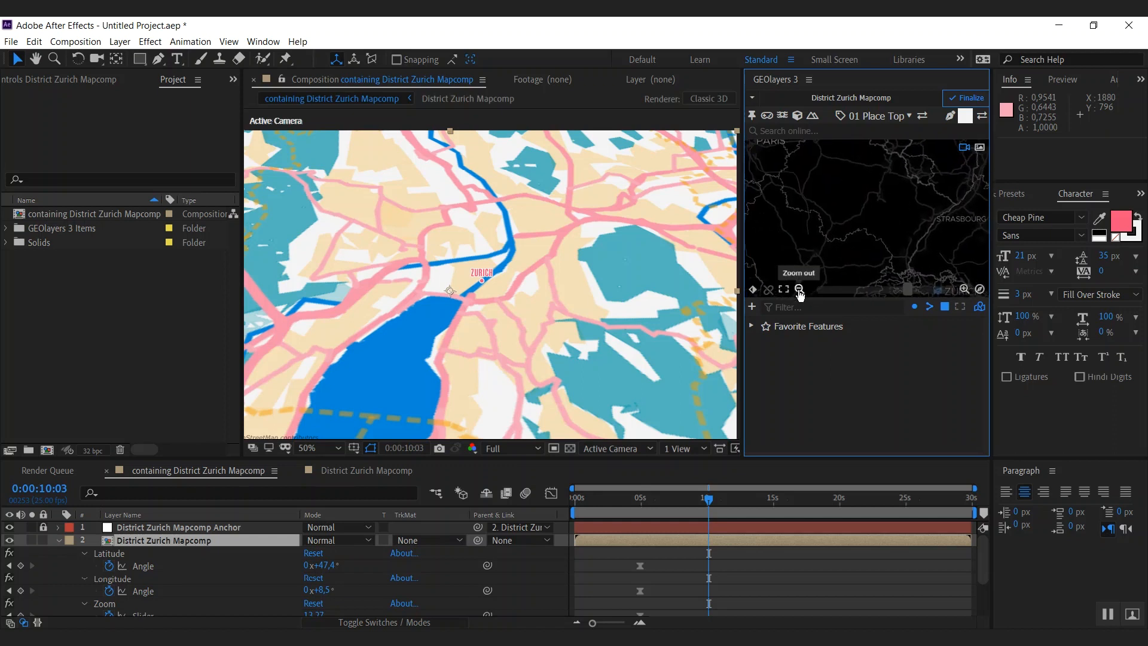
{"action": "left_click", "coordinate": [799, 288]}
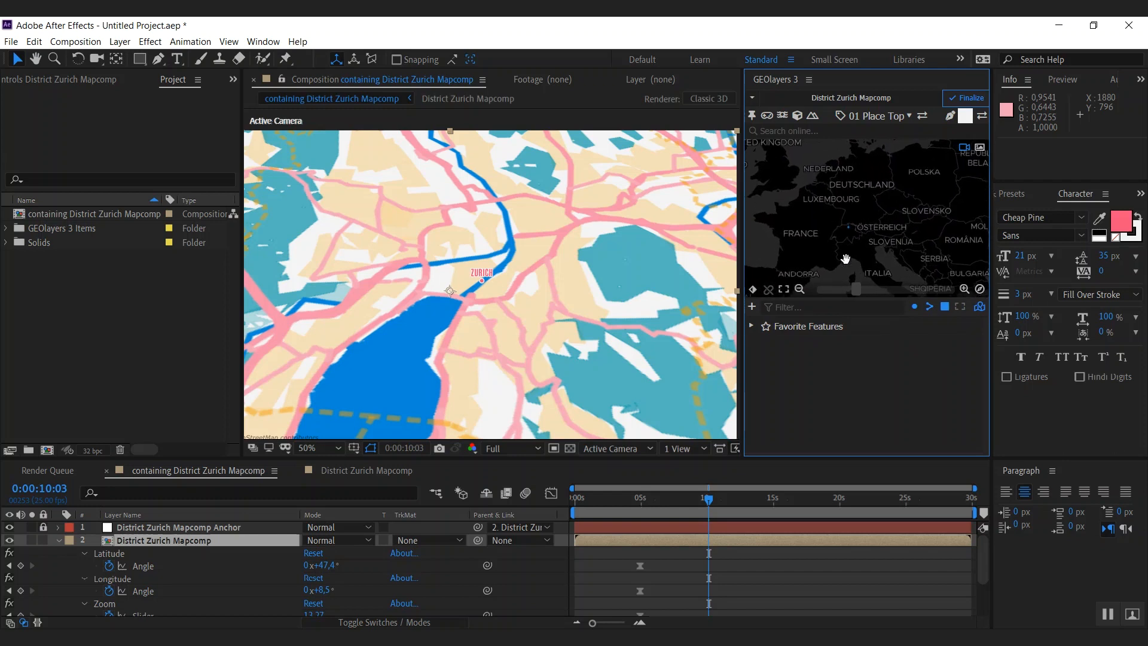
{"action": "mouse_move", "coordinate": [840, 258]}
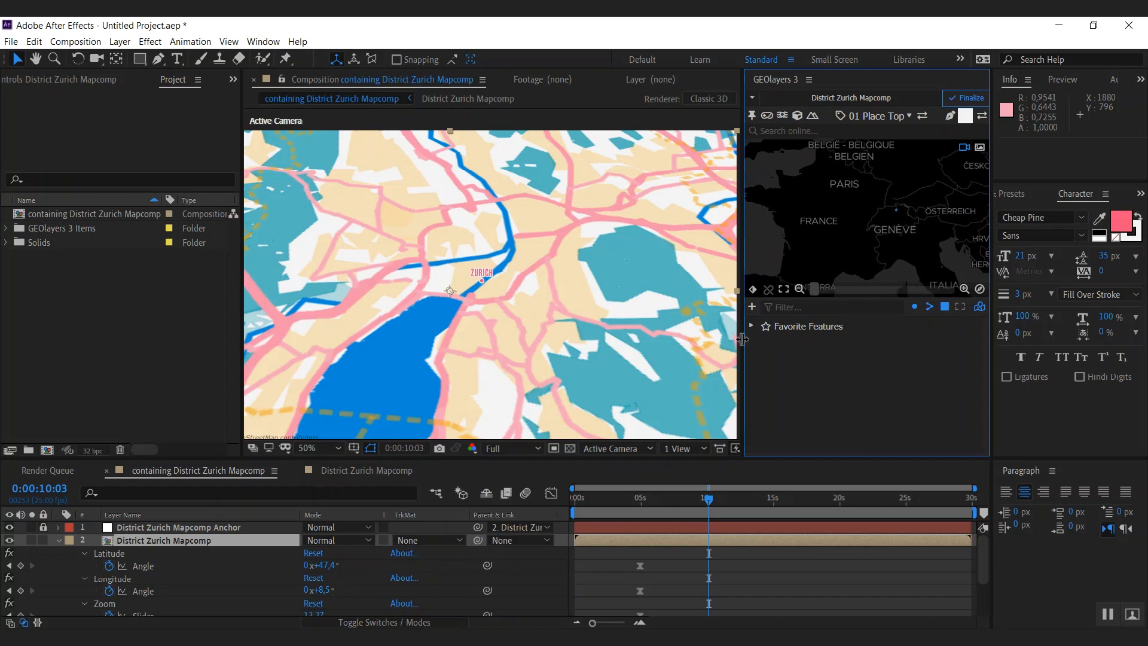
{"action": "mouse_move", "coordinate": [784, 289]}
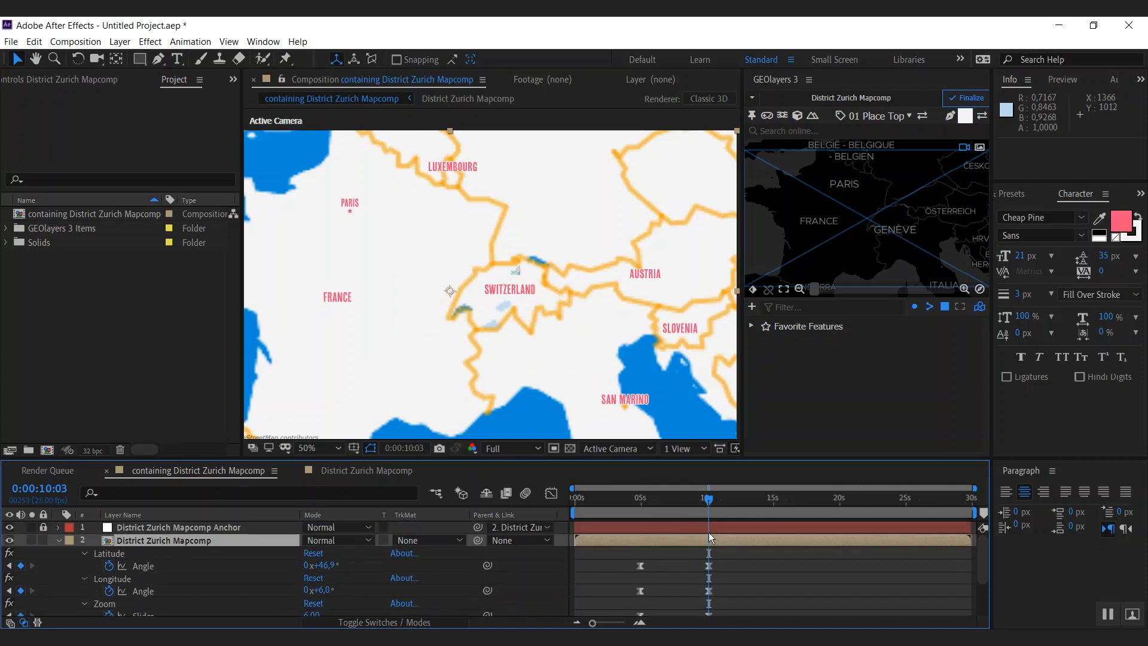
{"action": "mouse_move", "coordinate": [241, 586]}
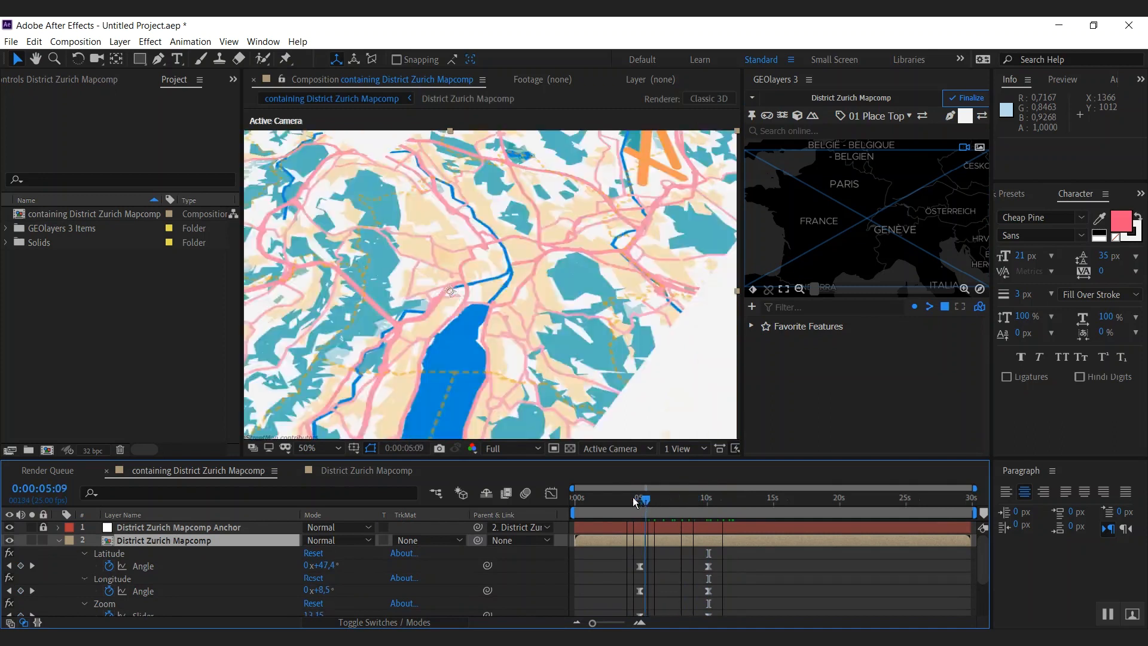
{"action": "left_click_drag", "start_coordinate": [641, 497], "coordinate": [714, 497]}
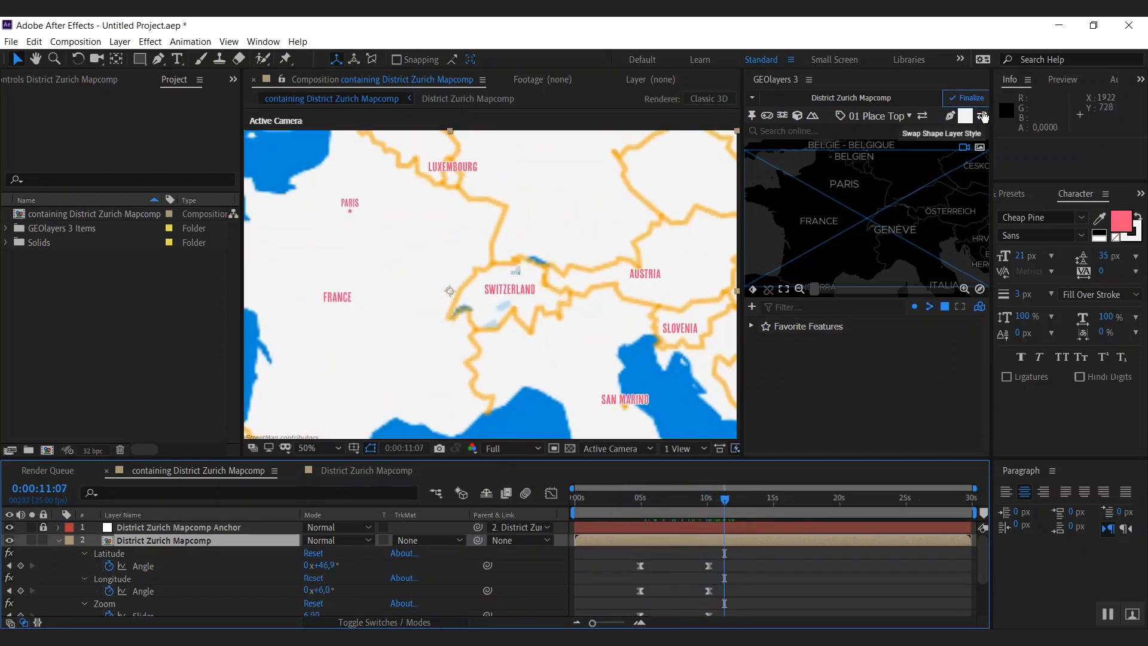
- Finalize the District Zurich Mapcomp and dismiss the finalization notice
{"action": "left_click", "coordinate": [969, 98]}
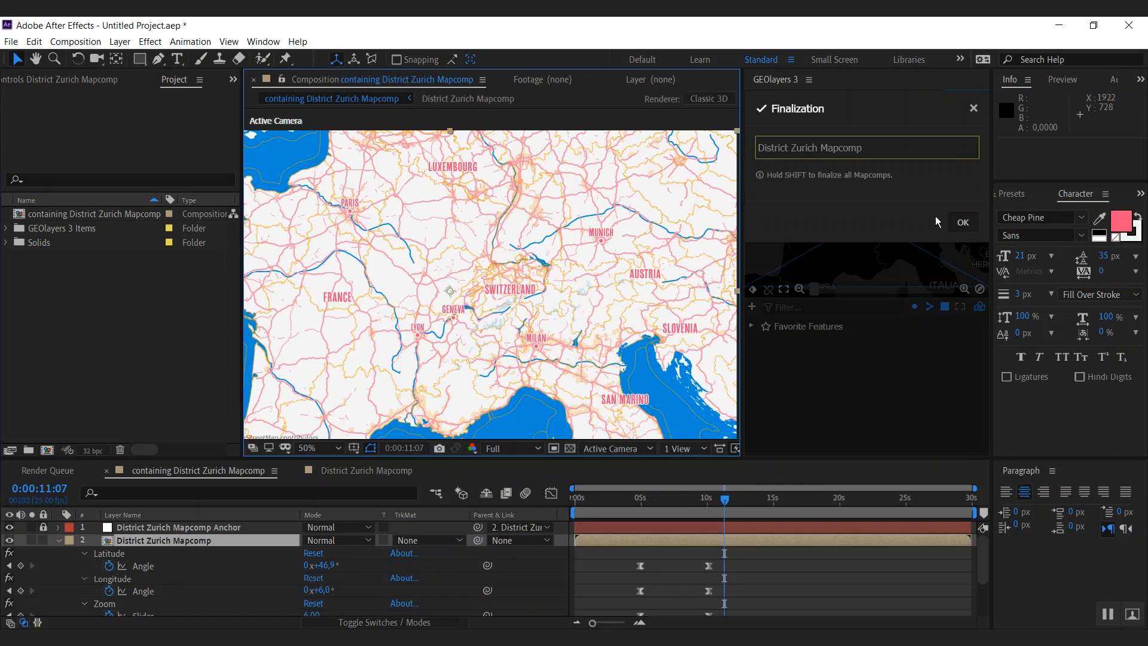
{"action": "left_click", "coordinate": [632, 512]}
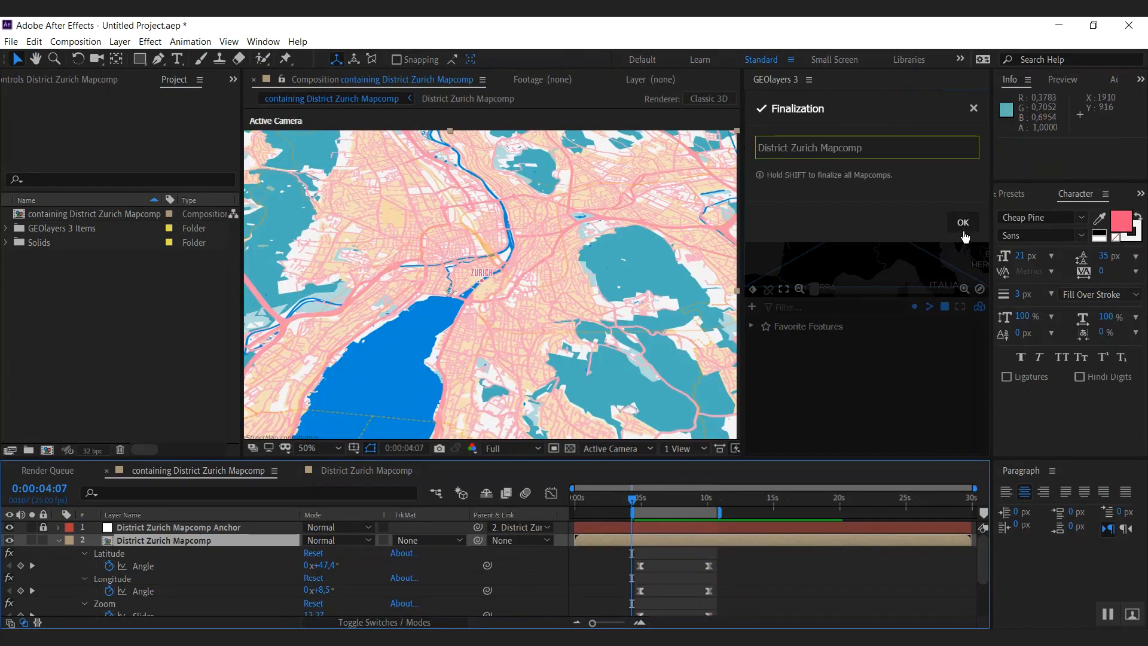
{"action": "left_click", "coordinate": [963, 223]}
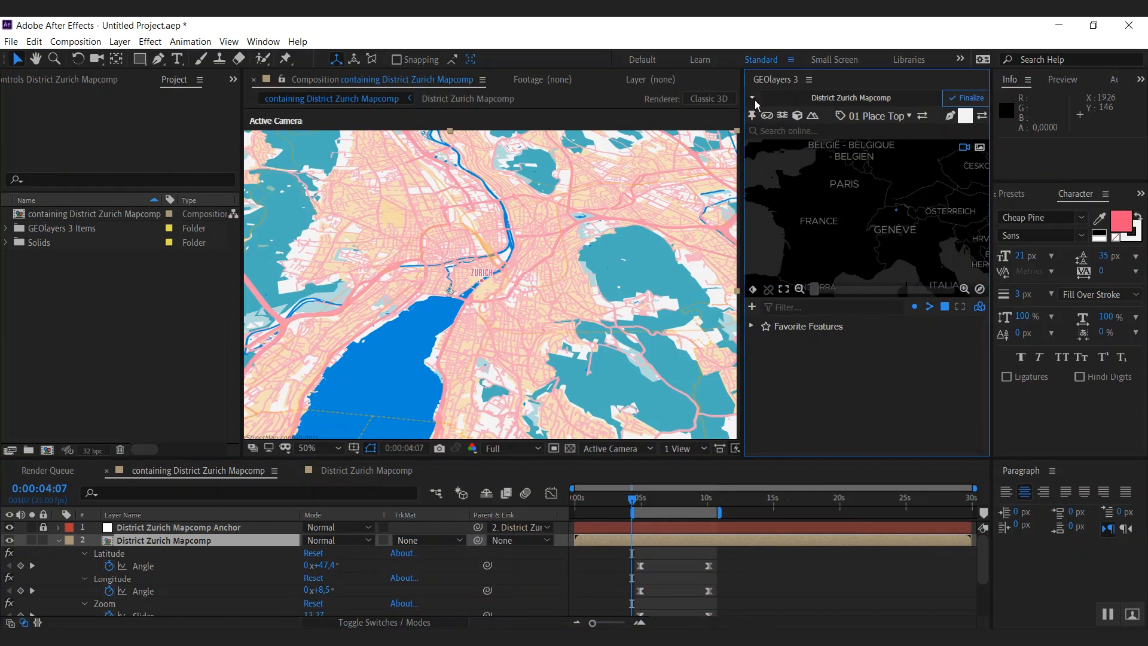
- Duplicate District Zurich Mapcomp via Split Imagery and Labels, naming the new mapcomp Labels
{"action": "left_click", "coordinate": [752, 98]}
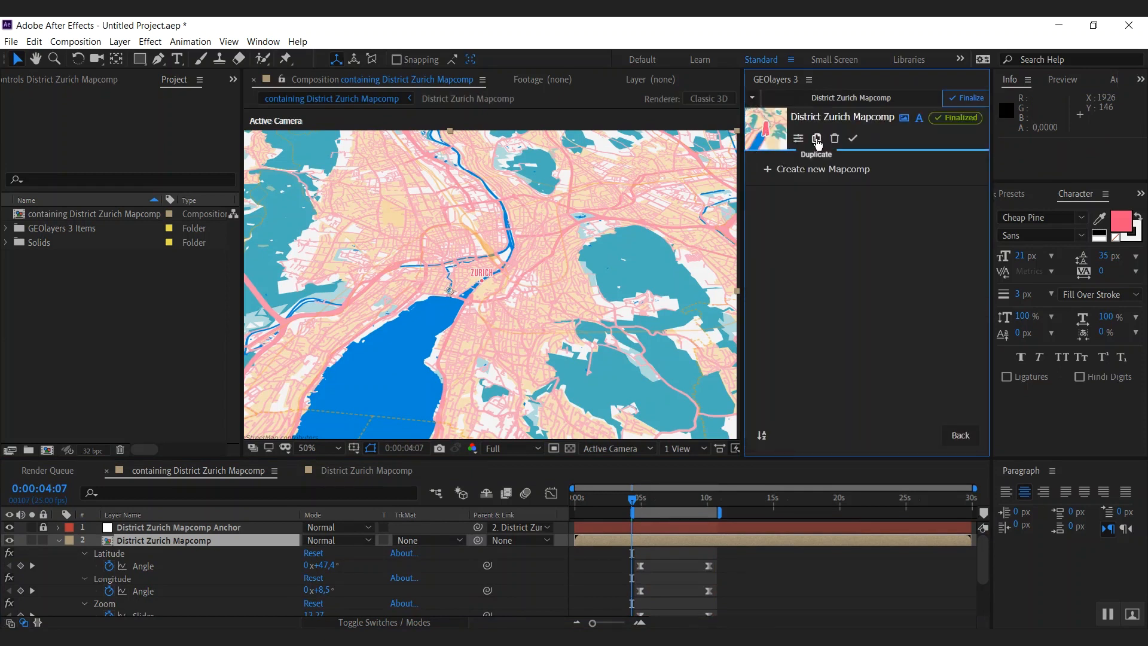
{"action": "left_click", "coordinate": [817, 139]}
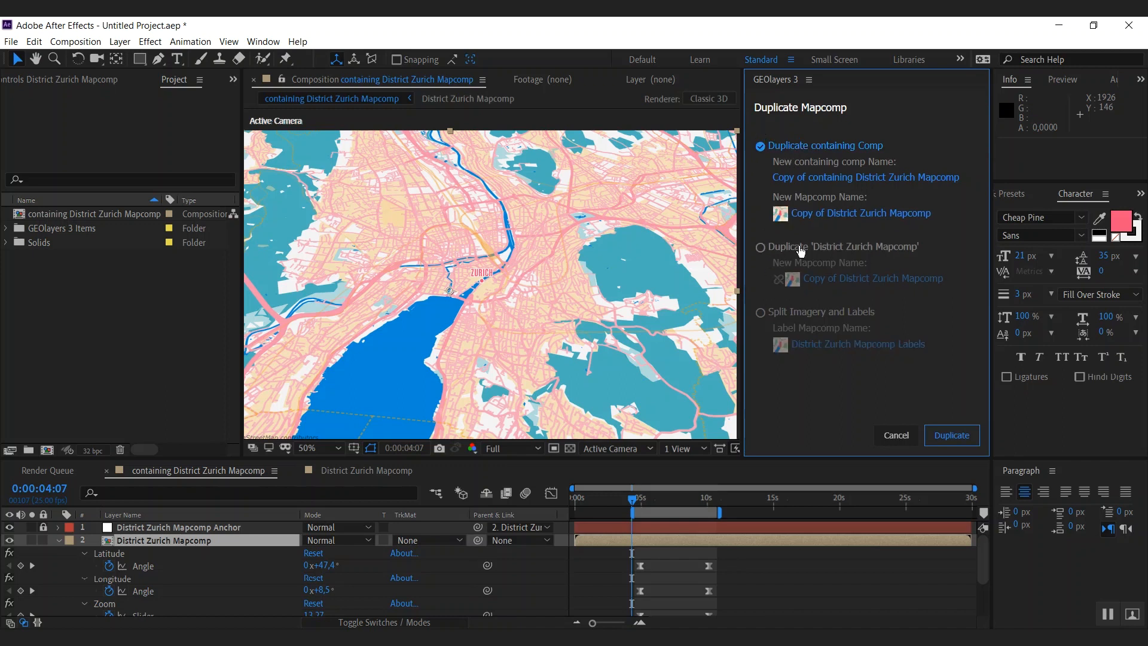
{"action": "mouse_move", "coordinate": [800, 318]}
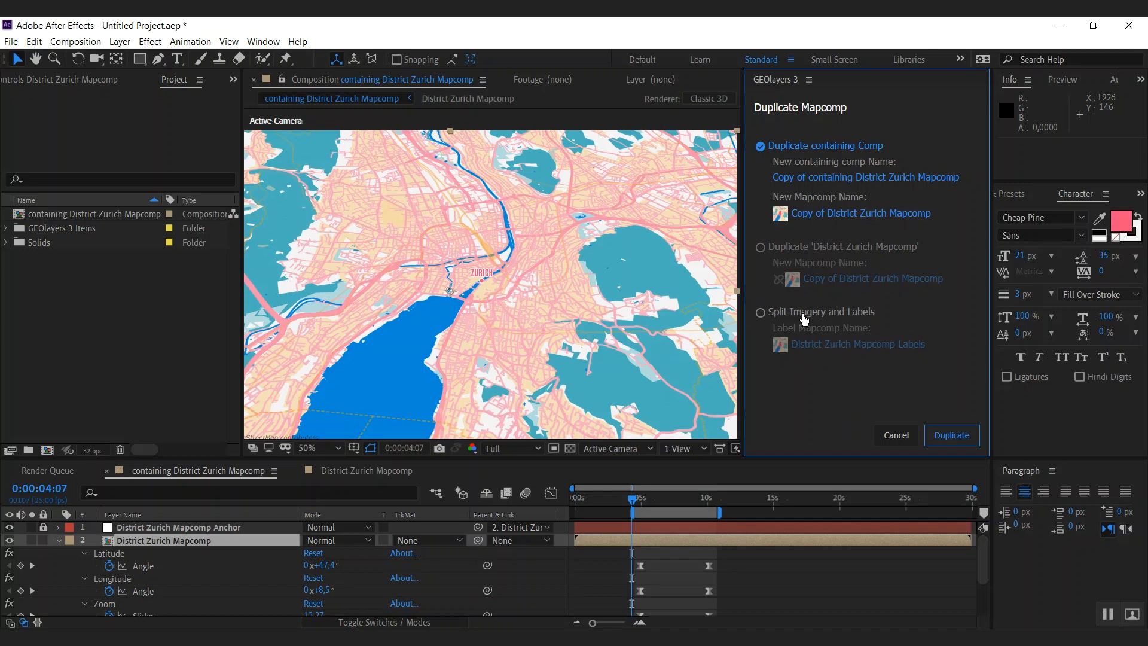
{"action": "left_click", "coordinate": [761, 311]}
{"action": "type", "text": "La"}
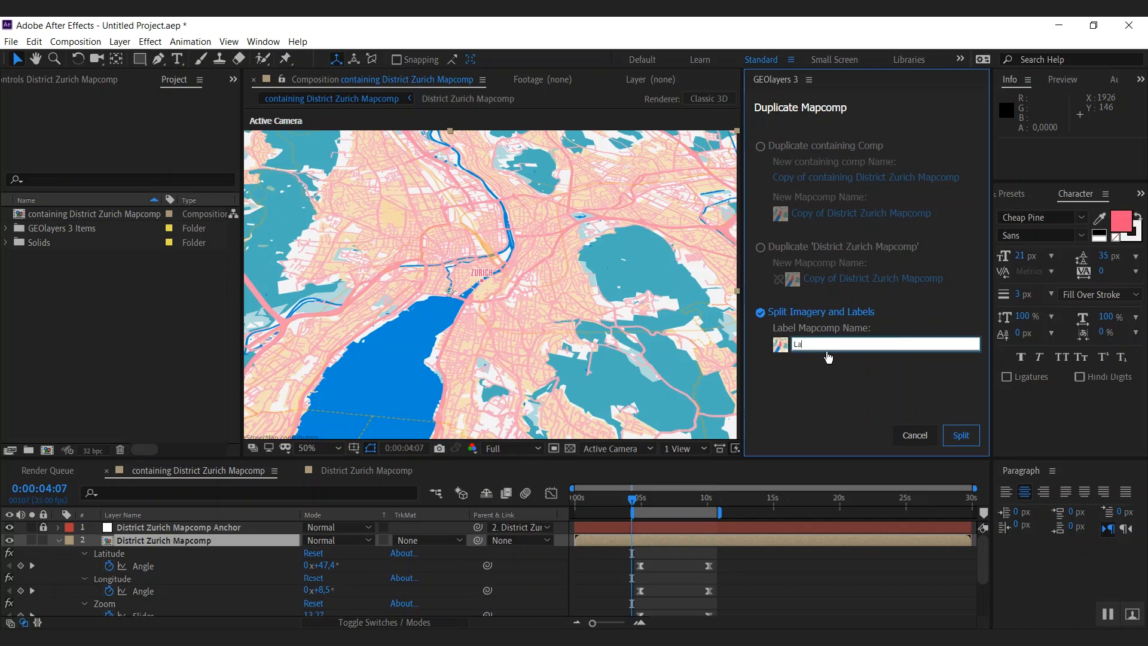
{"action": "left_click", "coordinate": [962, 435]}
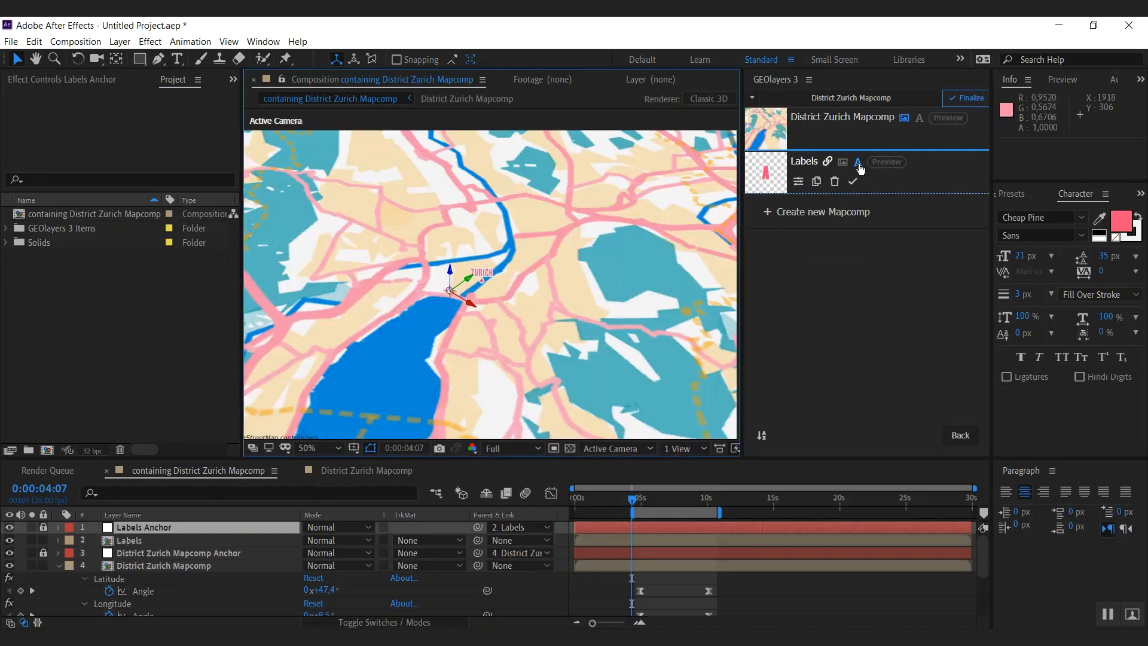
{"action": "left_click", "coordinate": [905, 117]}
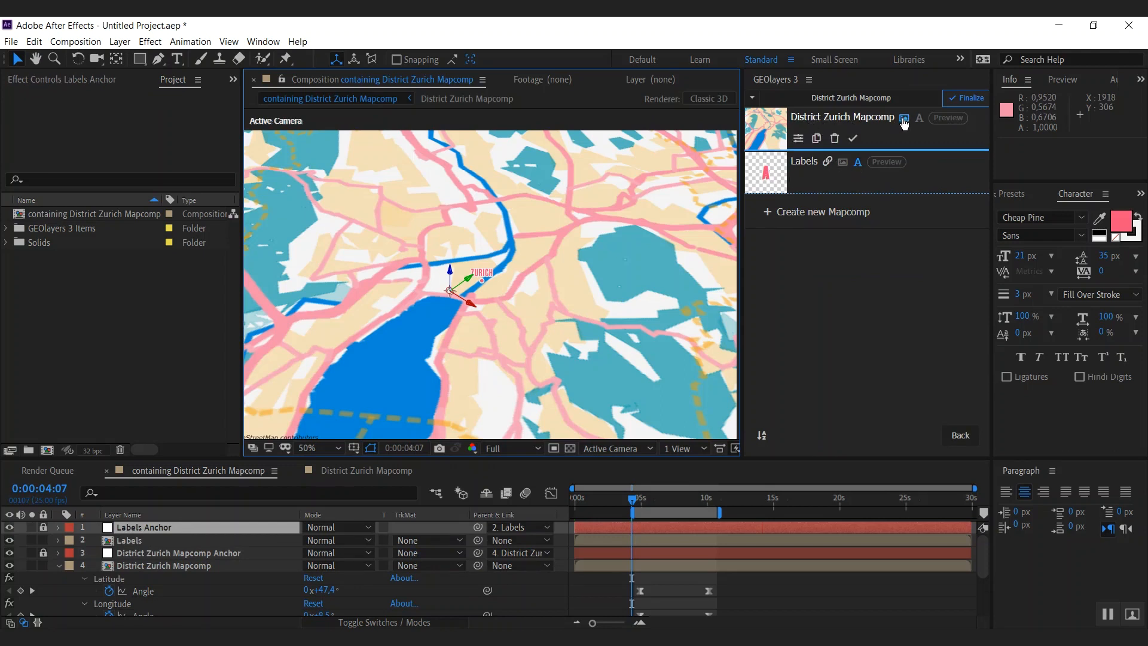
{"action": "mouse_move", "coordinate": [901, 122]}
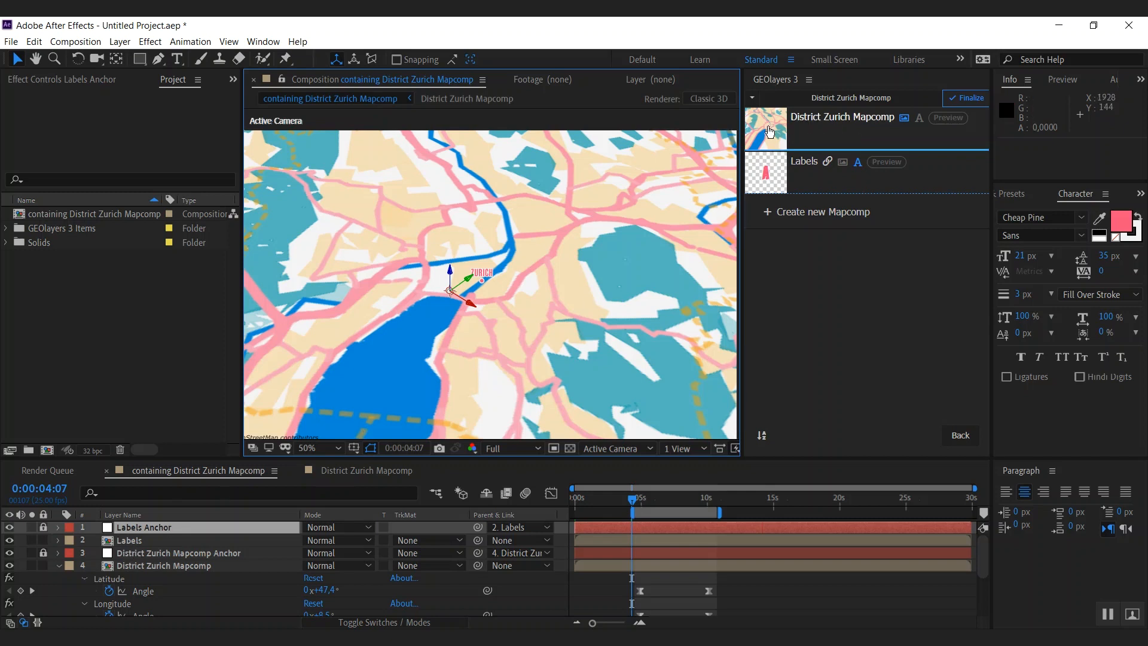
{"action": "mouse_move", "coordinate": [721, 185]}
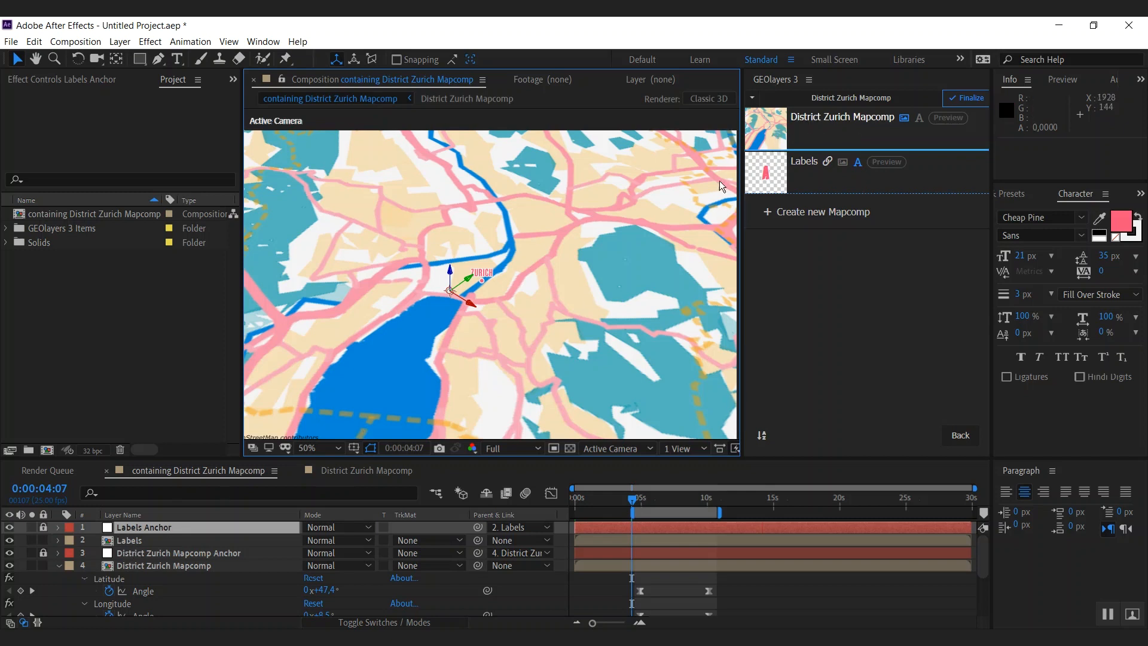
- Sort the mapcomp list by layer order so Labels sits above District Zurich Mapcomp, then scrub to check
{"action": "left_click", "coordinate": [162, 565]}
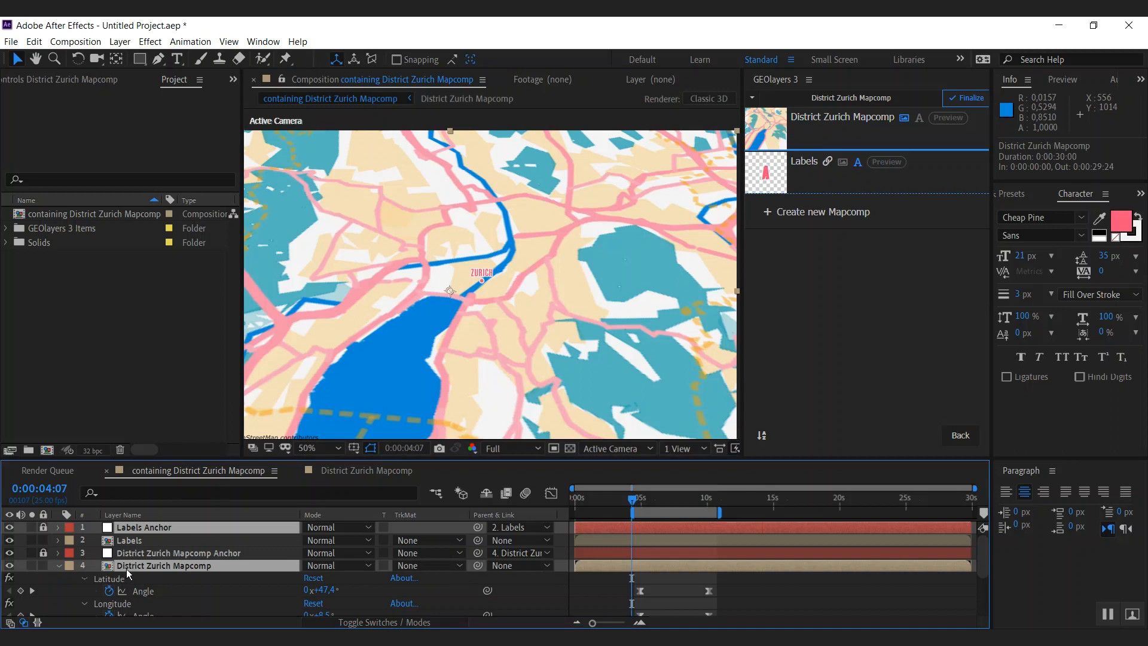
{"action": "mouse_move", "coordinate": [675, 273]}
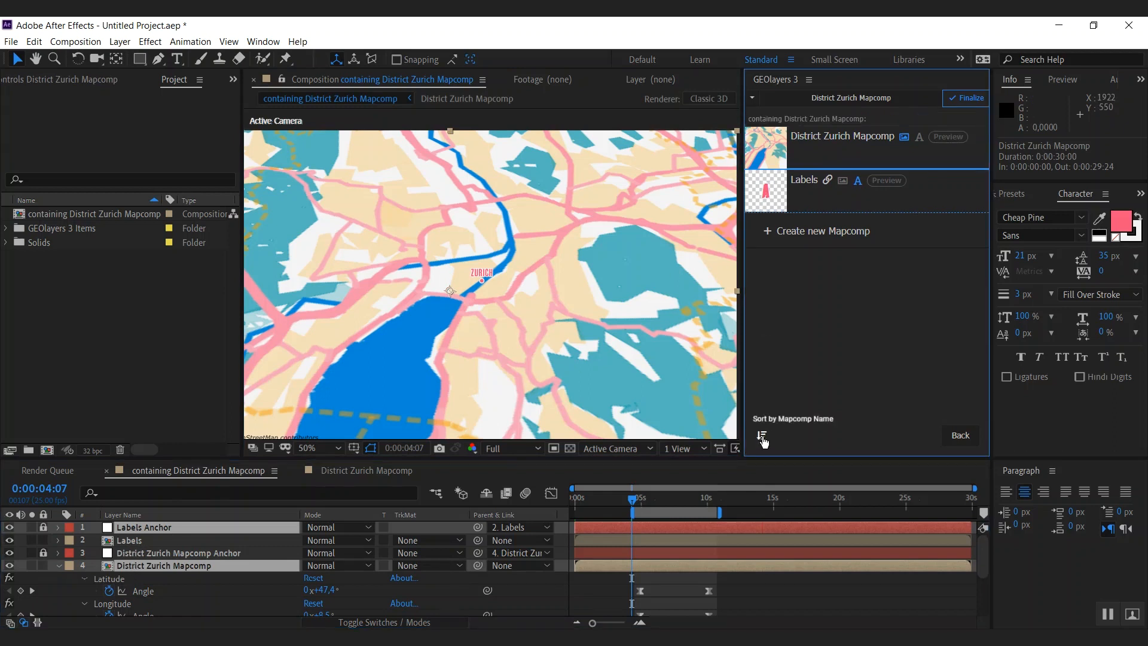
{"action": "left_click", "coordinate": [761, 436]}
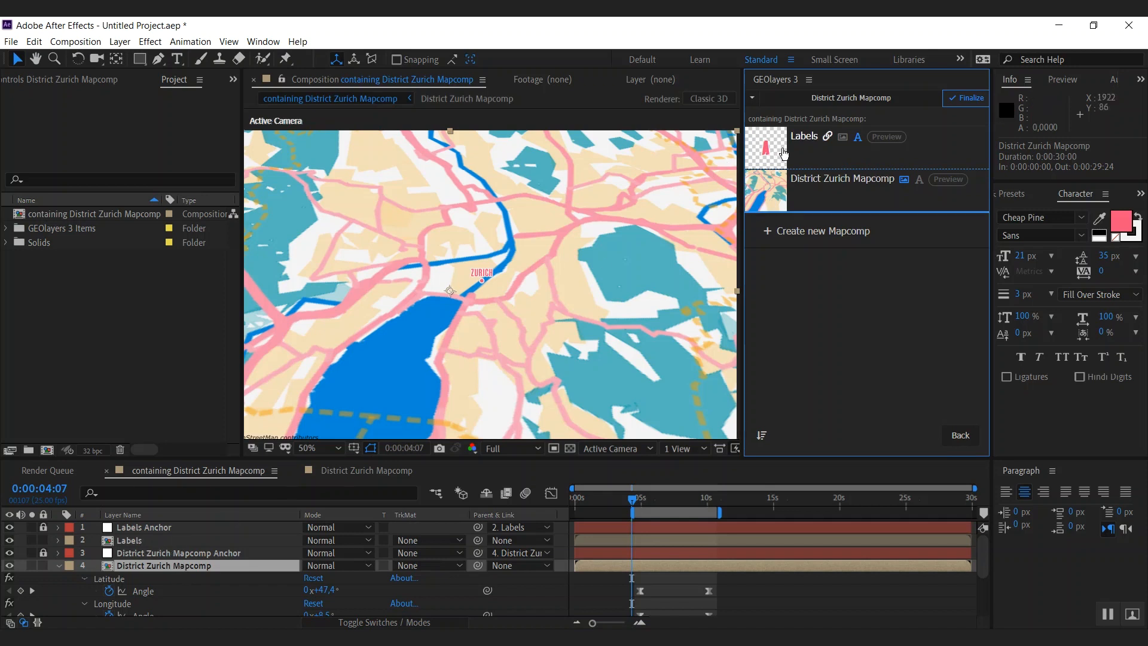
{"action": "mouse_move", "coordinate": [818, 139]}
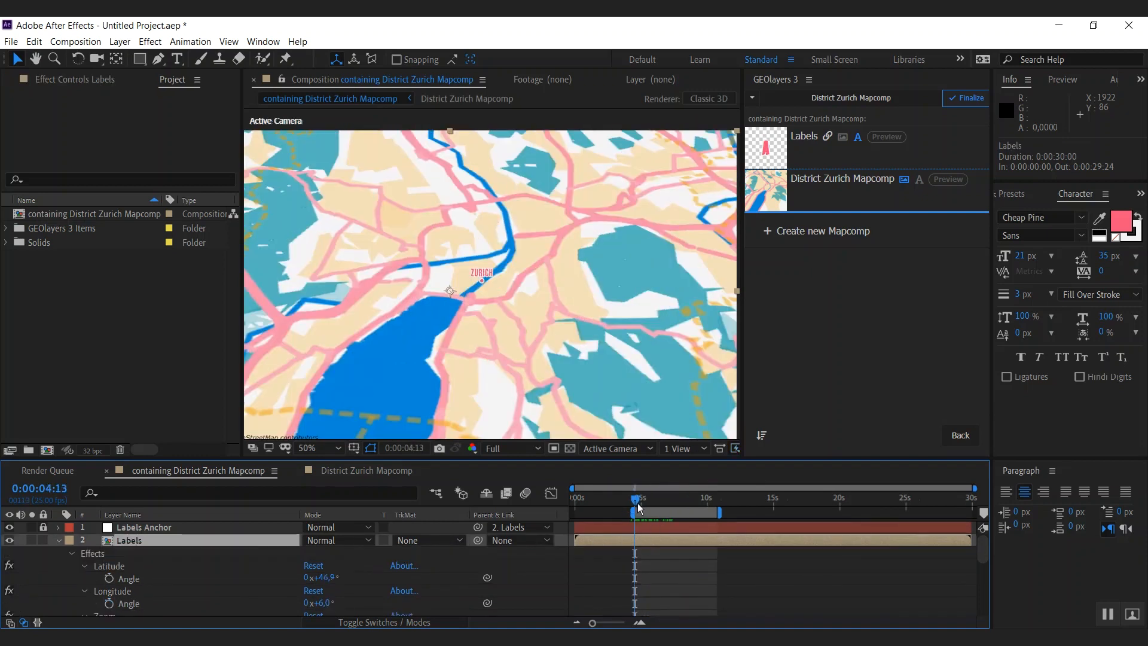
{"action": "left_click_drag", "start_coordinate": [635, 500], "coordinate": [655, 500]}
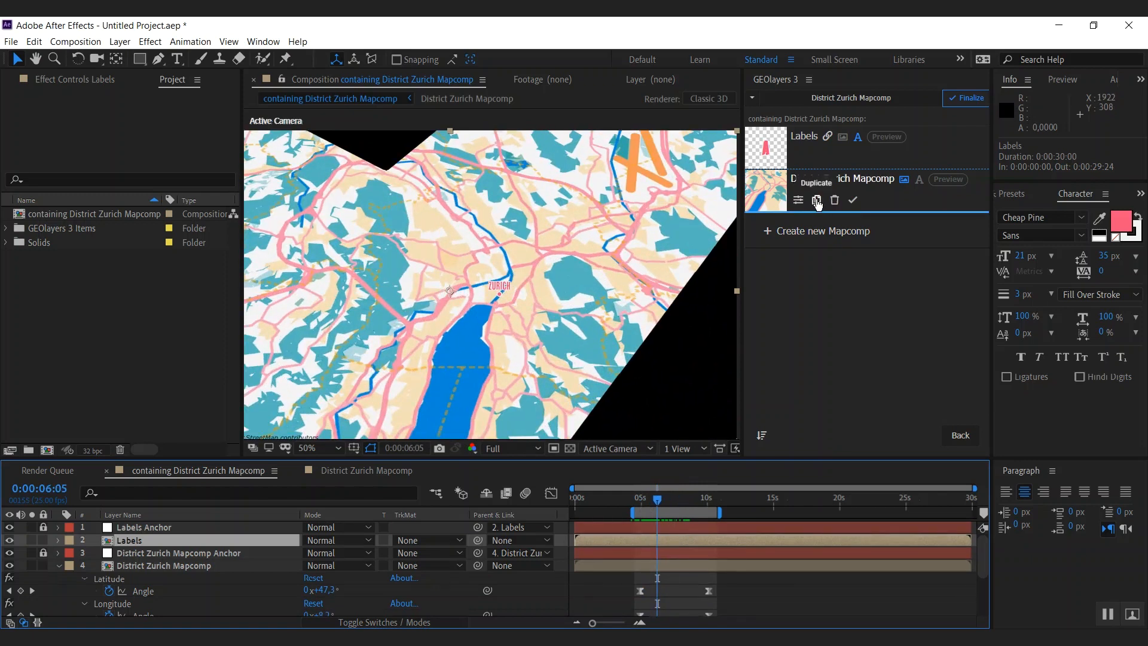
- Duplicate only District Zurich Mapcomp as a copy with Link View enabled
{"action": "left_click", "coordinate": [816, 199]}
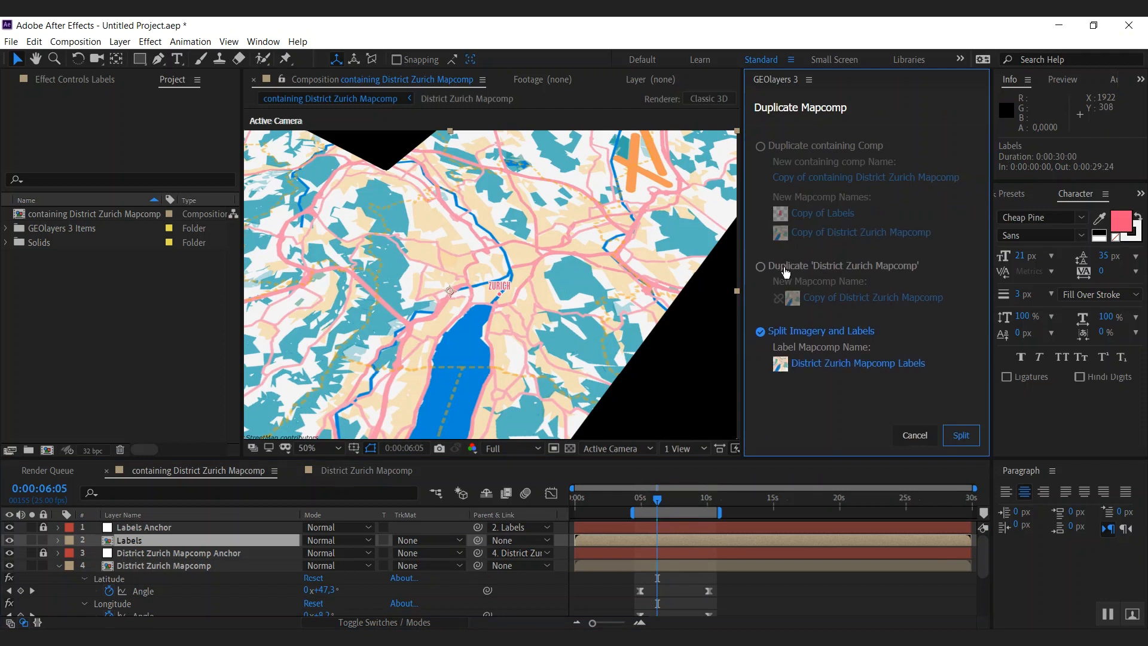
{"action": "left_click", "coordinate": [761, 265]}
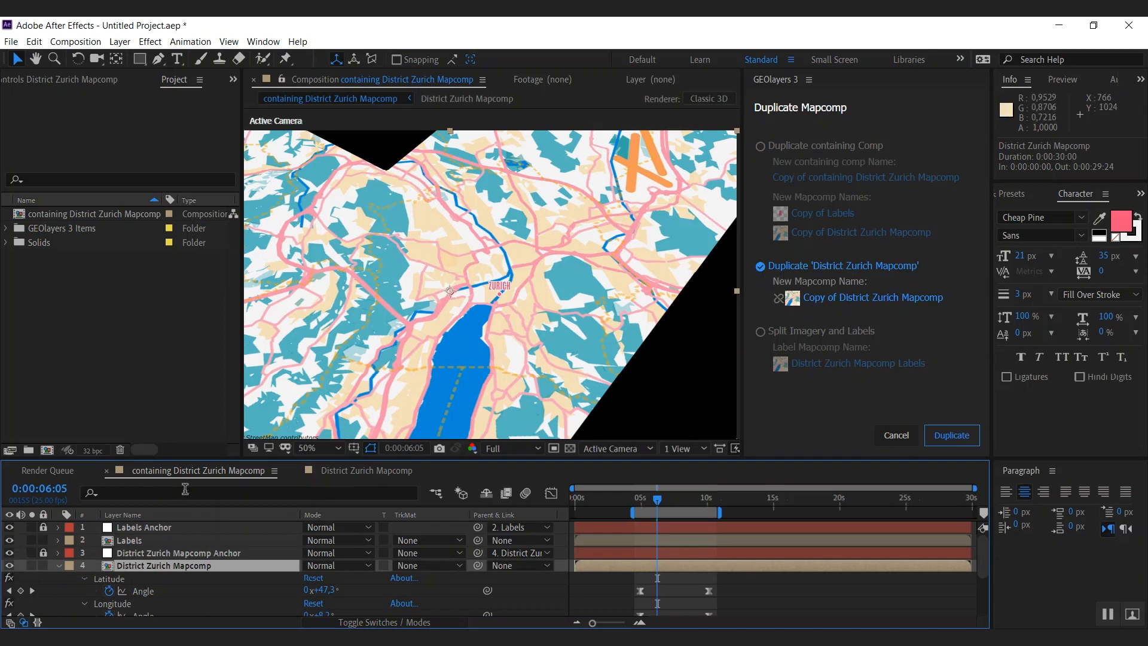
{"action": "mouse_move", "coordinate": [627, 366]}
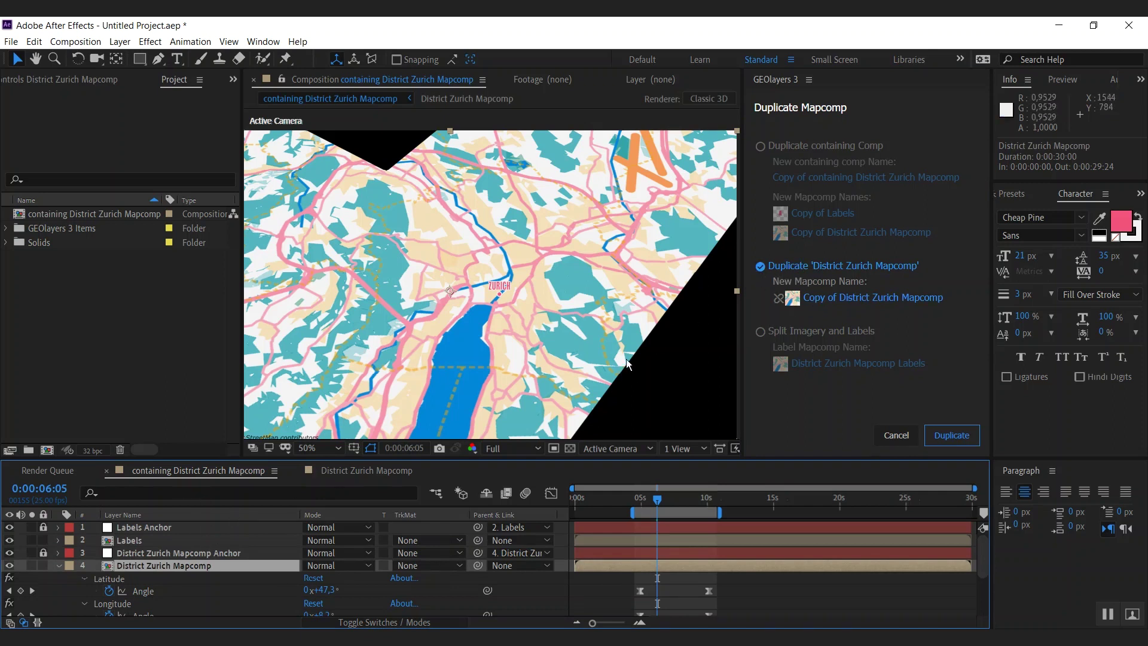
{"action": "left_click", "coordinate": [761, 145]}
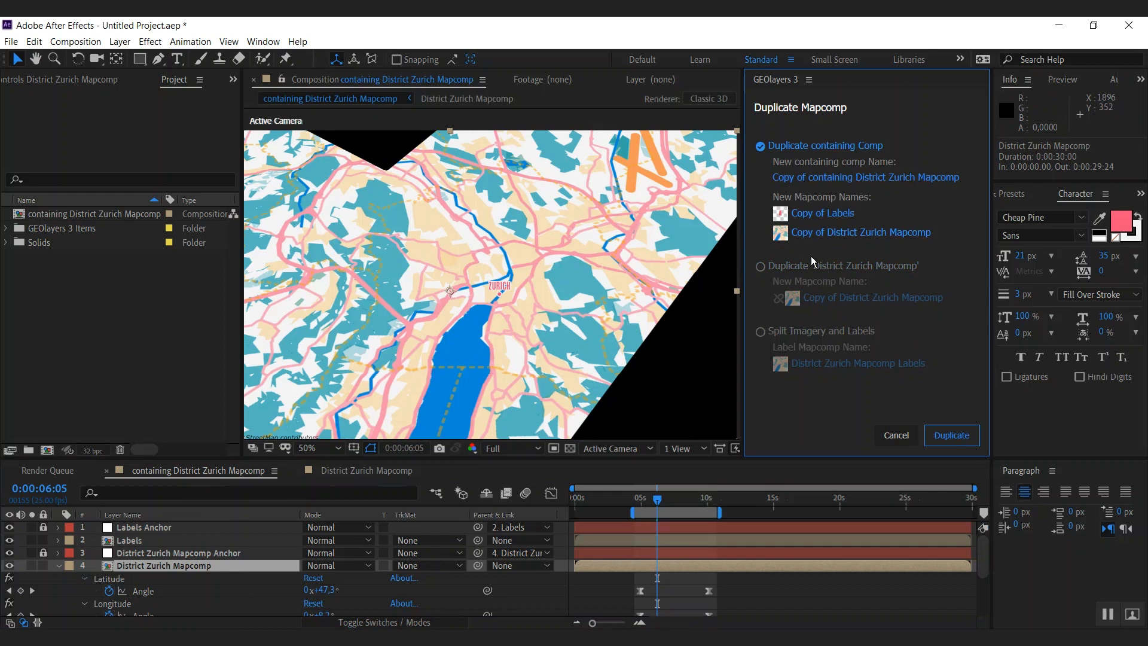
{"action": "left_click", "coordinate": [761, 266]}
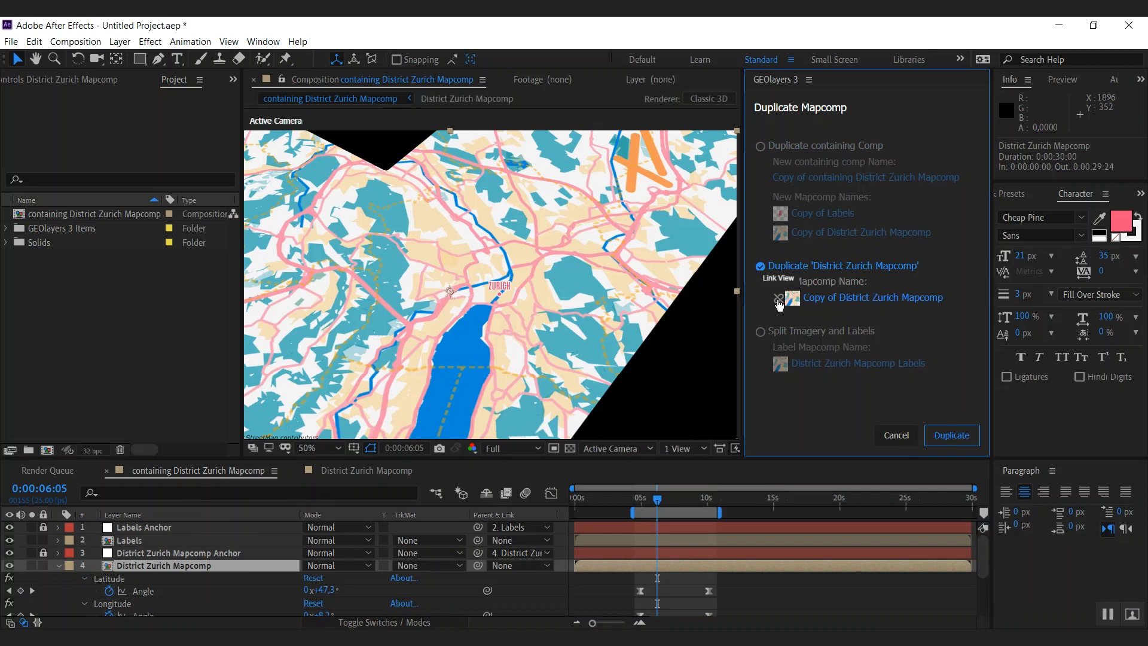
{"action": "left_click", "coordinate": [778, 299]}
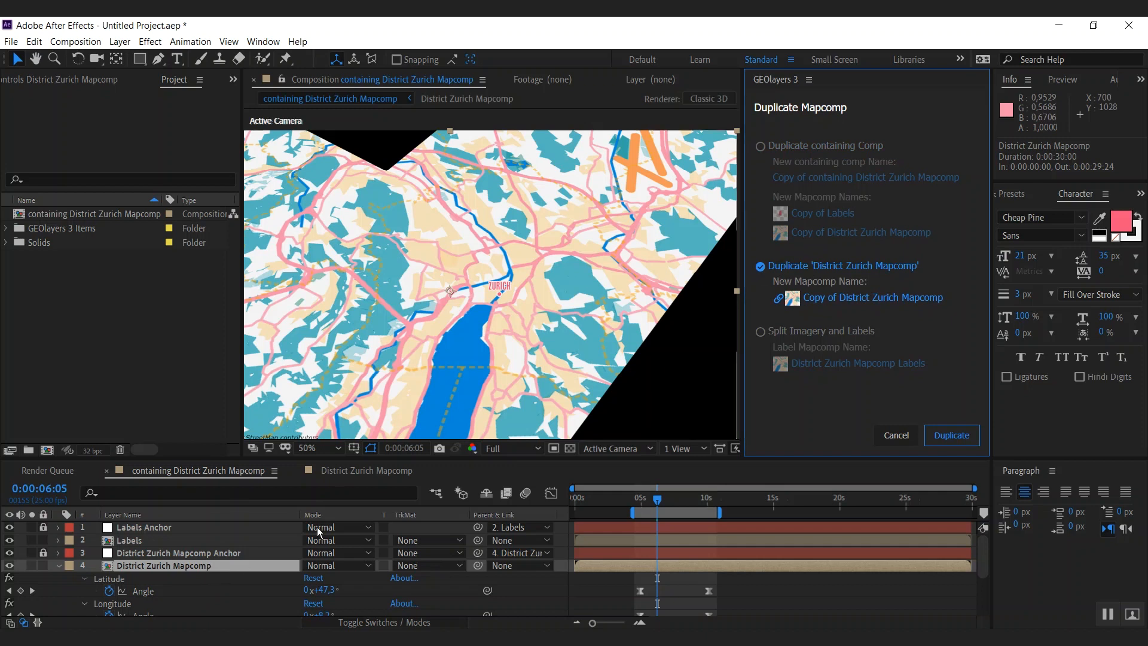
{"action": "mouse_move", "coordinate": [703, 447]}
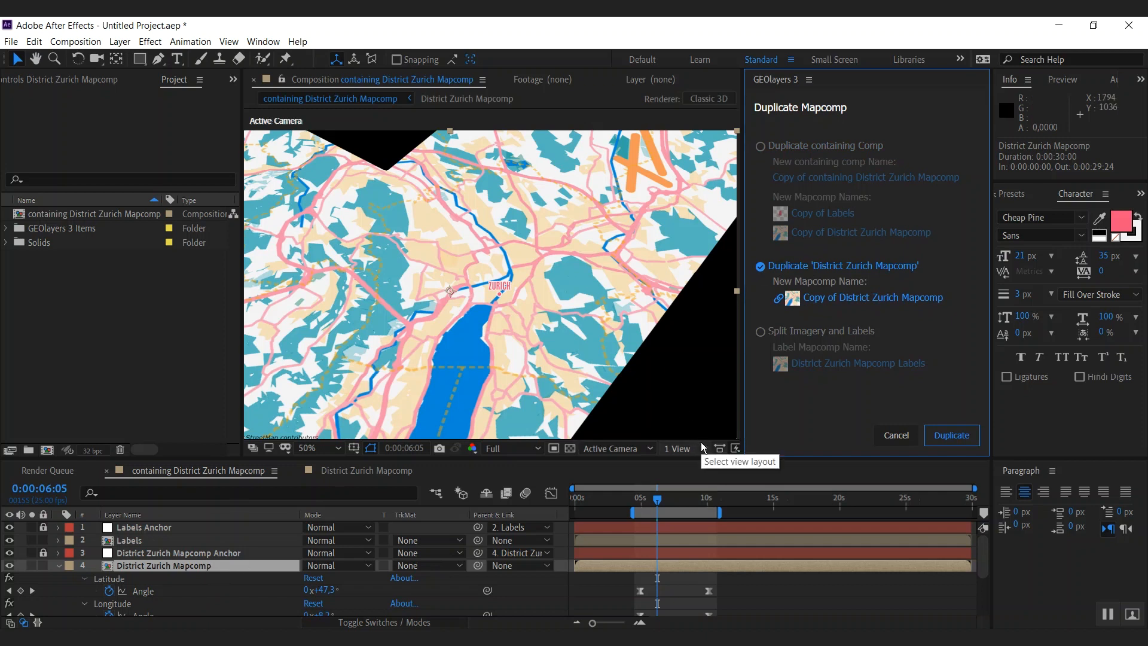
{"action": "mouse_move", "coordinate": [804, 429]}
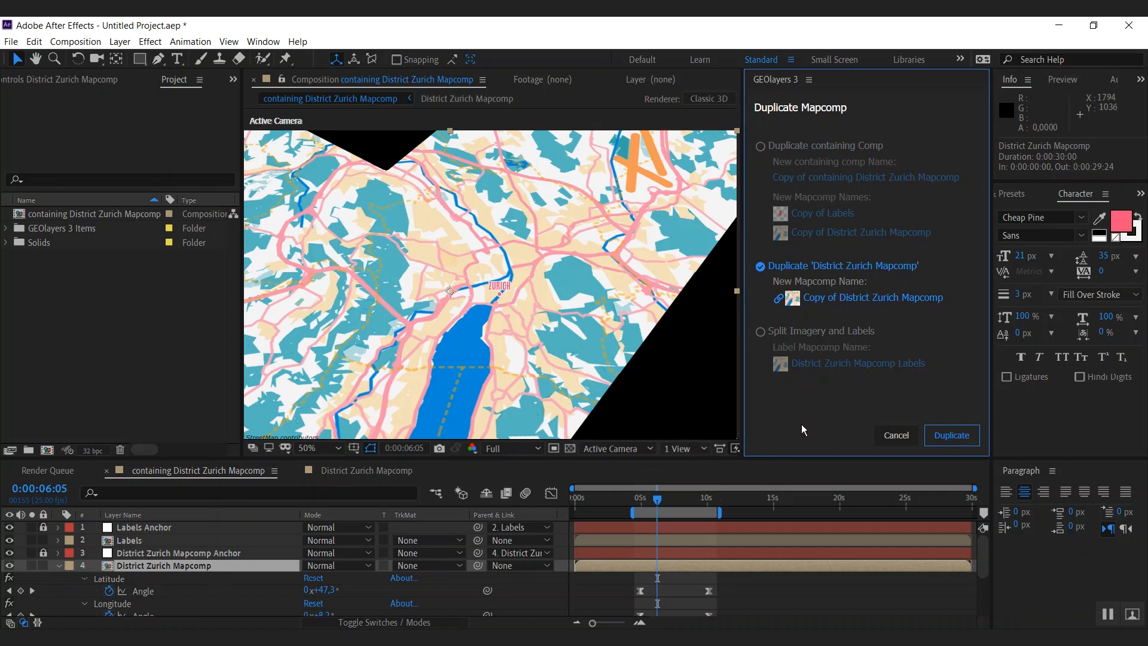
{"action": "left_click", "coordinate": [952, 435]}
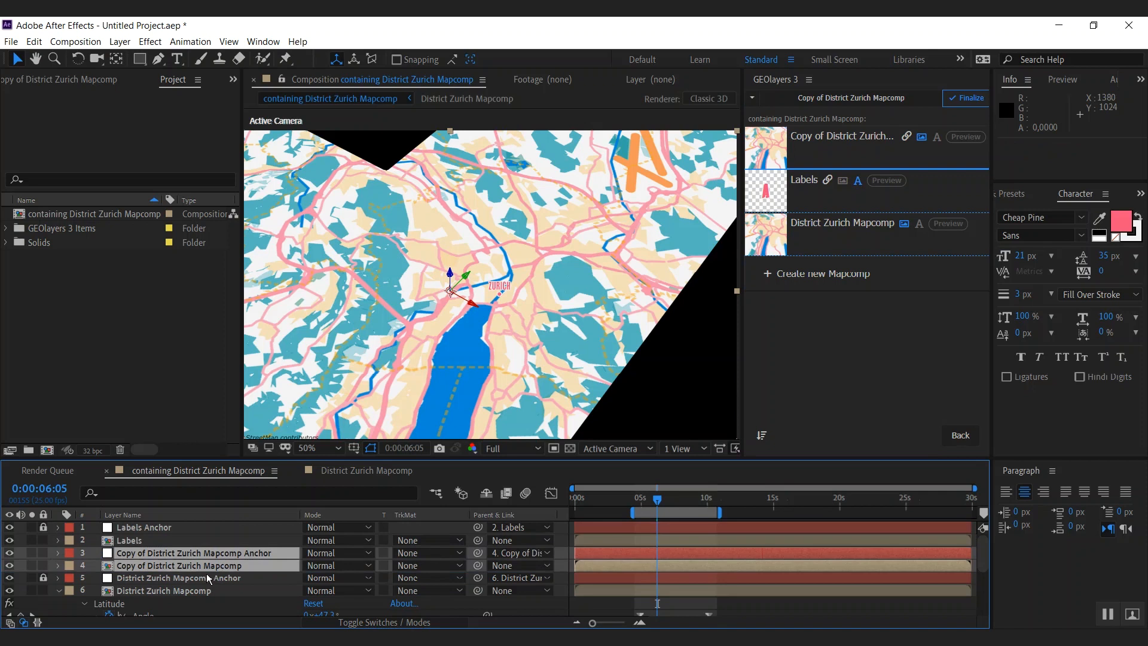
{"action": "mouse_move", "coordinate": [800, 195]}
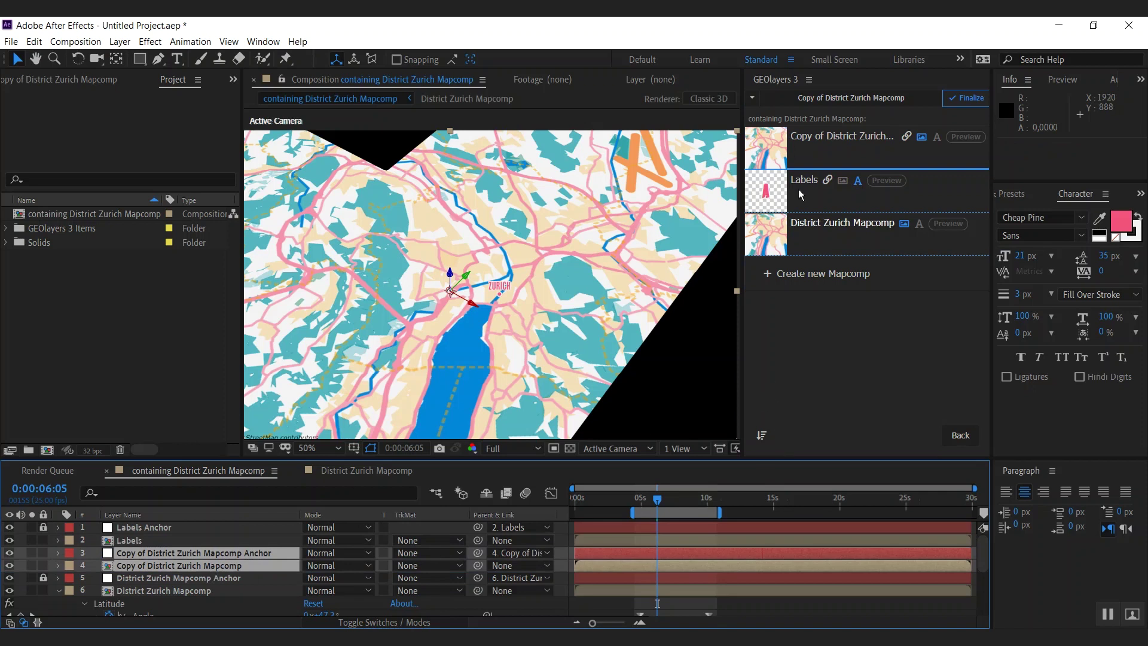
{"action": "mouse_move", "coordinate": [760, 437]}
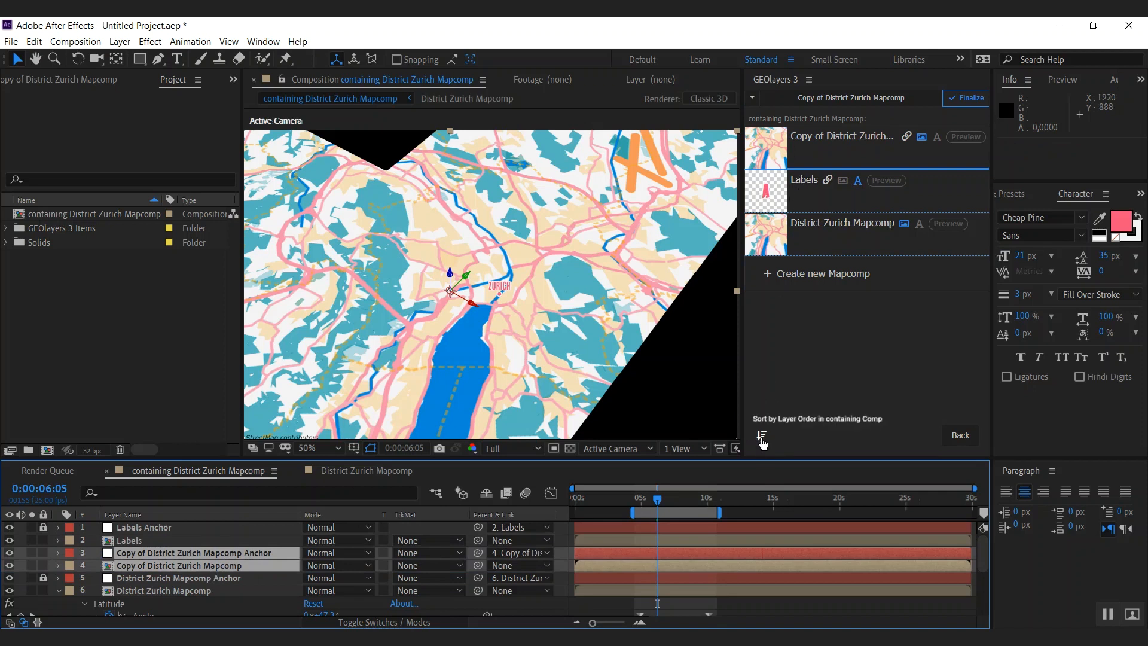
- Resort the mapcomp list and rename Copy of District Zurich Mapcomp to Overview in its settings
{"action": "left_click", "coordinate": [761, 438]}
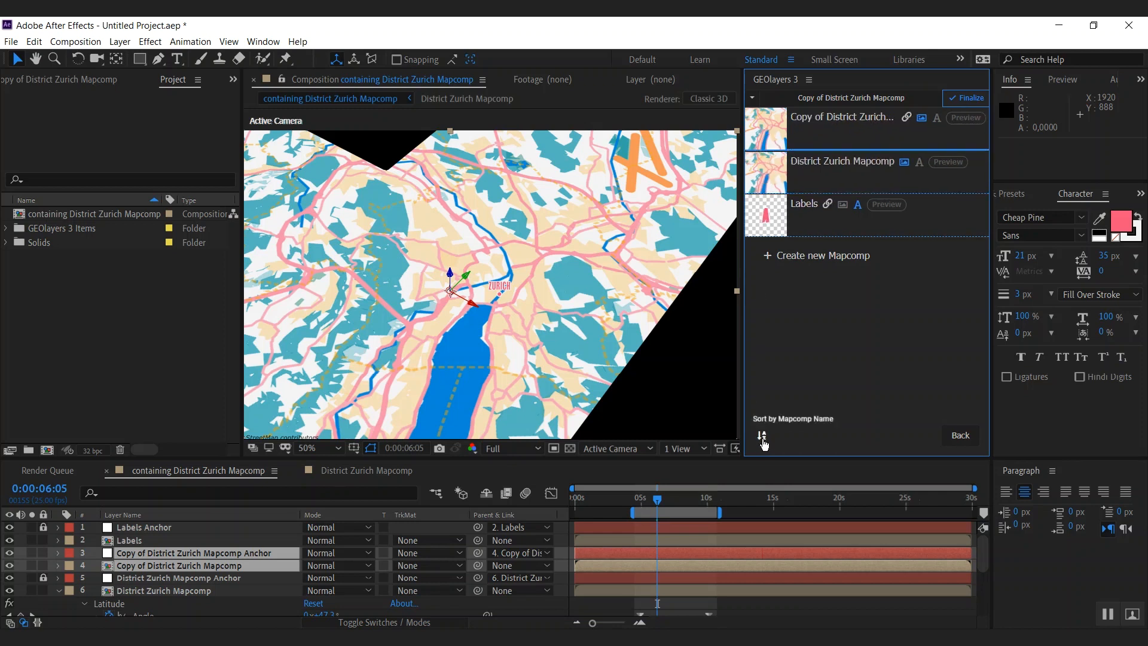
{"action": "left_click", "coordinate": [760, 435]}
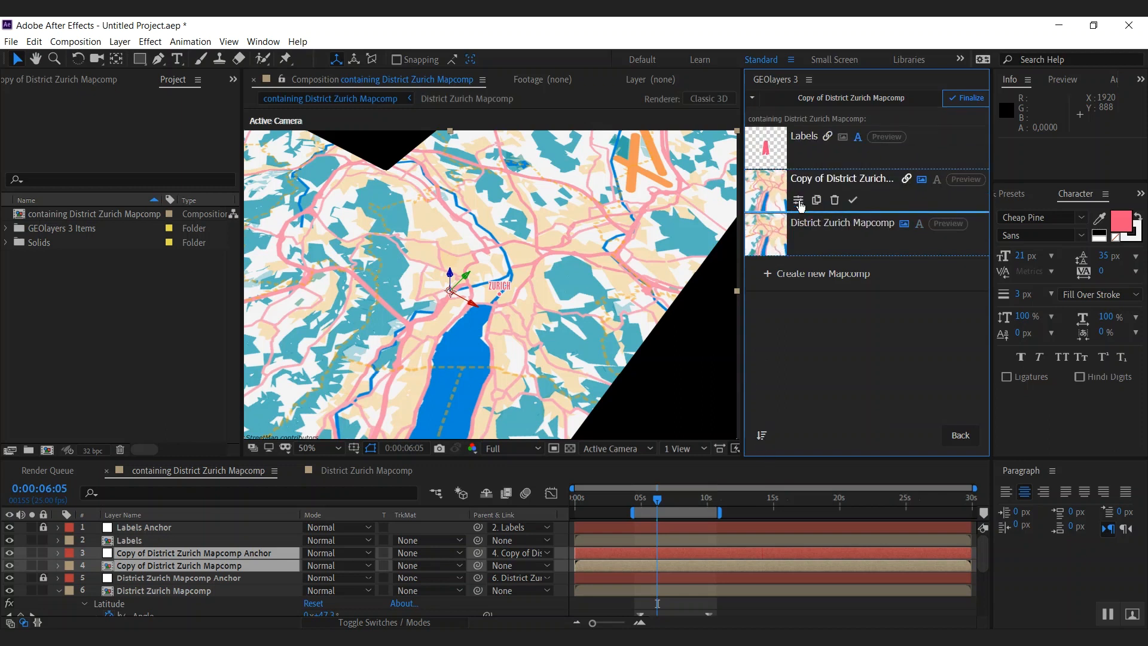
{"action": "left_click", "coordinate": [799, 201]}
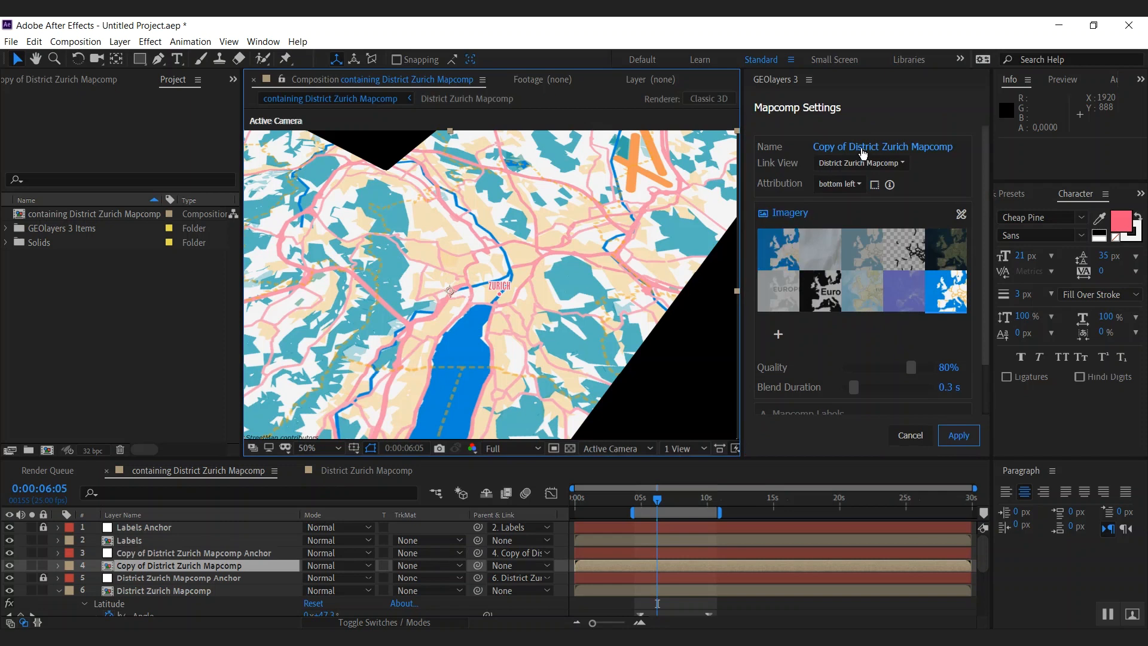
{"action": "left_click", "coordinate": [883, 146]}
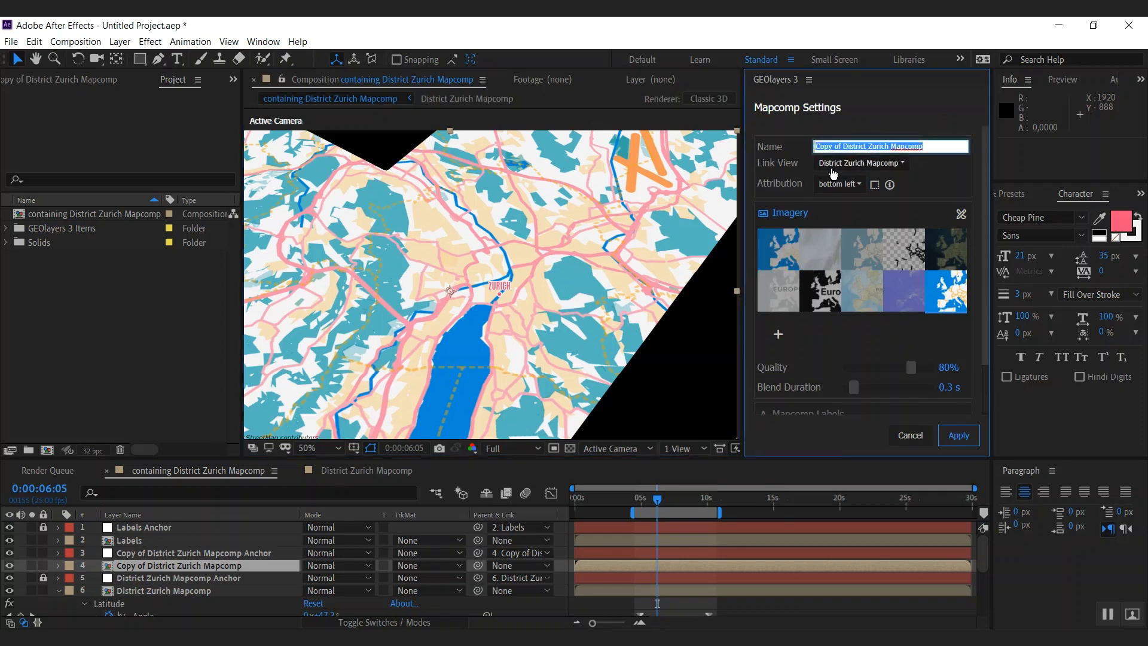
{"action": "type", "text": "Overview"}
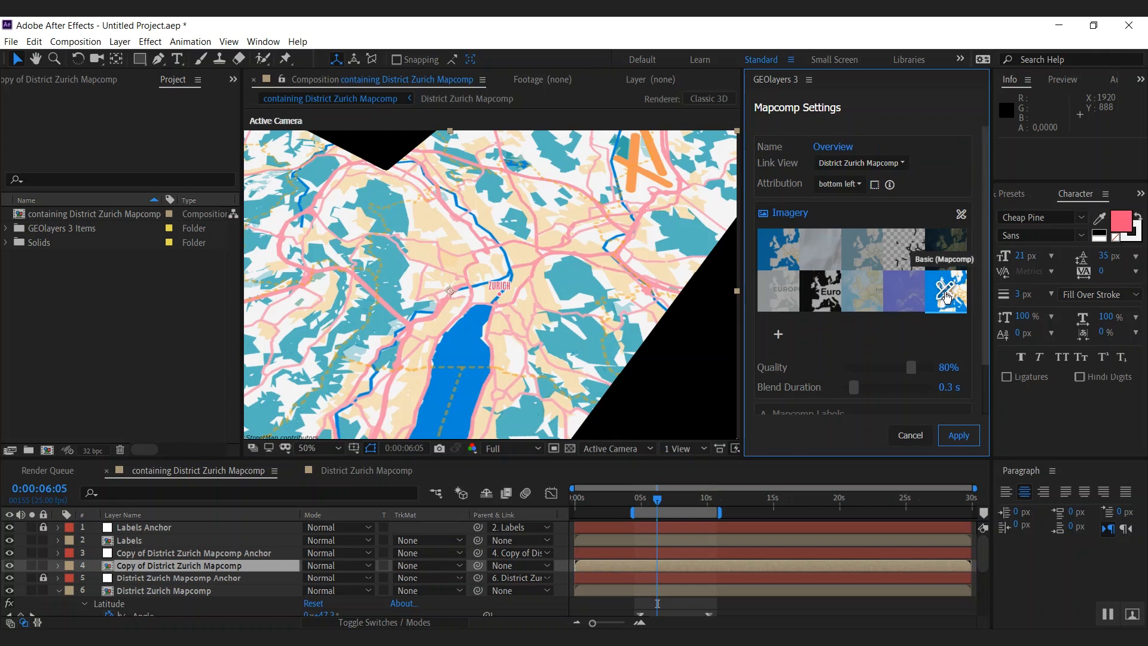
- Hide roads in the Overview basic style, keep Maritime Admin Borders on Both, and apply the settings
{"action": "left_click", "coordinate": [945, 291]}
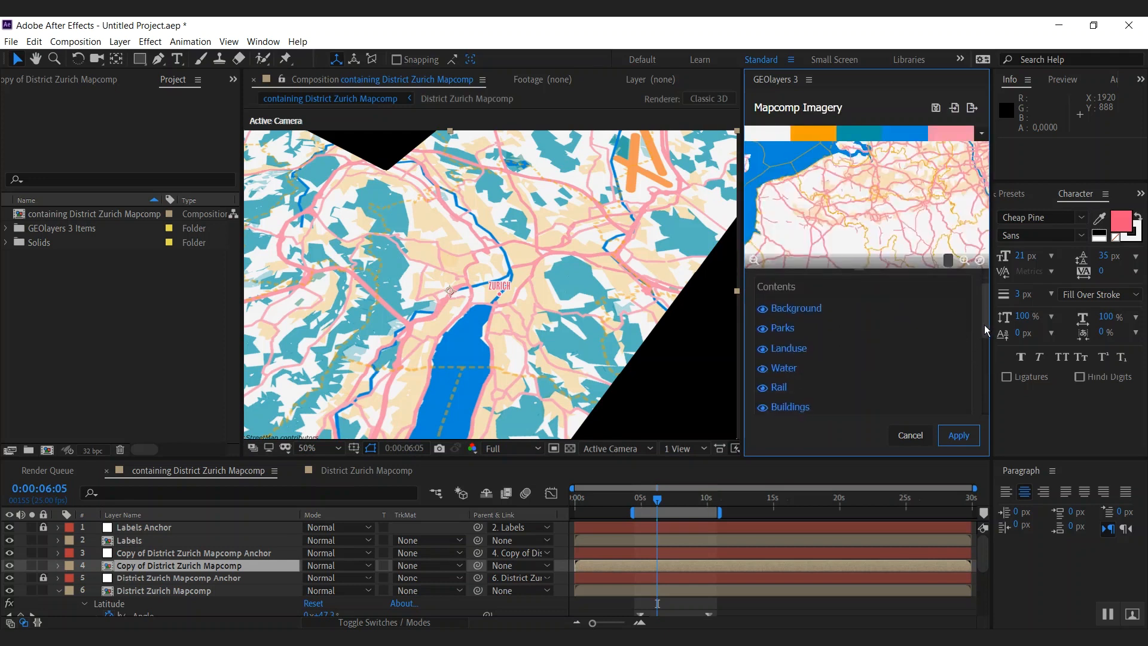
{"action": "scroll", "scroll_direction": "down", "scroll_amount": 3}
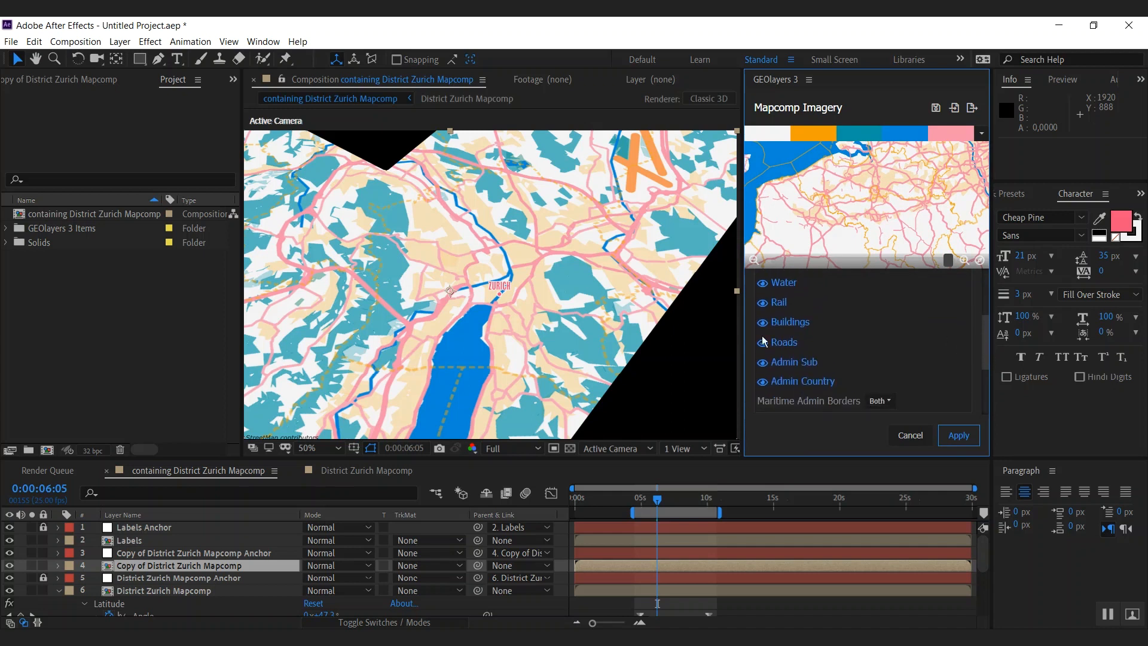
{"action": "left_click", "coordinate": [762, 342]}
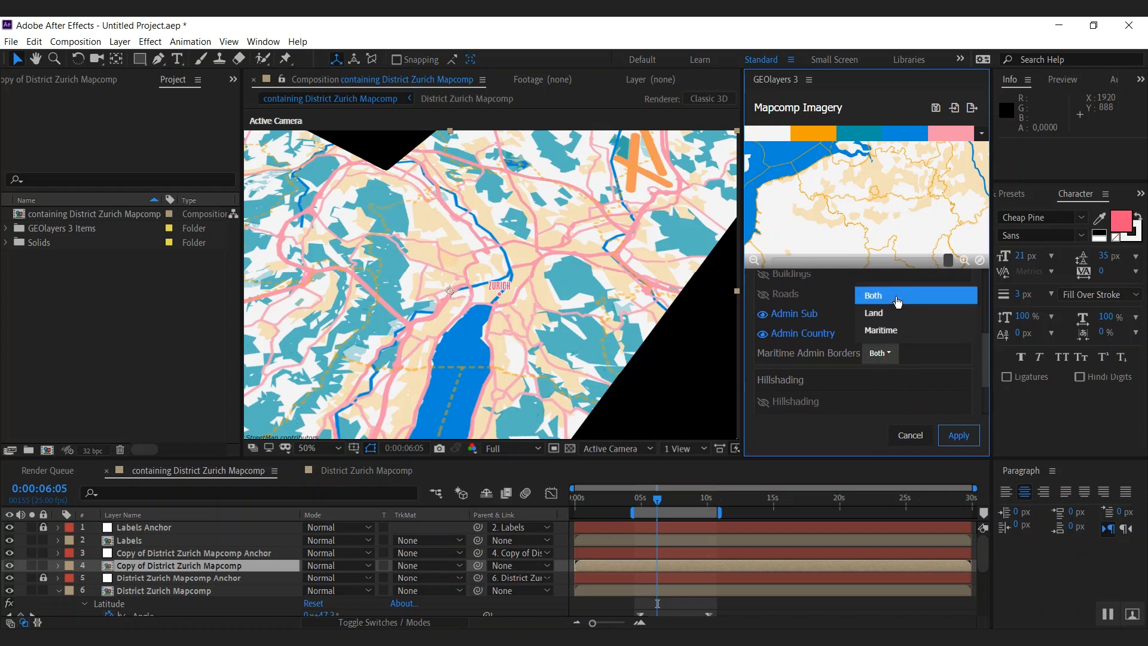
{"action": "left_click", "coordinate": [874, 313]}
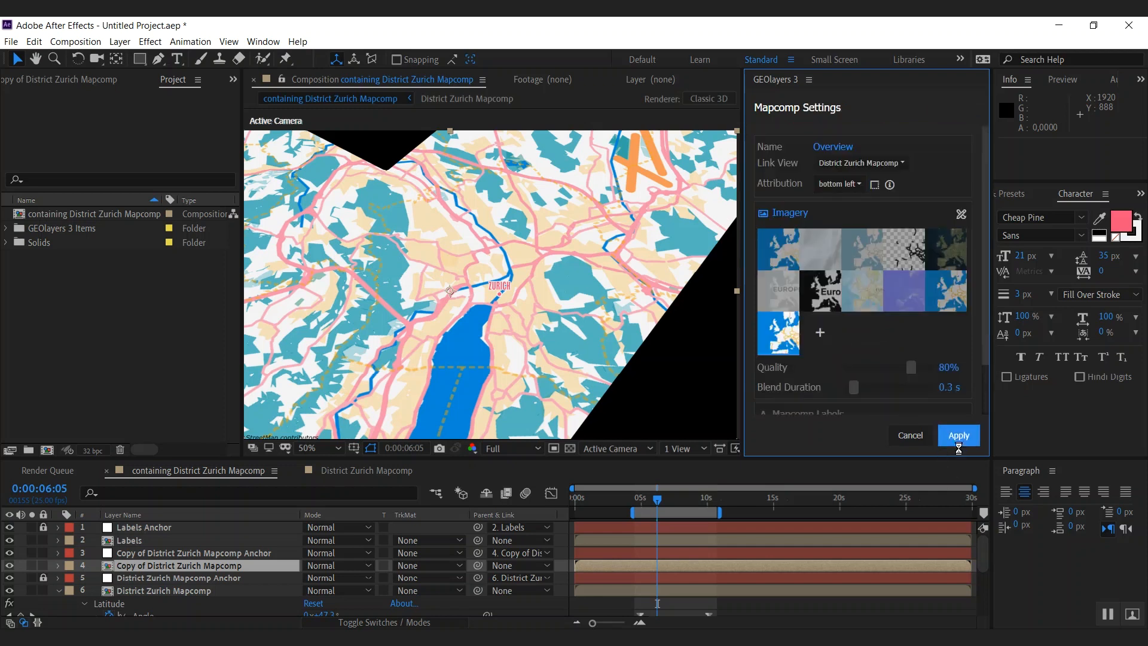
{"action": "left_click", "coordinate": [959, 436]}
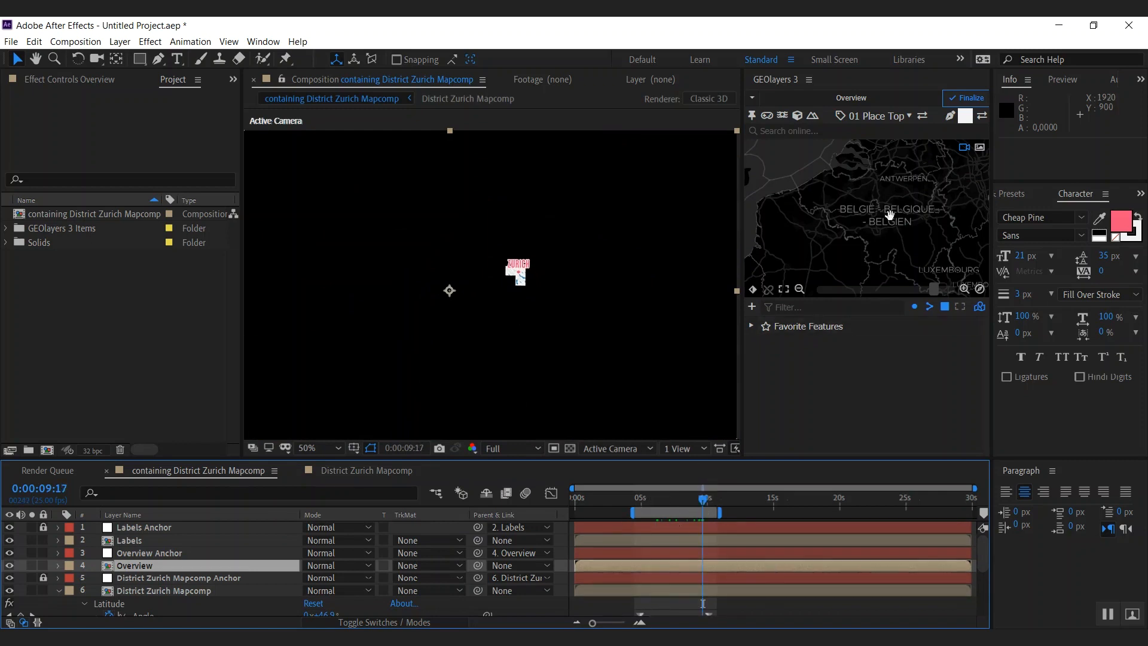
- Finalize the Overview mapcomp so the Europe overview around Switzerland renders
{"action": "left_click", "coordinate": [968, 98]}
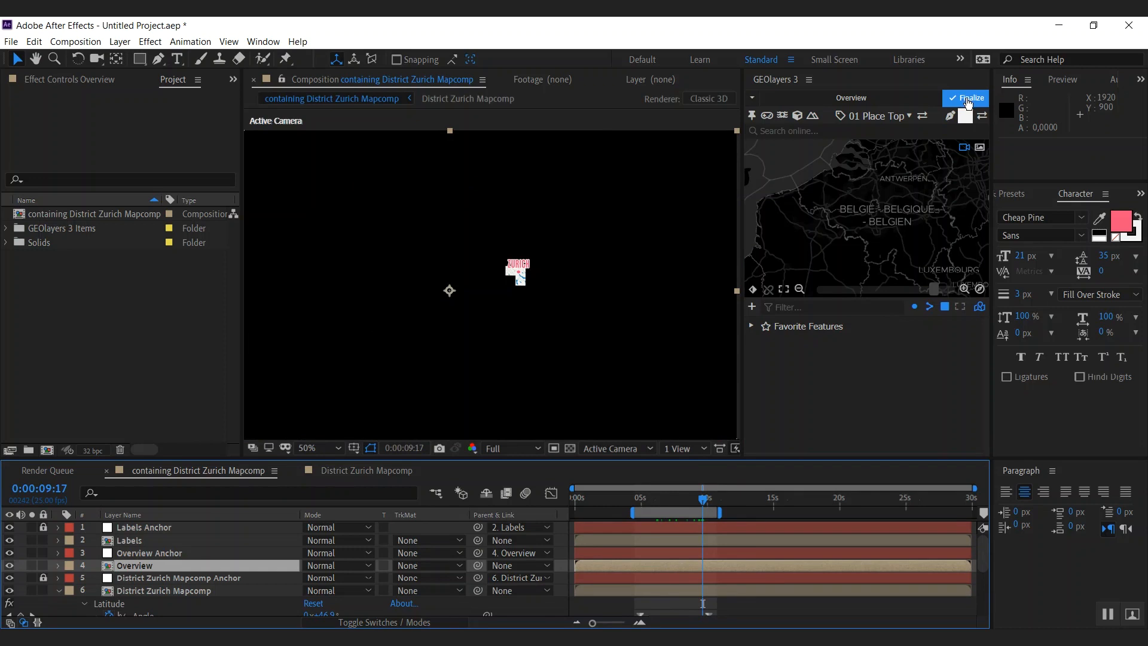
{"action": "left_click", "coordinate": [966, 98]}
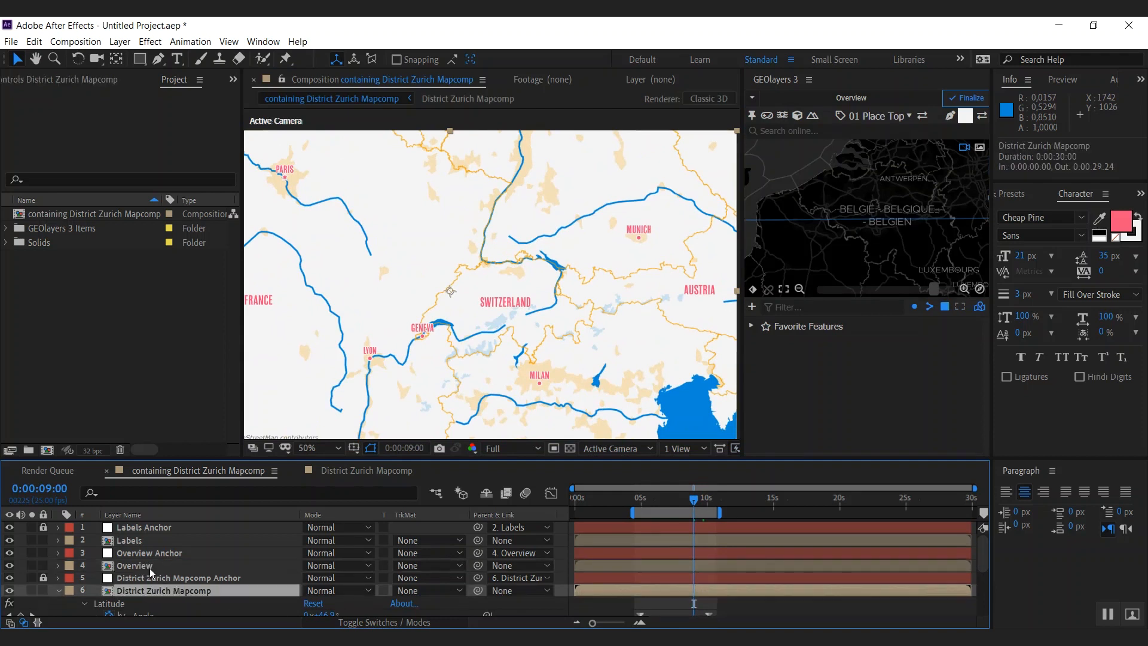
- Keyframe Overview layer Opacity from 0% at ~8 s to 100% at ~9 s and scrub the fade
{"action": "left_click", "coordinate": [134, 566]}
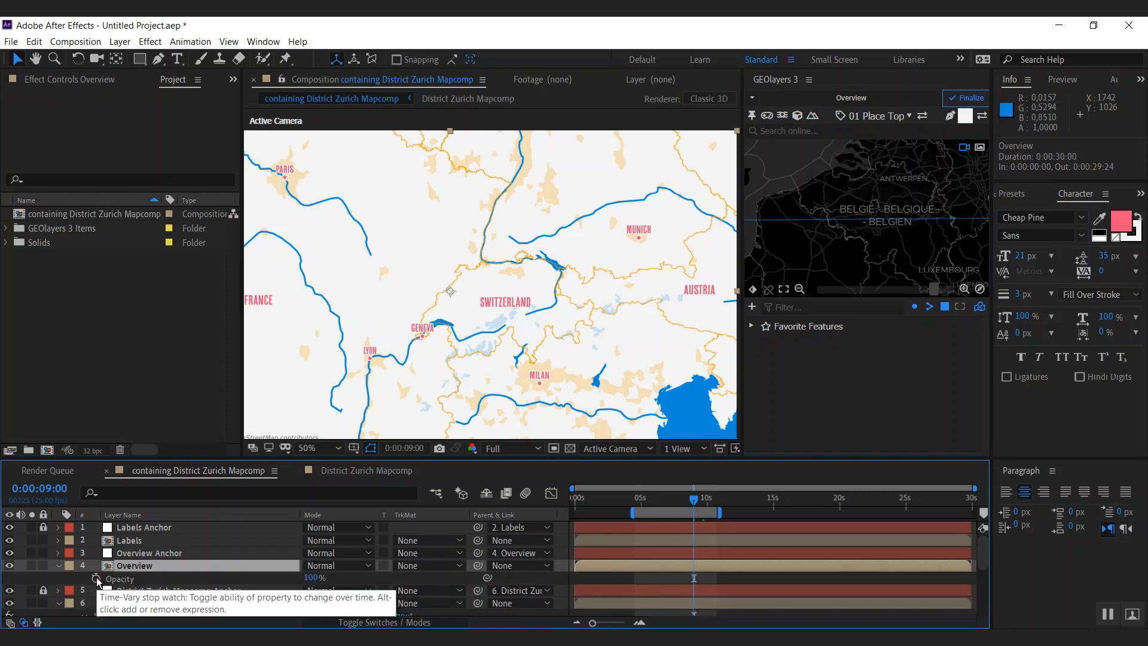
{"action": "left_click", "coordinate": [95, 579]}
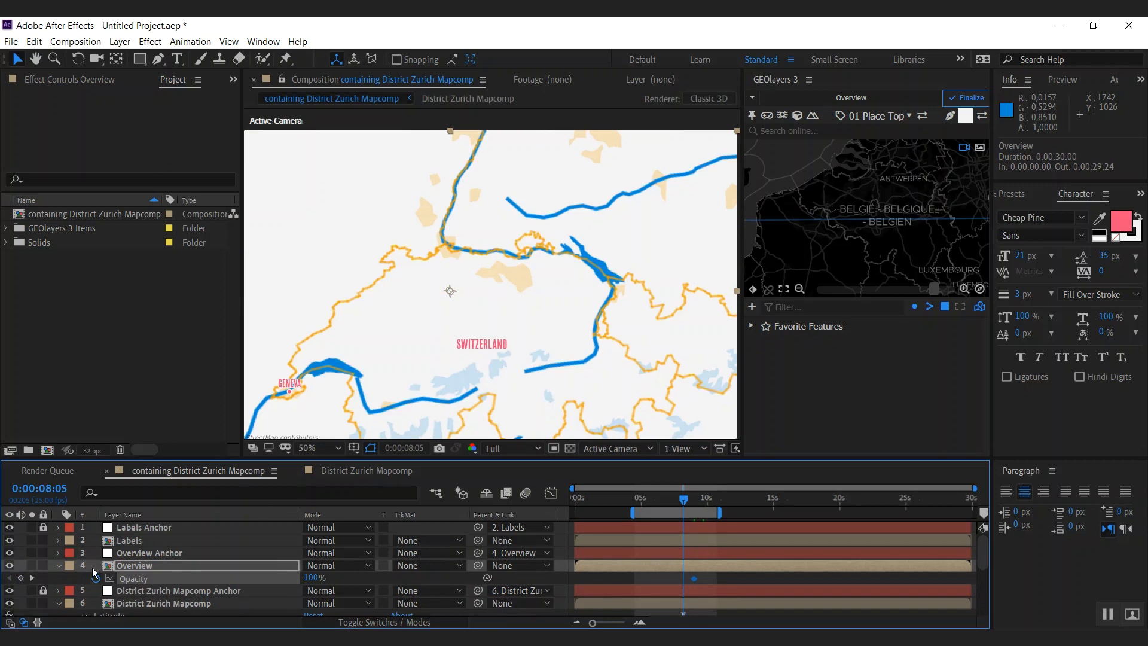
{"action": "double_click", "coordinate": [314, 578]}
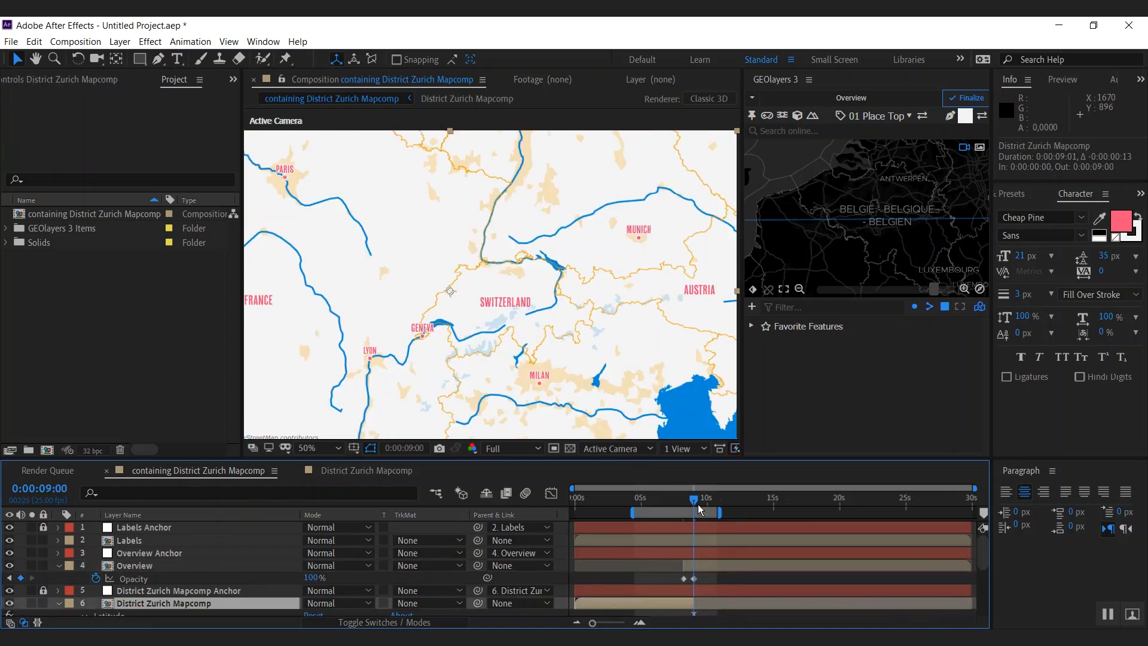
{"action": "left_click_drag", "start_coordinate": [696, 500], "coordinate": [673, 500]}
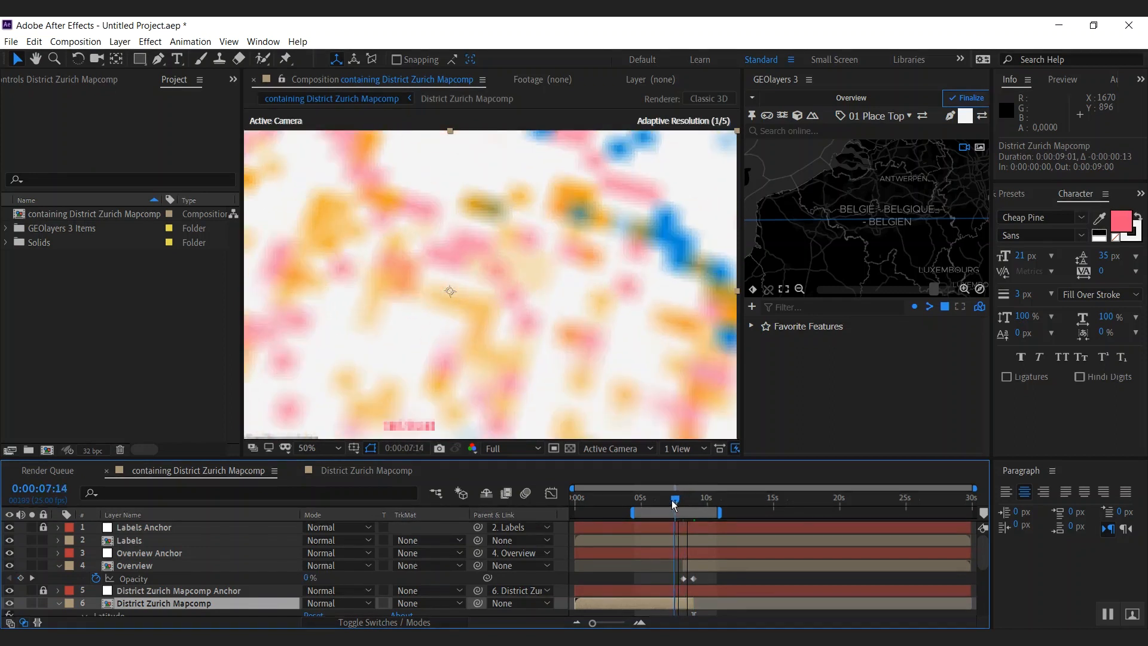
{"action": "left_click_drag", "start_coordinate": [672, 504], "coordinate": [701, 504]}
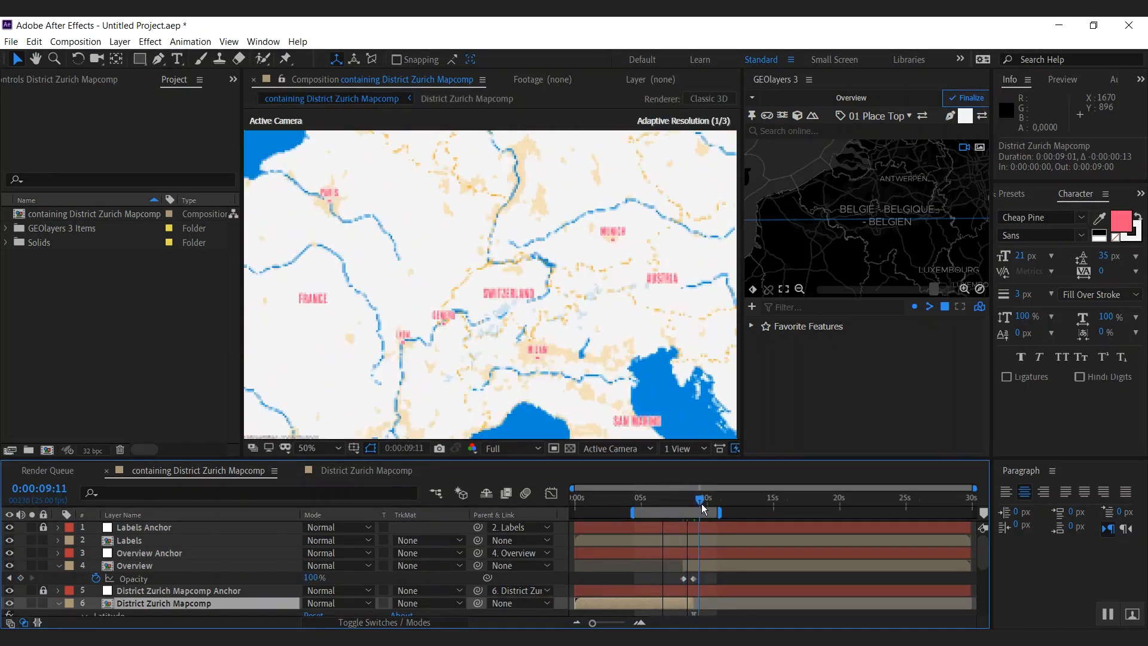
{"action": "left_click", "coordinate": [966, 98]}
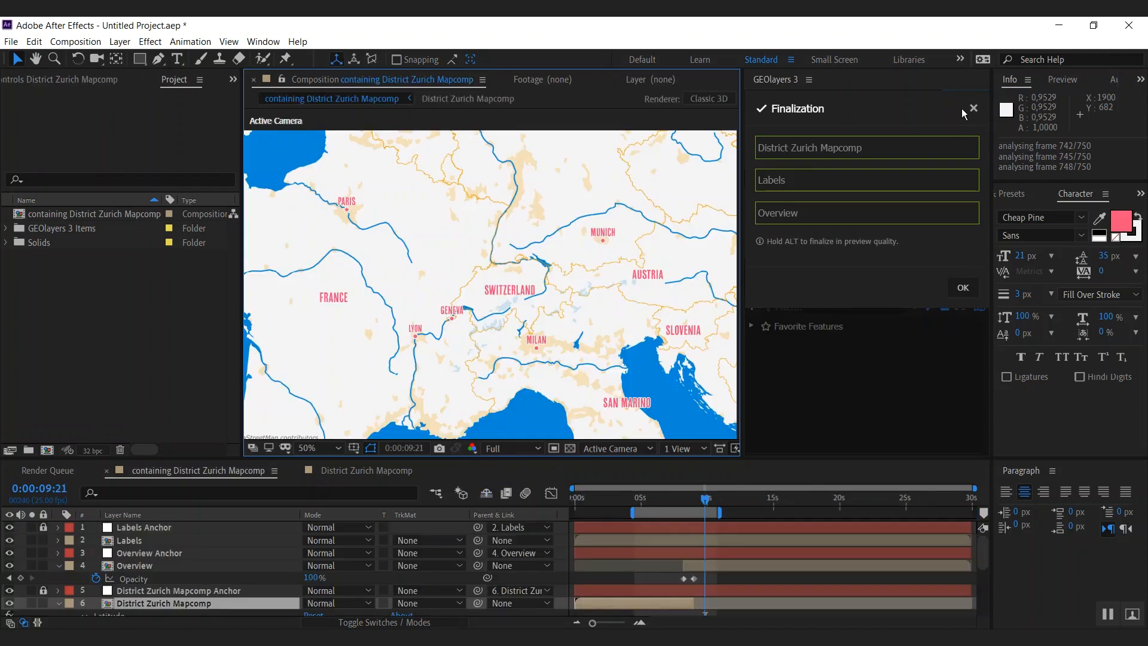
- Confirm finalization of District Zurich, Labels and Overview mapcomps and close the Finalization window
{"action": "left_click", "coordinate": [974, 107]}
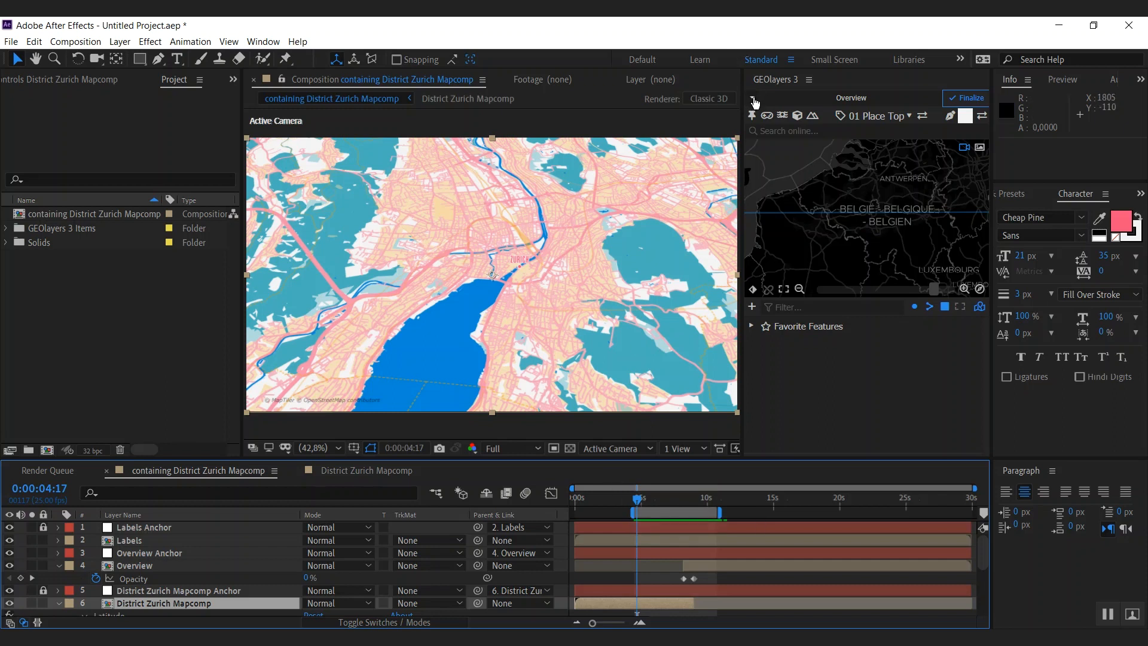
- Set the Labels mapcomp label language to German - Switzerland and apply it
{"action": "left_click", "coordinate": [753, 98]}
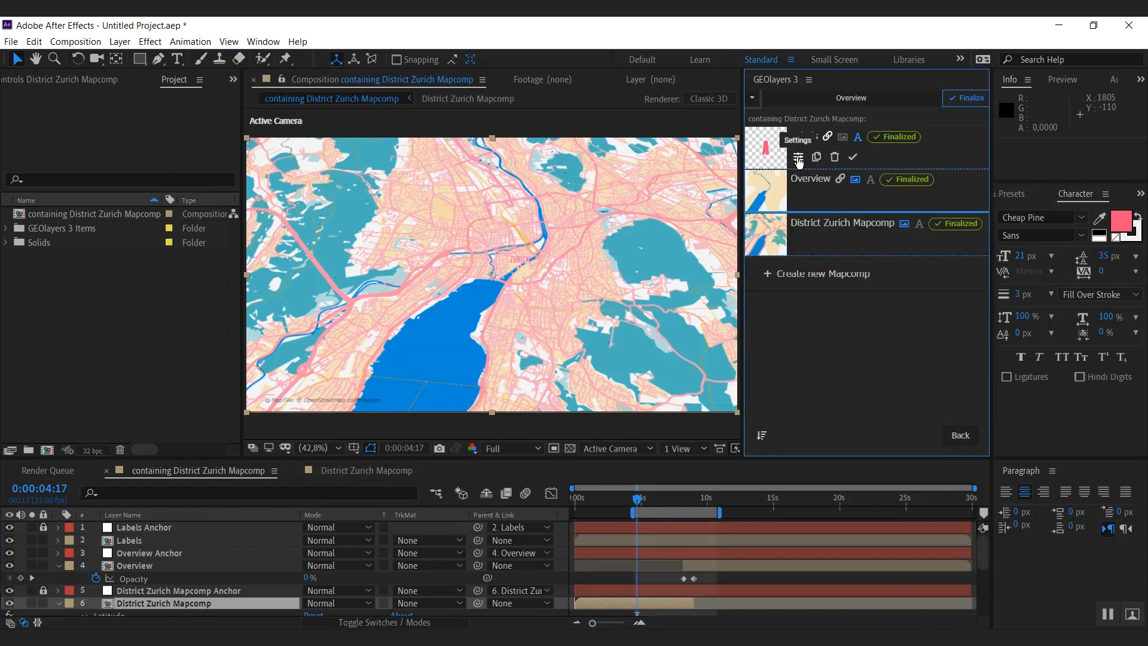
{"action": "left_click", "coordinate": [799, 157]}
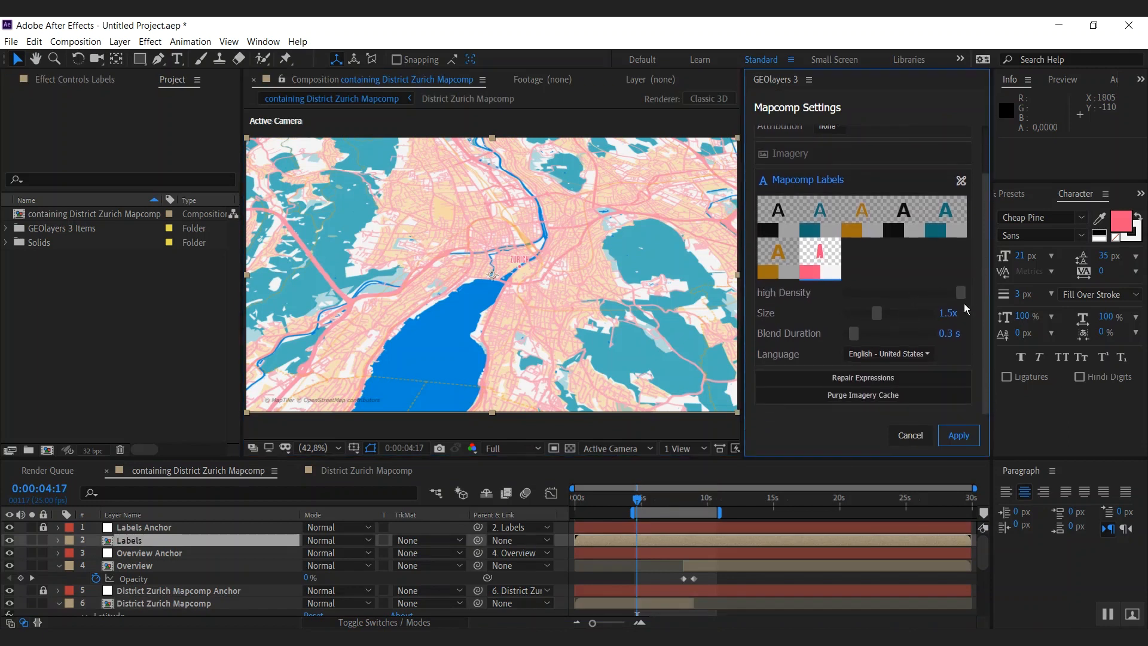
{"action": "mouse_move", "coordinate": [880, 357]}
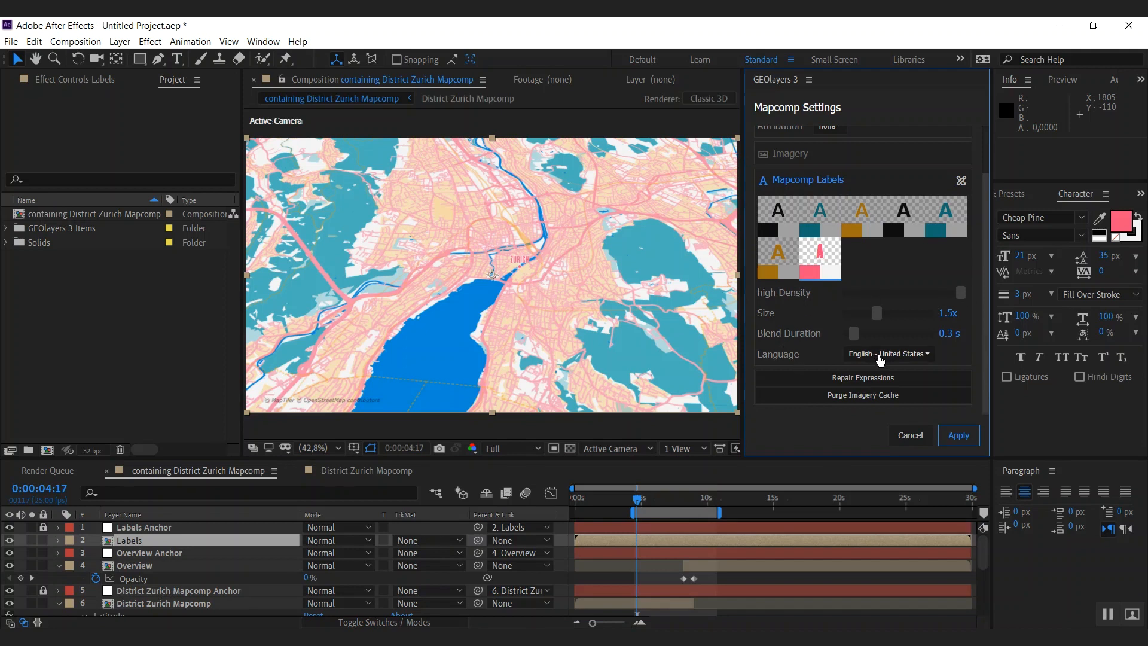
{"action": "left_click", "coordinate": [888, 352]}
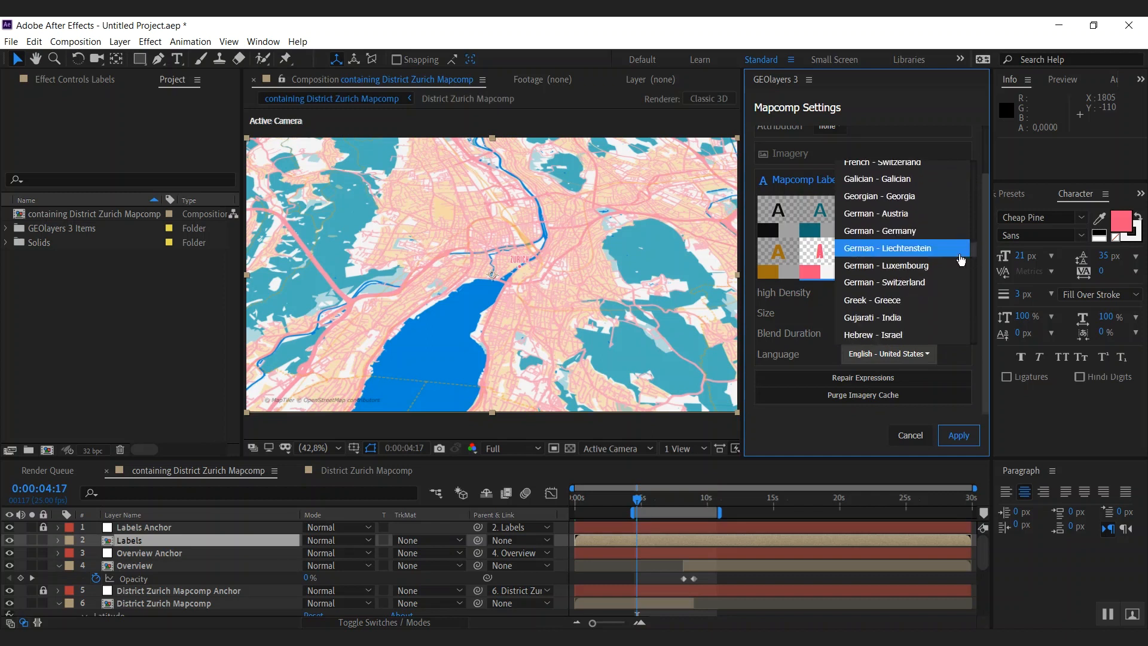
{"action": "left_click", "coordinate": [885, 283]}
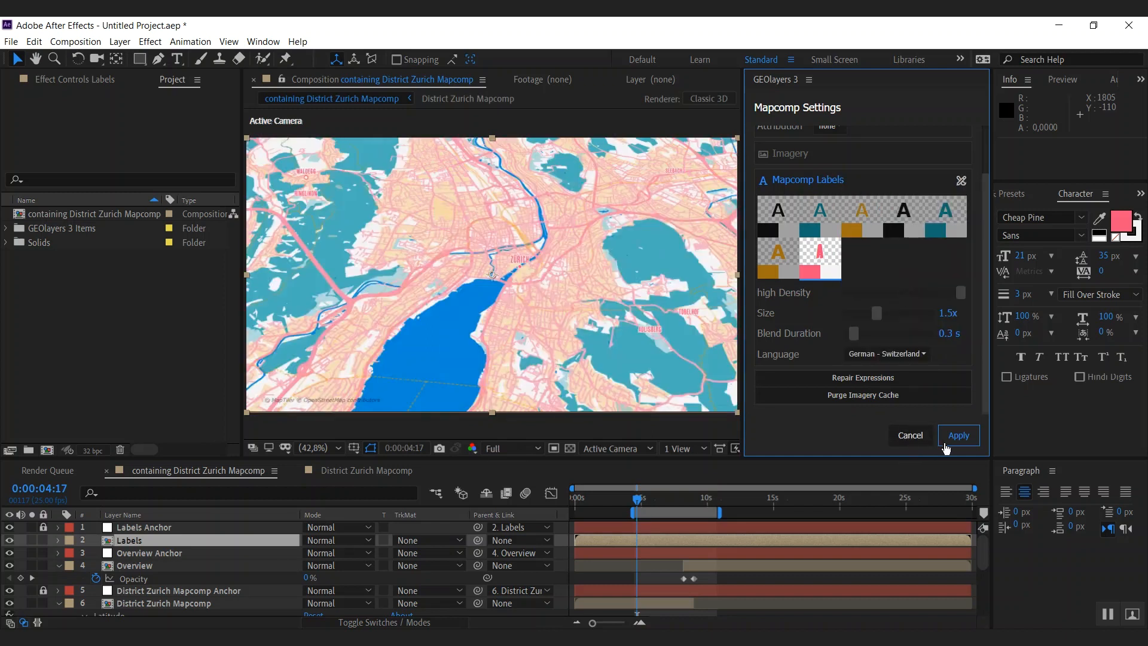
{"action": "left_click", "coordinate": [960, 436]}
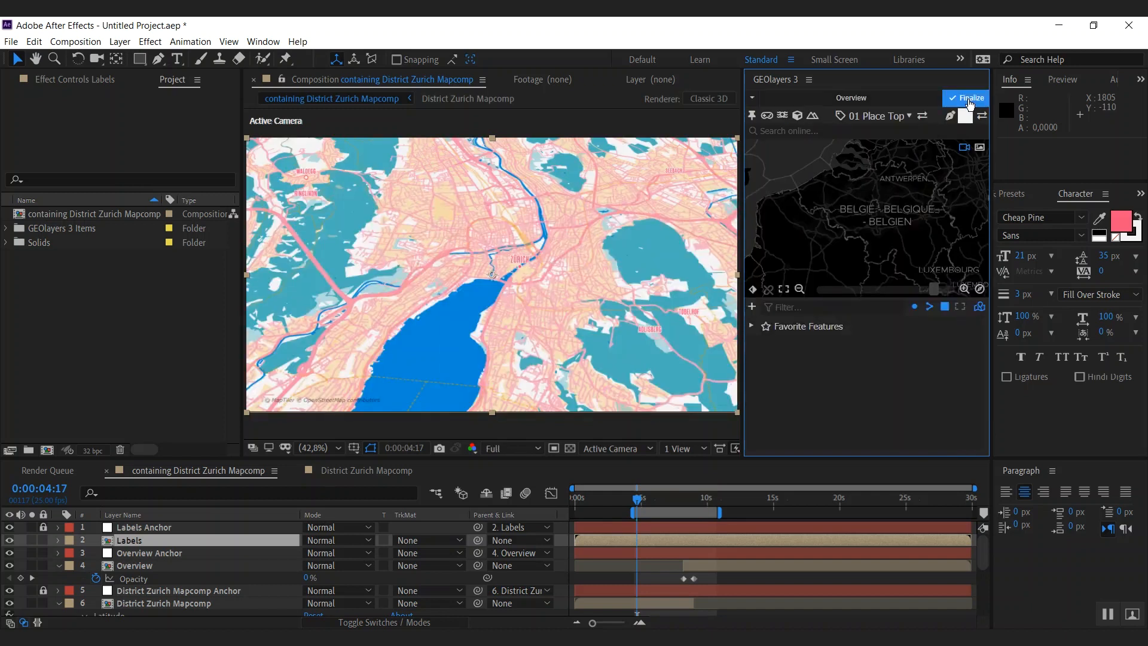
- Finalize the Labels mapcomp again and jump to the zoom start to preview the German names
{"action": "left_click", "coordinate": [969, 98]}
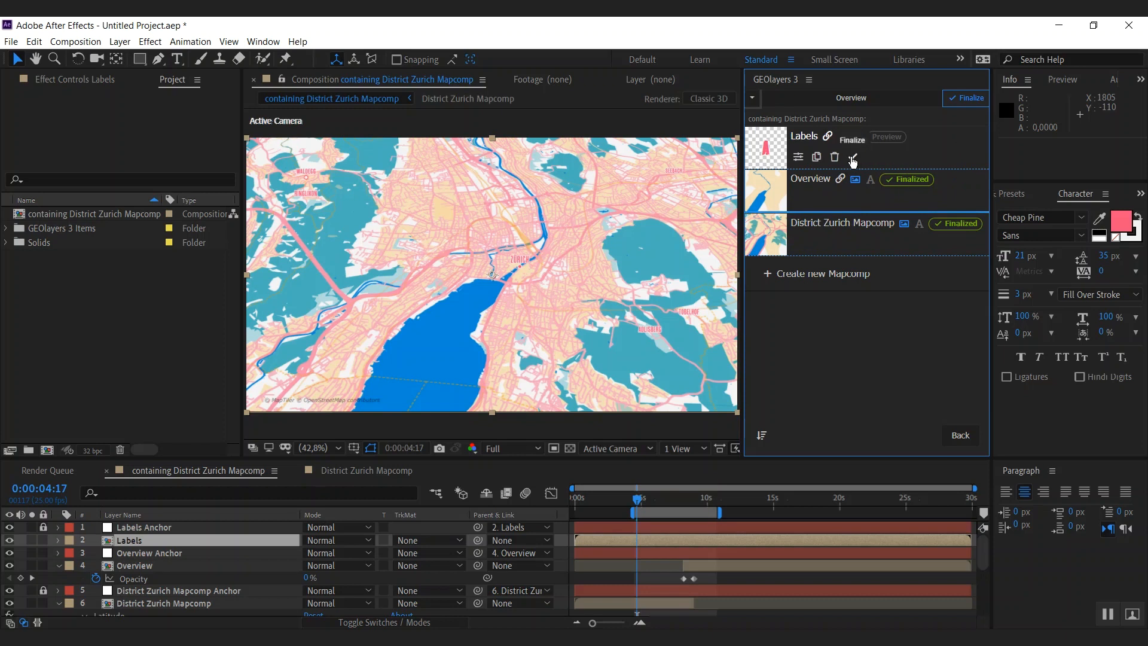
{"action": "left_click", "coordinate": [852, 142]}
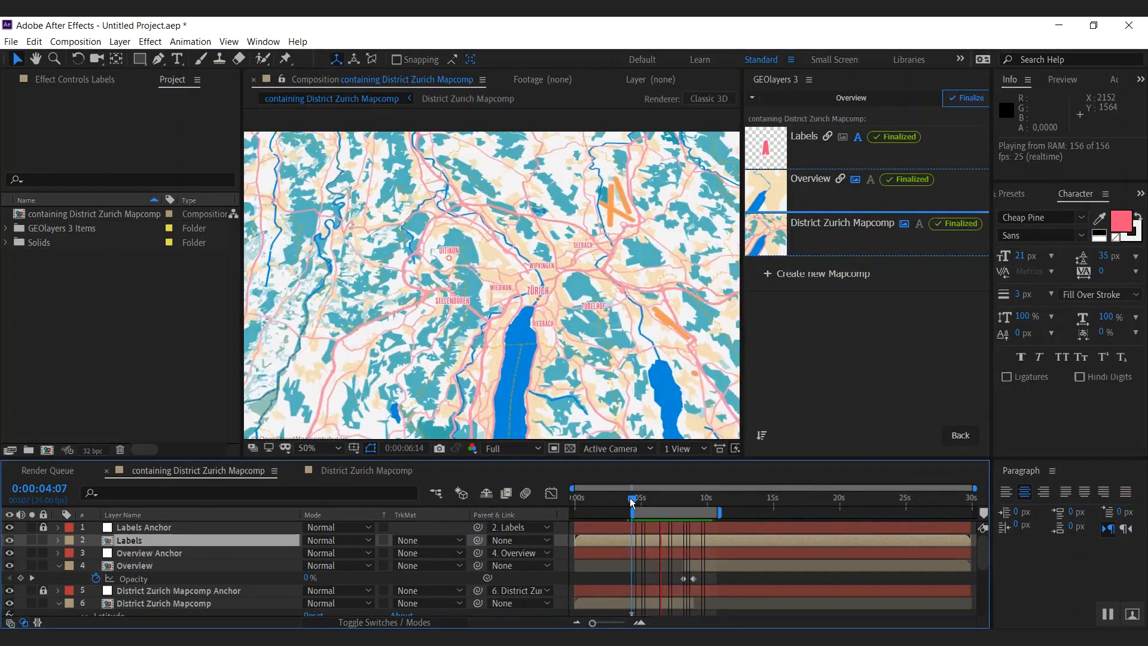
{"action": "left_click", "coordinate": [632, 501]}
{"action": "type", "text": "RENDER"}
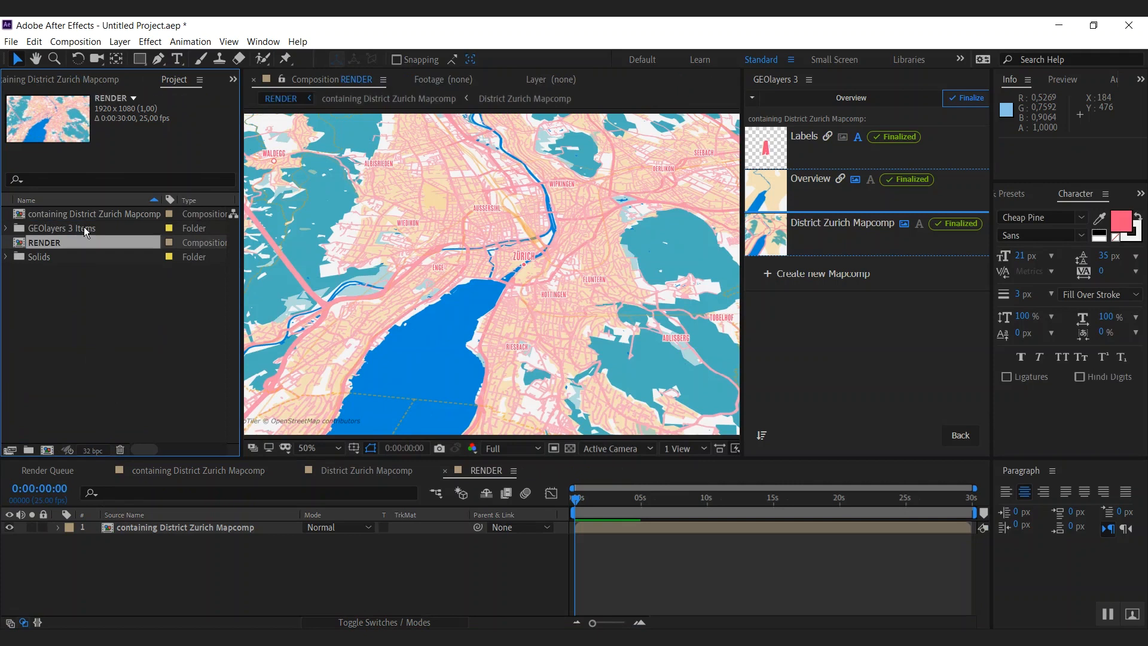
{"action": "mouse_move", "coordinate": [24, 522]}
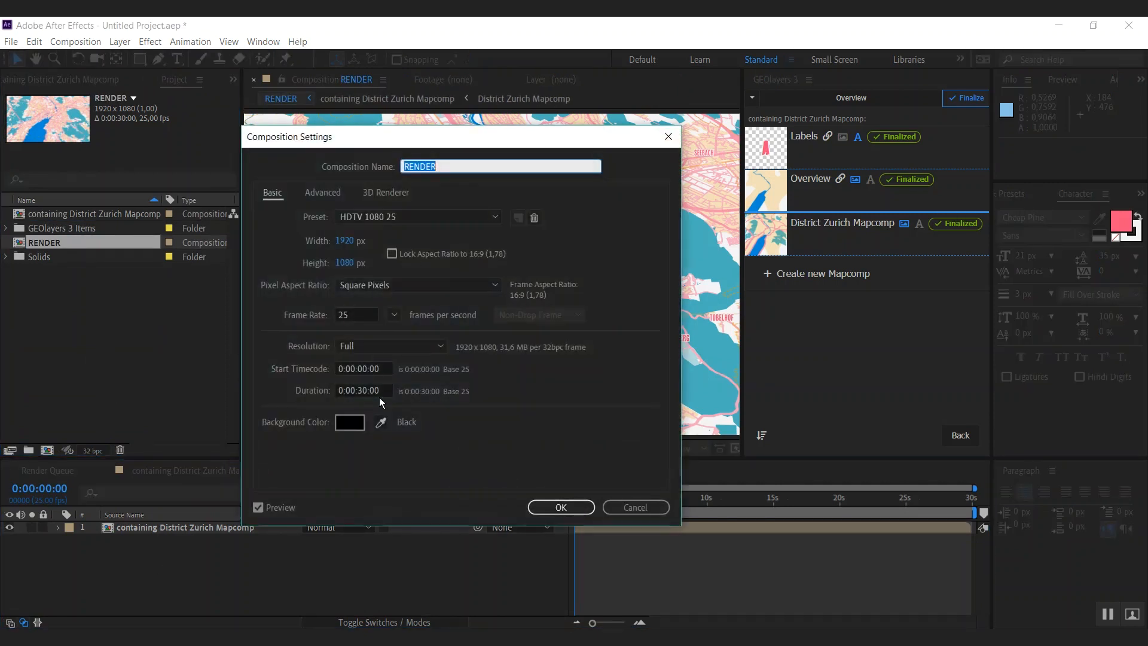
{"action": "mouse_move", "coordinate": [357, 325]}
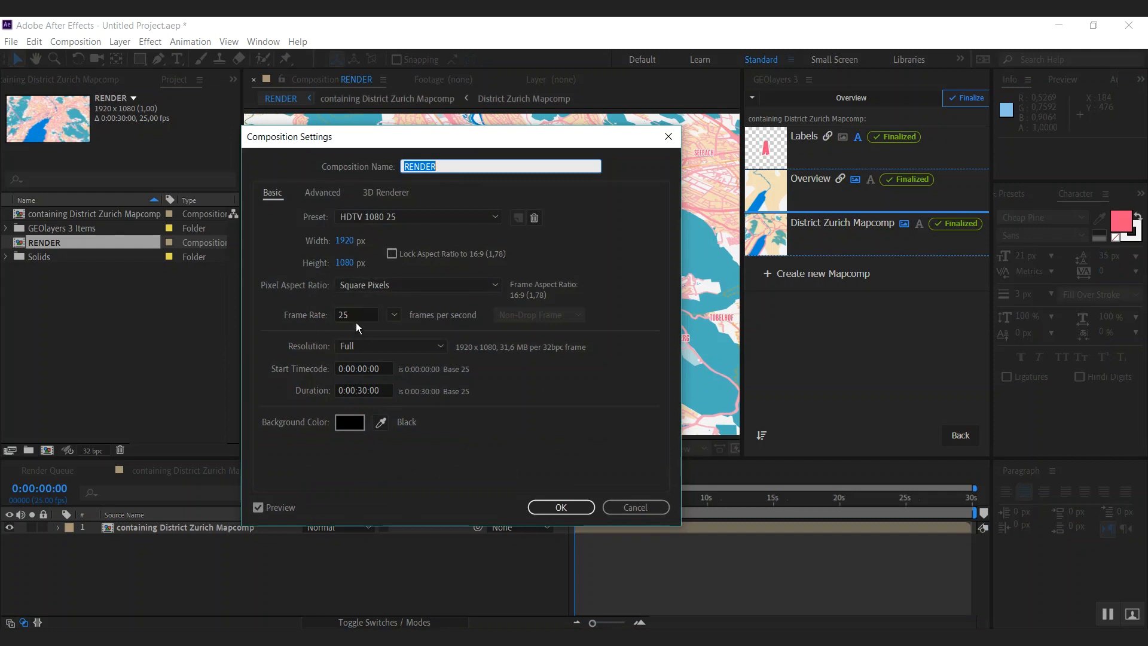
- Set the RENDER composition's frame rate to 12.5 fps and confirm
{"action": "type", "text": "12."}
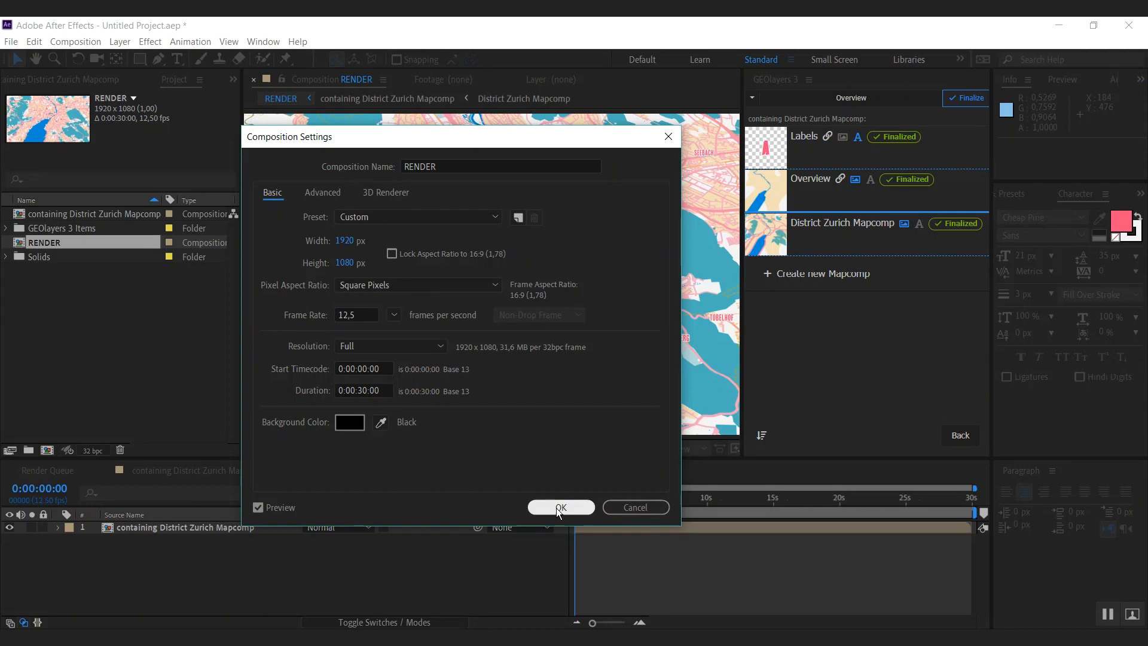
{"action": "left_click", "coordinate": [561, 507]}
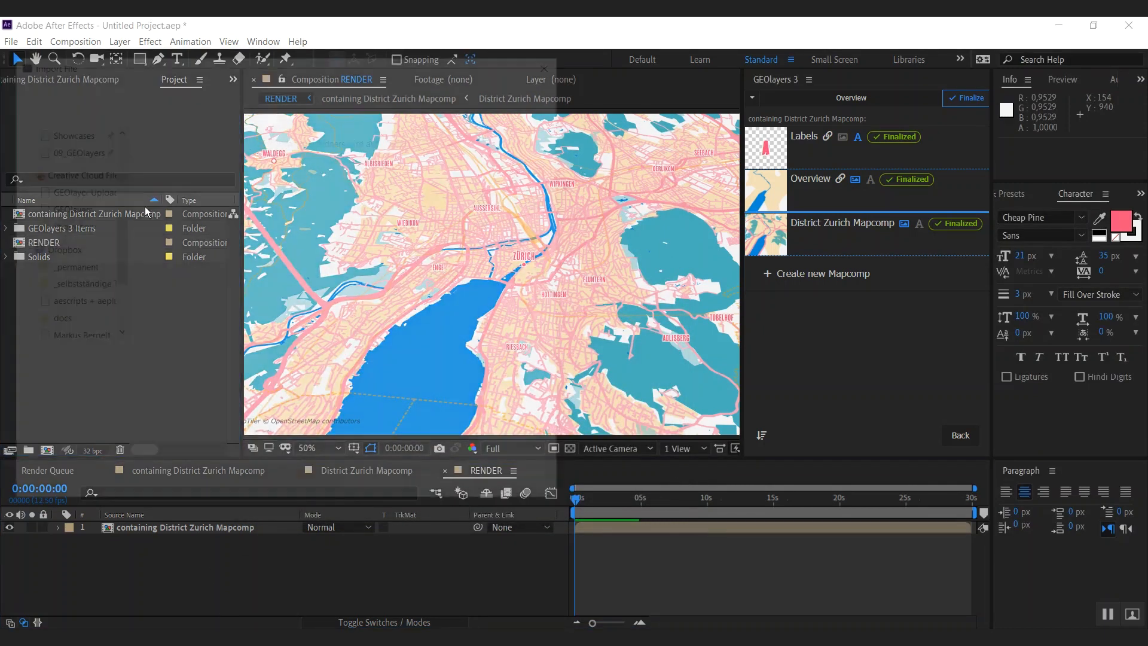
- Place the crumpled paper JPG above the map in Multiply mode at 50% opacity
{"action": "left_click", "coordinate": [83, 215]}
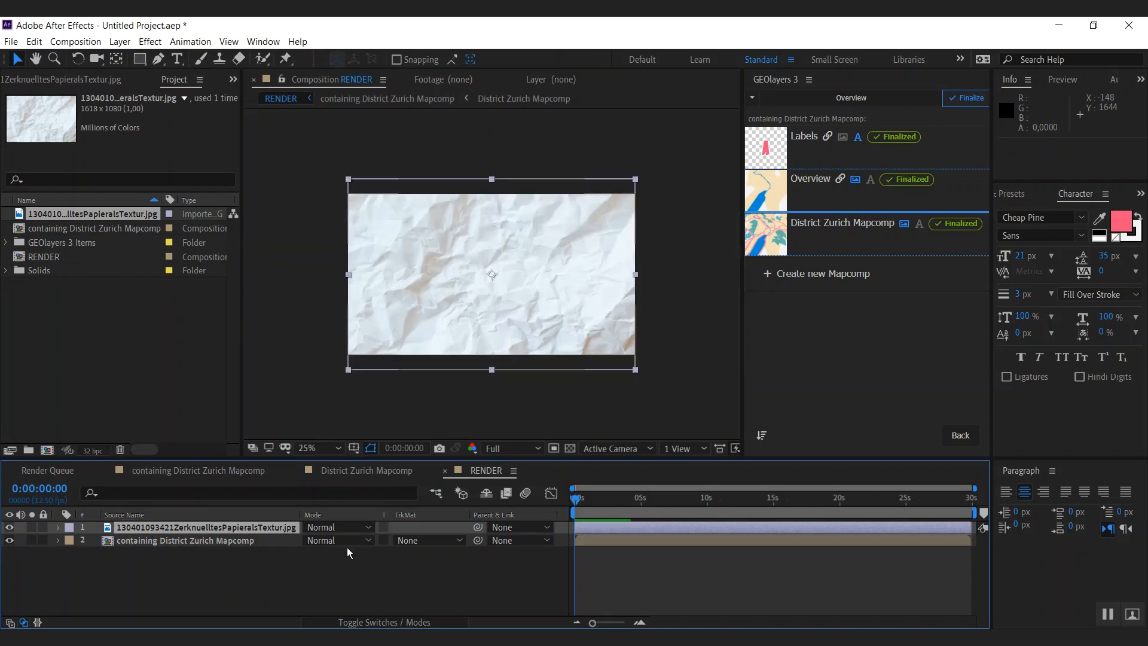
{"action": "left_click", "coordinate": [338, 526]}
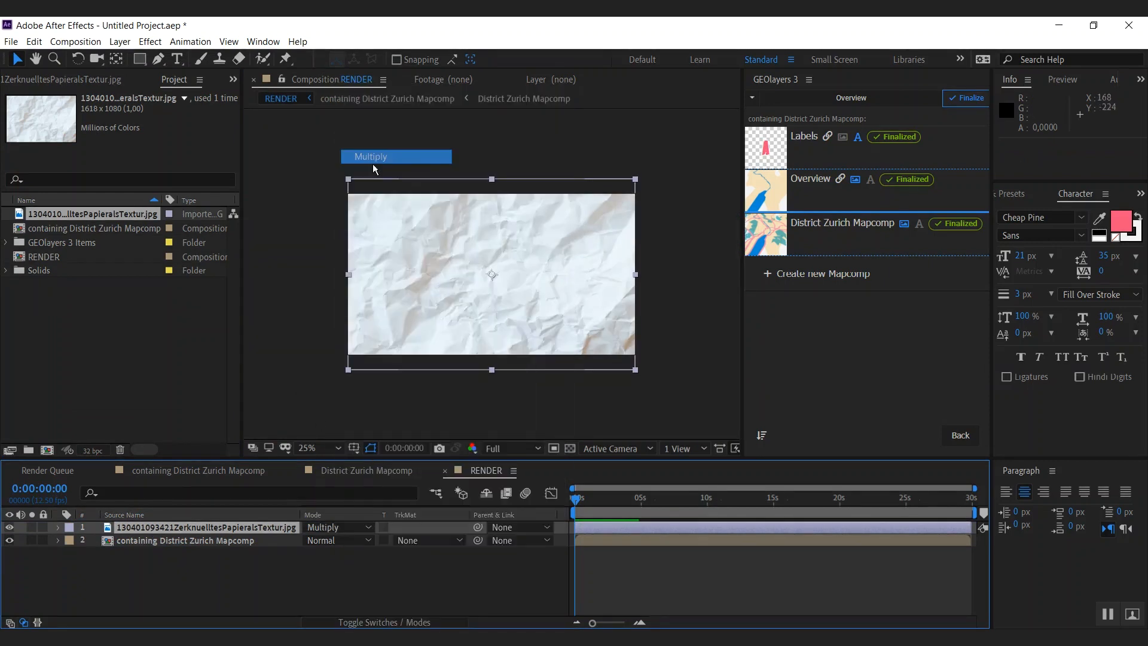
{"action": "left_click", "coordinate": [57, 528]}
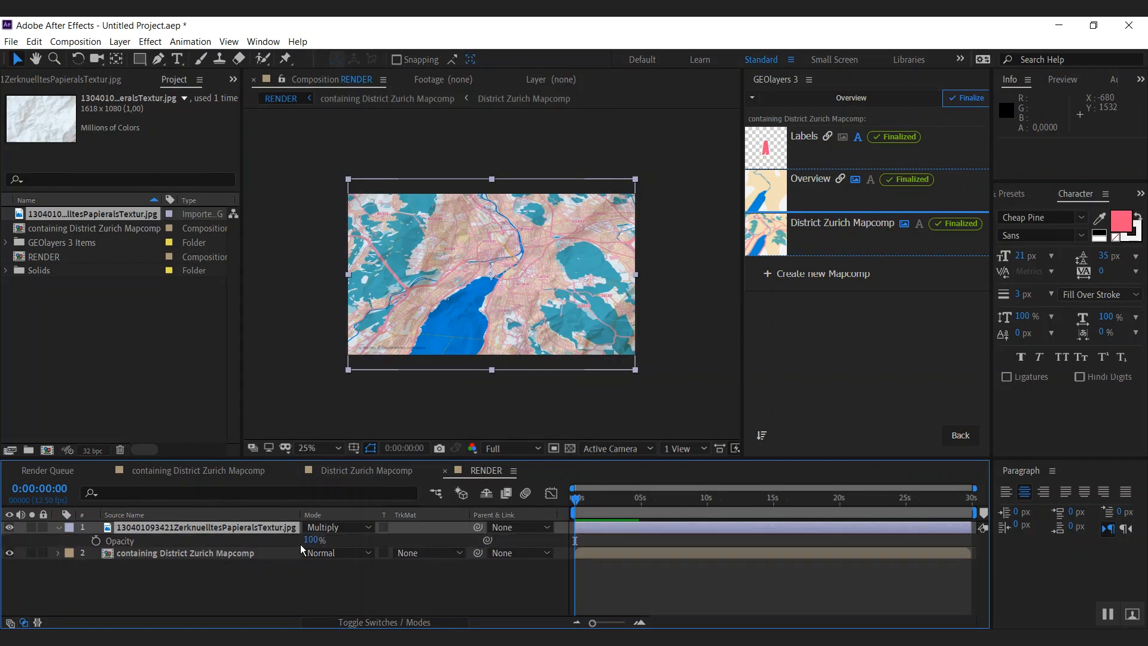
{"action": "type", "text": "50"}
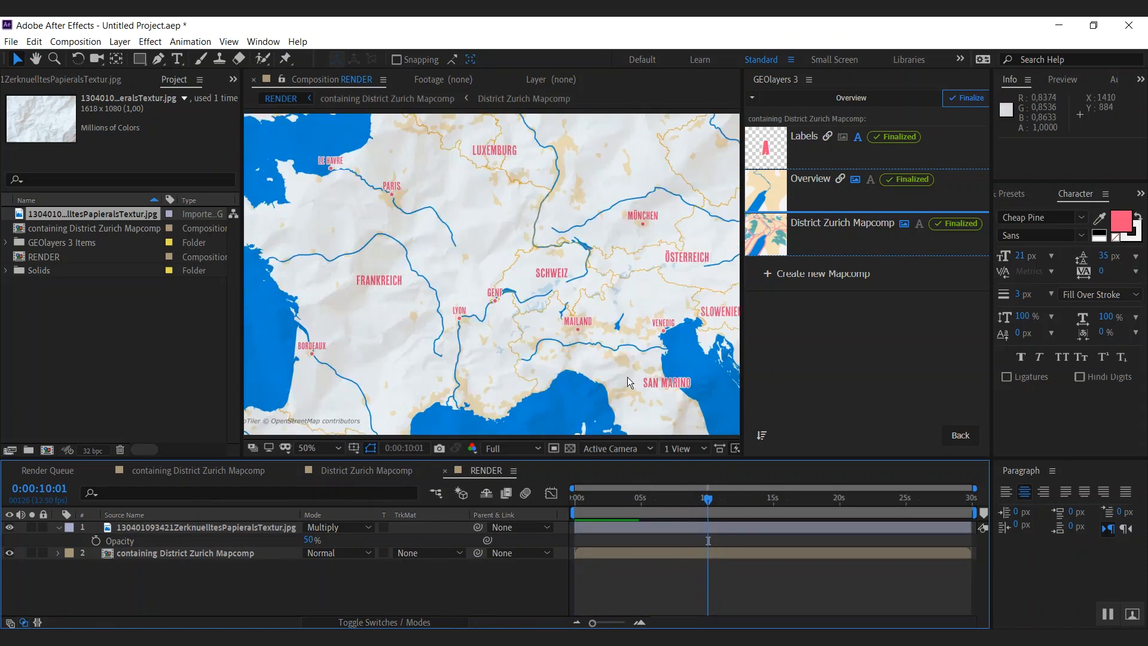
{"action": "left_click_drag", "start_coordinate": [626, 382], "coordinate": [558, 298]}
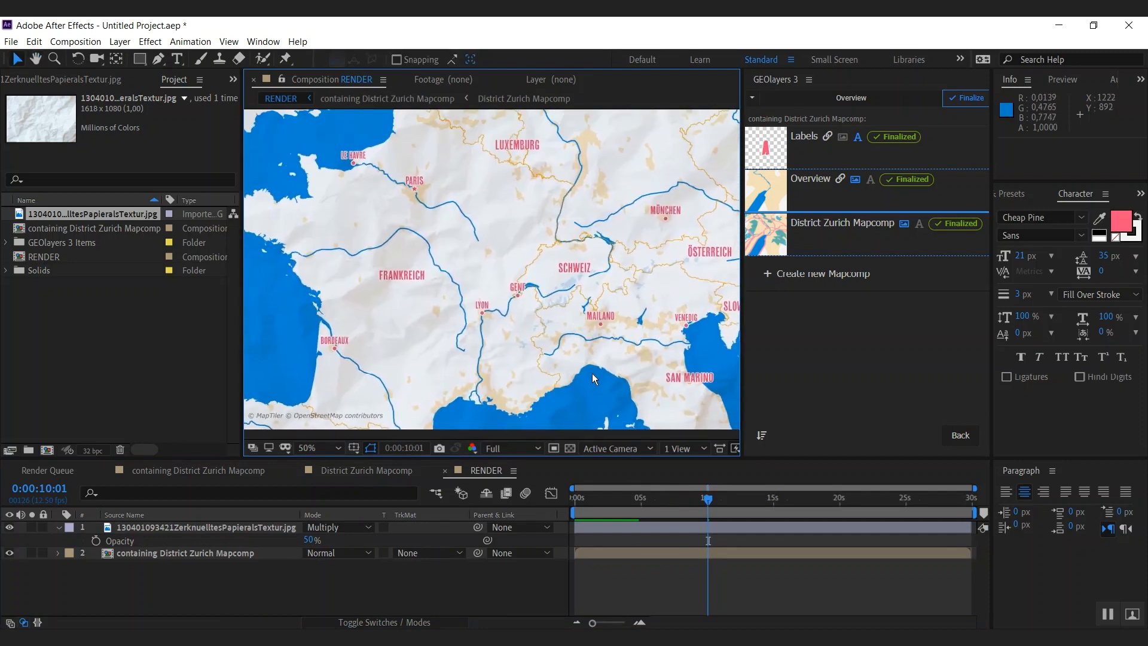
{"action": "mouse_move", "coordinate": [1014, 203]}
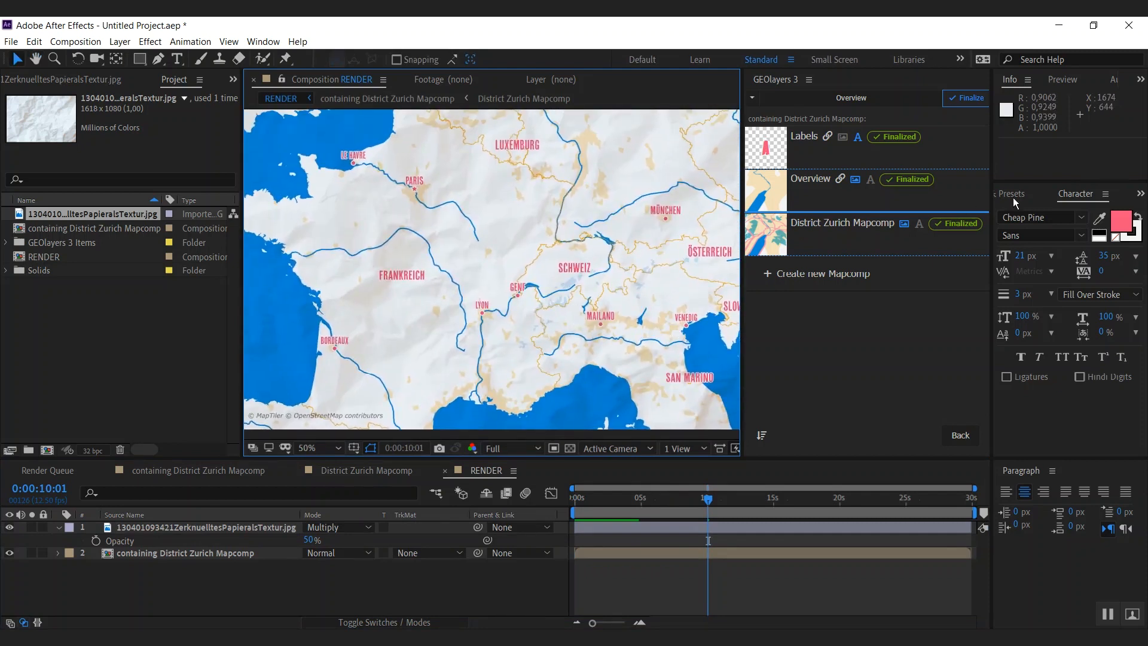
- Find 'motion' in Effects & Presets and apply Time > Pixel Motion Blur to the map
{"action": "type", "text": "motion"}
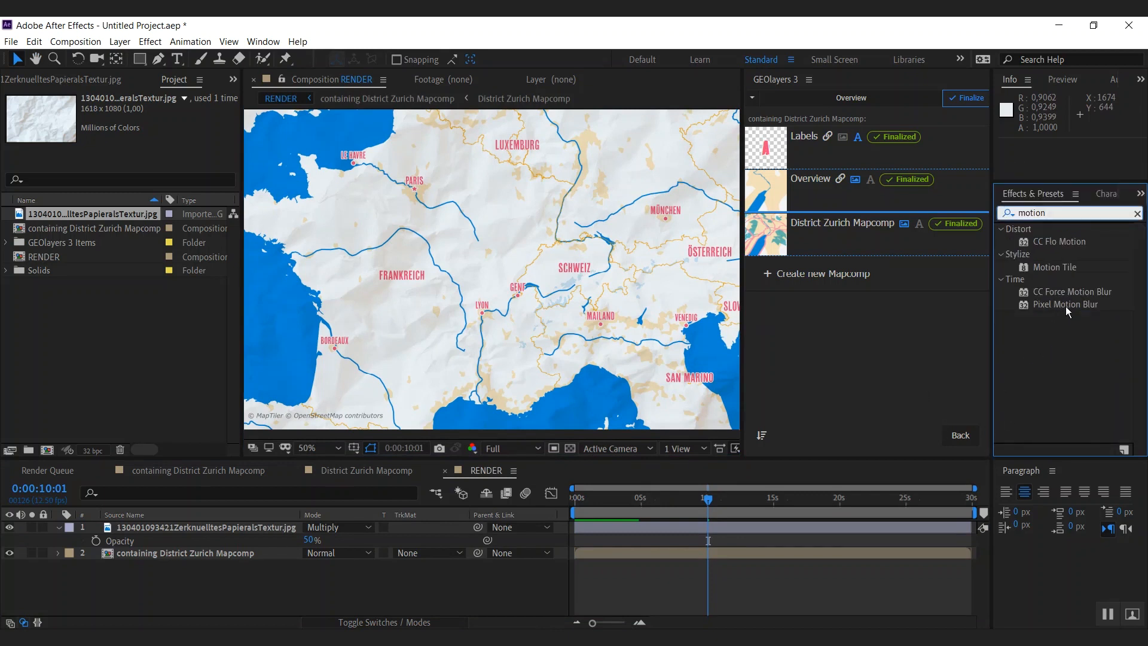
{"action": "left_click", "coordinate": [1066, 303]}
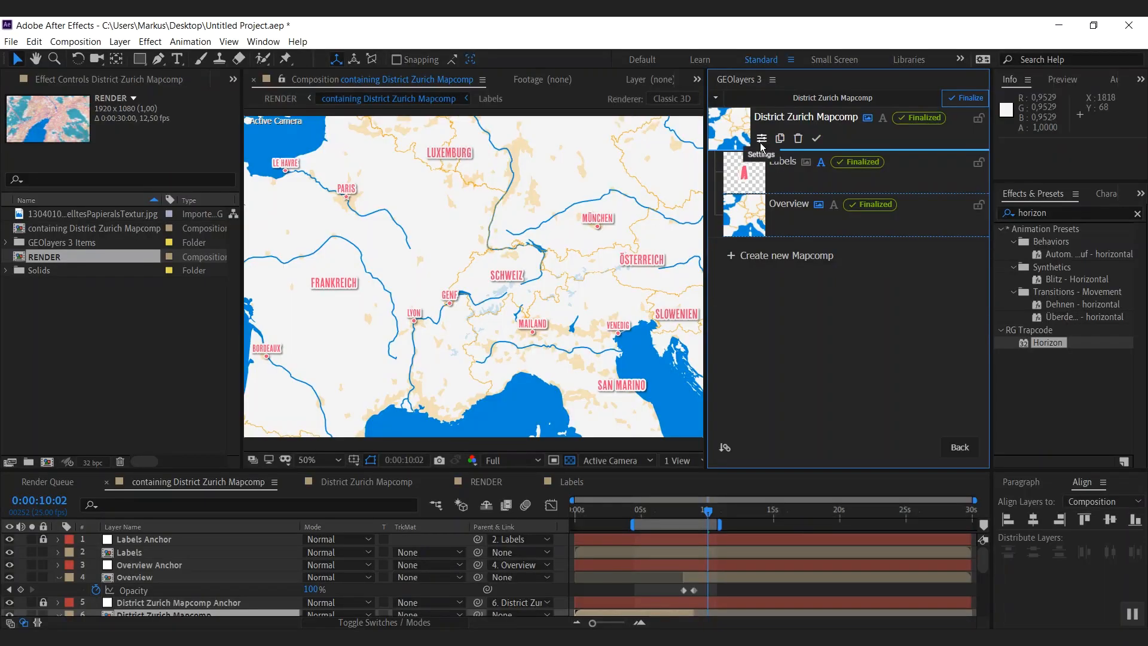
- From the District Zurich Mapcomp settings, reach GEOlayers 3 Help on its Basics page
{"action": "left_click", "coordinate": [762, 139]}
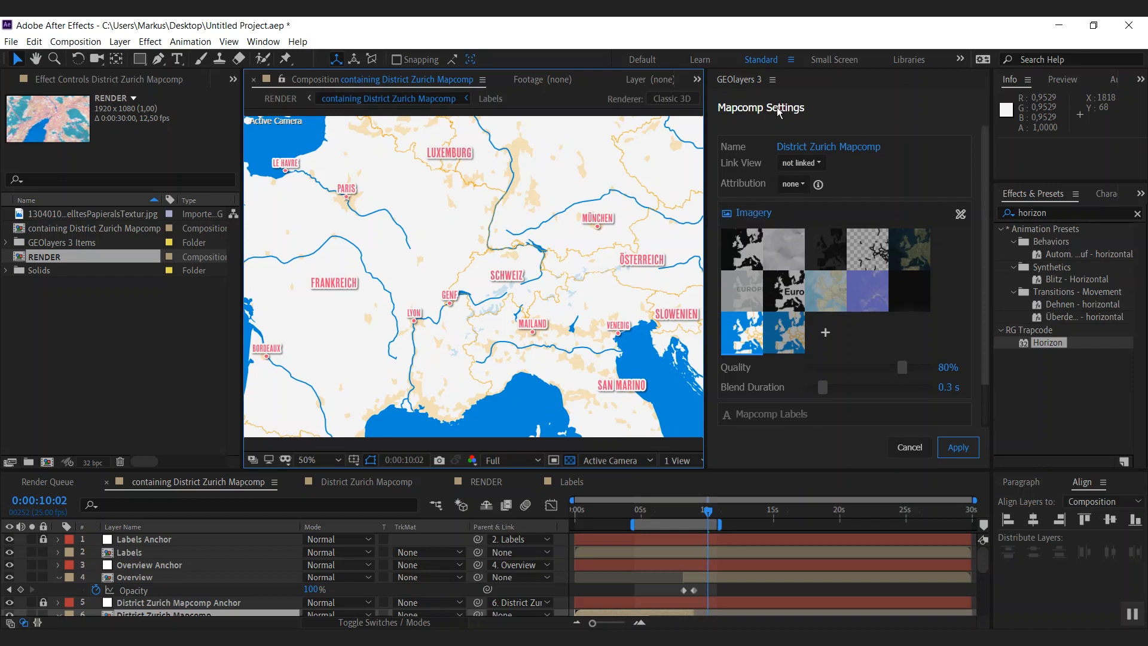
{"action": "left_click", "coordinate": [773, 79]}
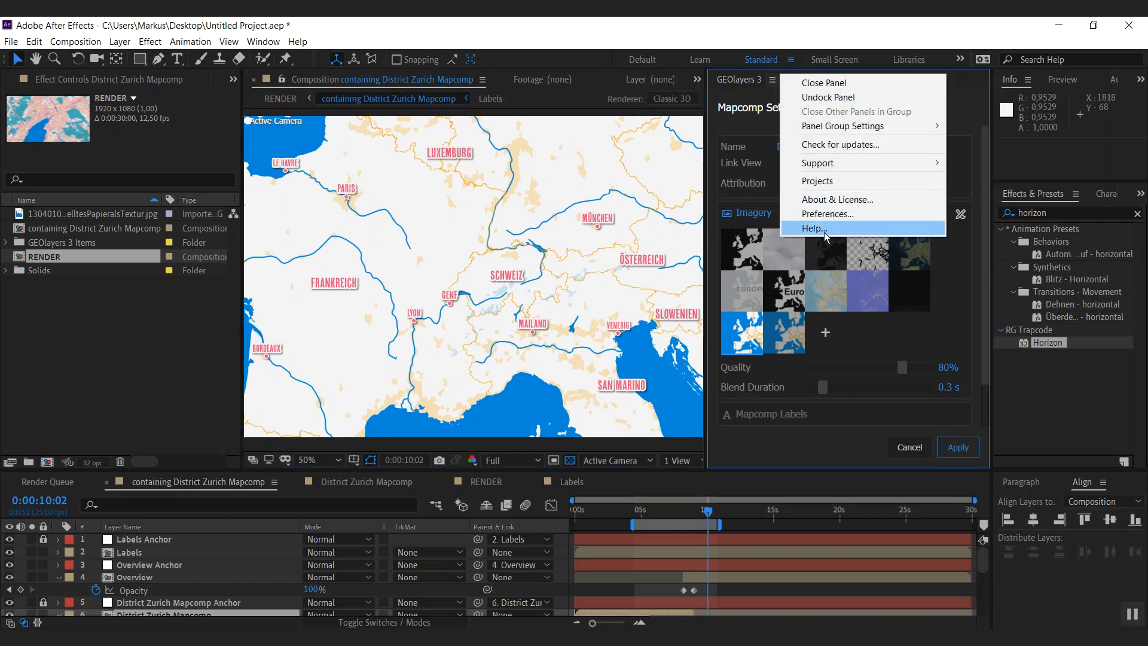
{"action": "left_click", "coordinate": [813, 227]}
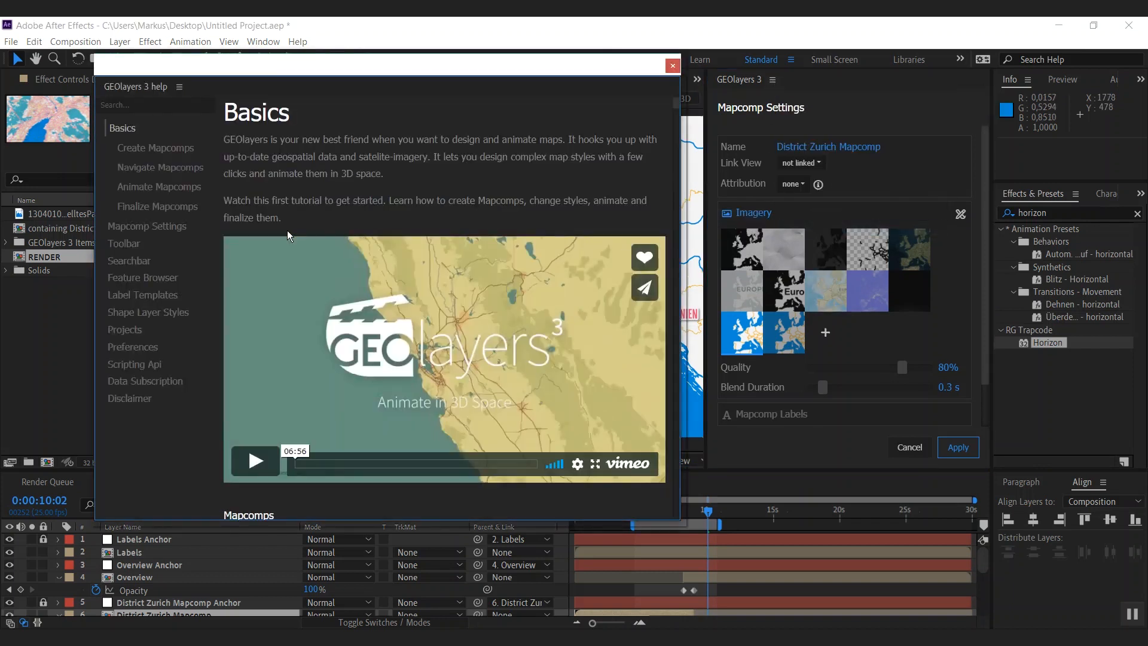